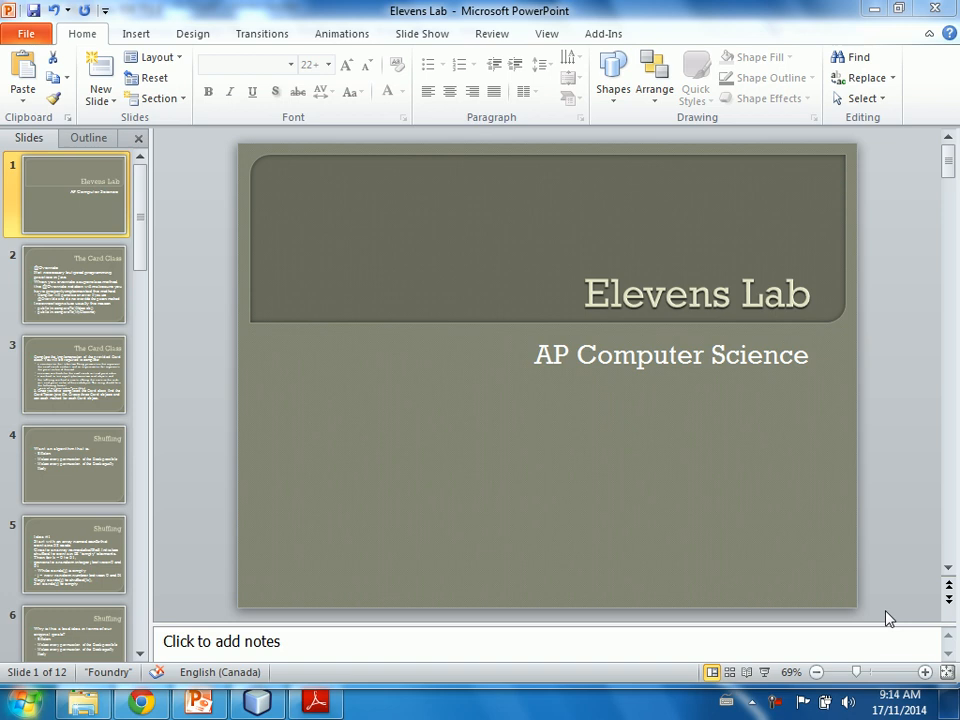
pyautogui.moveTo(788, 658)
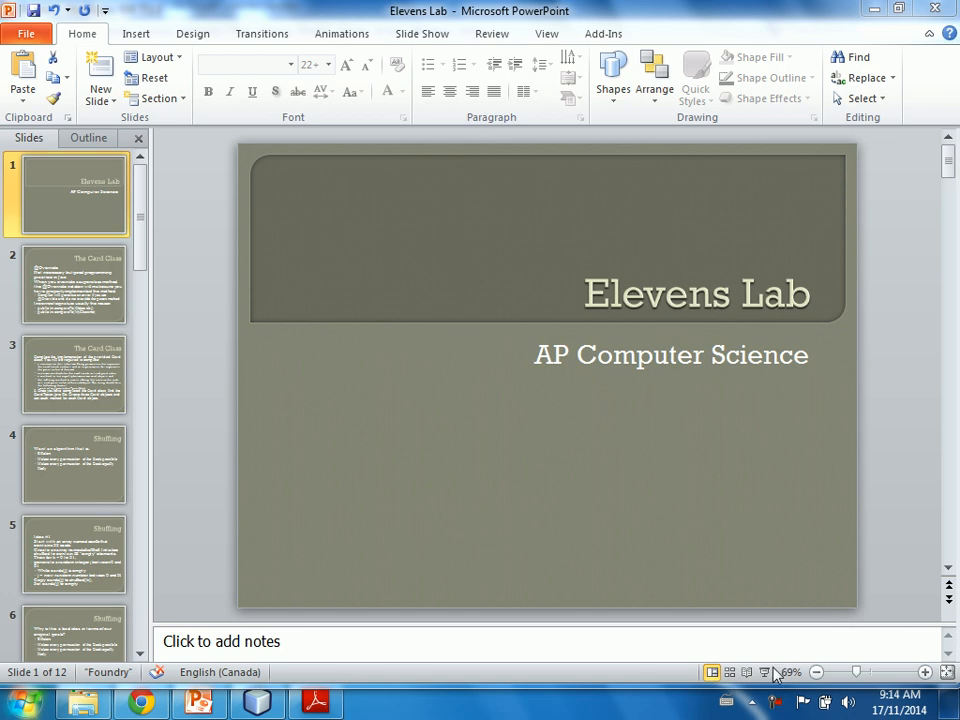
pyautogui.moveTo(764, 672)
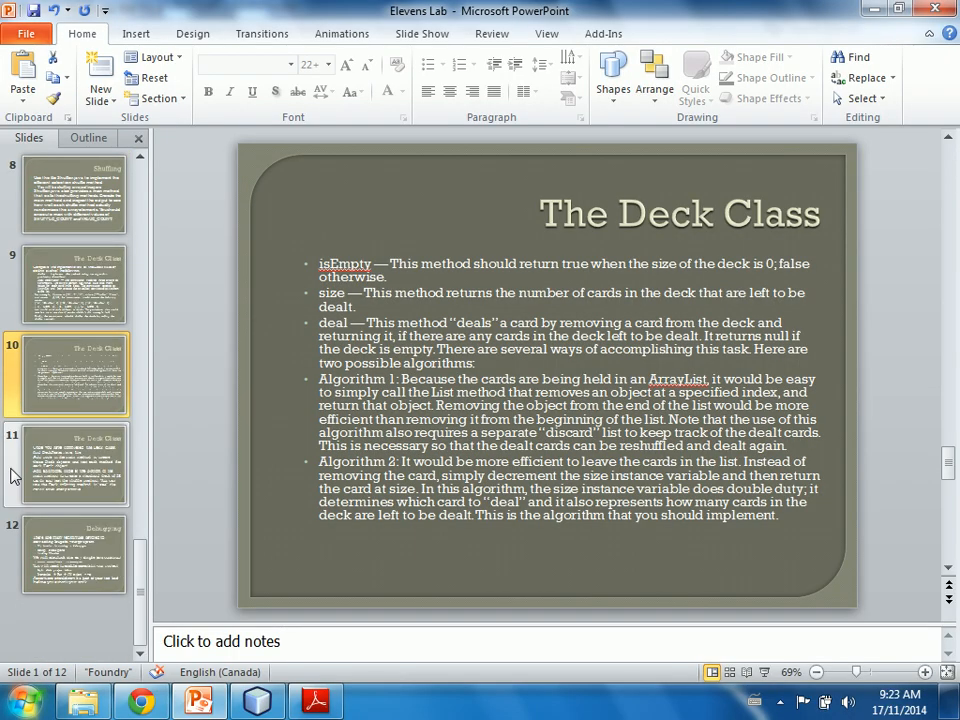
# Switch from the Deck Class slide to a new Windows Journal note and begin the handwritten A.
pyautogui.click(22, 700)
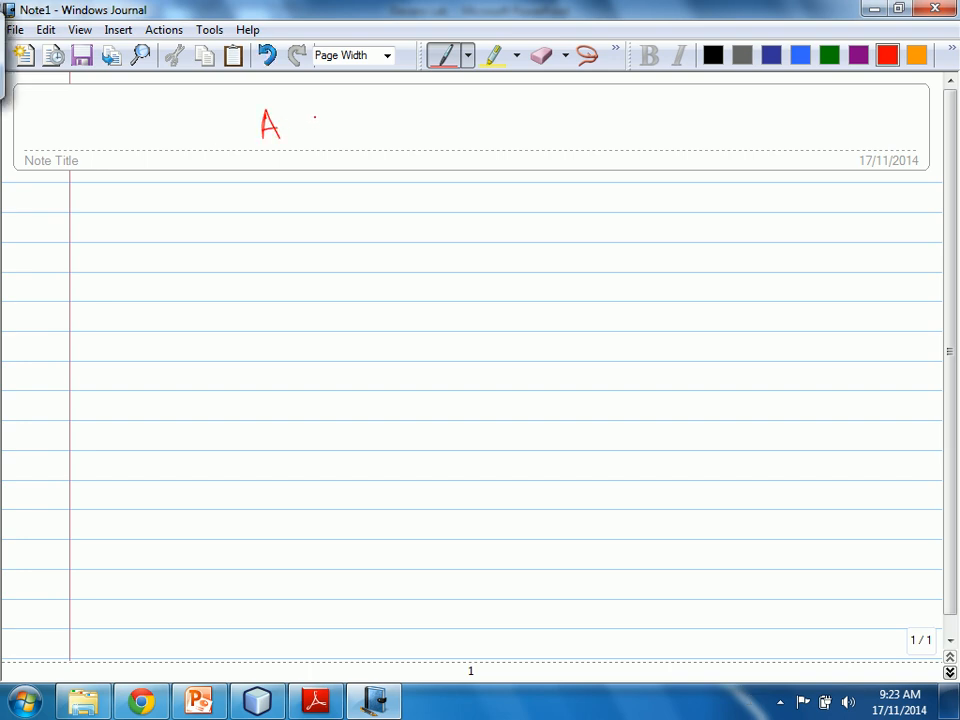
# Write the card row A J 2 5 K 3 … in red pen, checking the Deck Class slide once.
pyautogui.moveTo(300, 120); pyautogui.dragTo(376, 130)
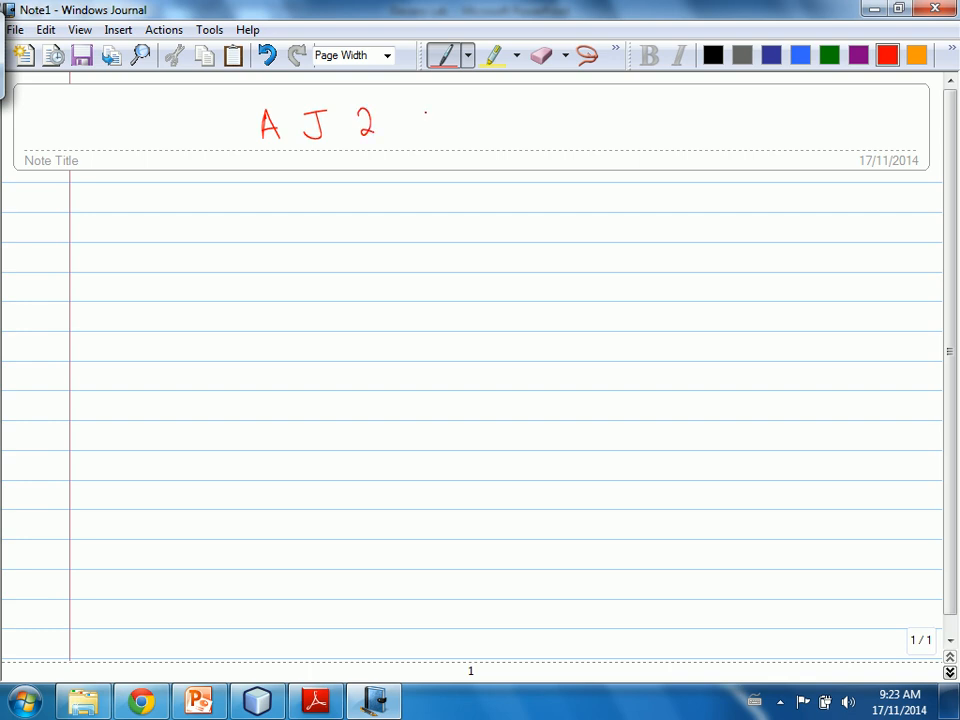
pyautogui.moveTo(410, 120); pyautogui.dragTo(470, 130)
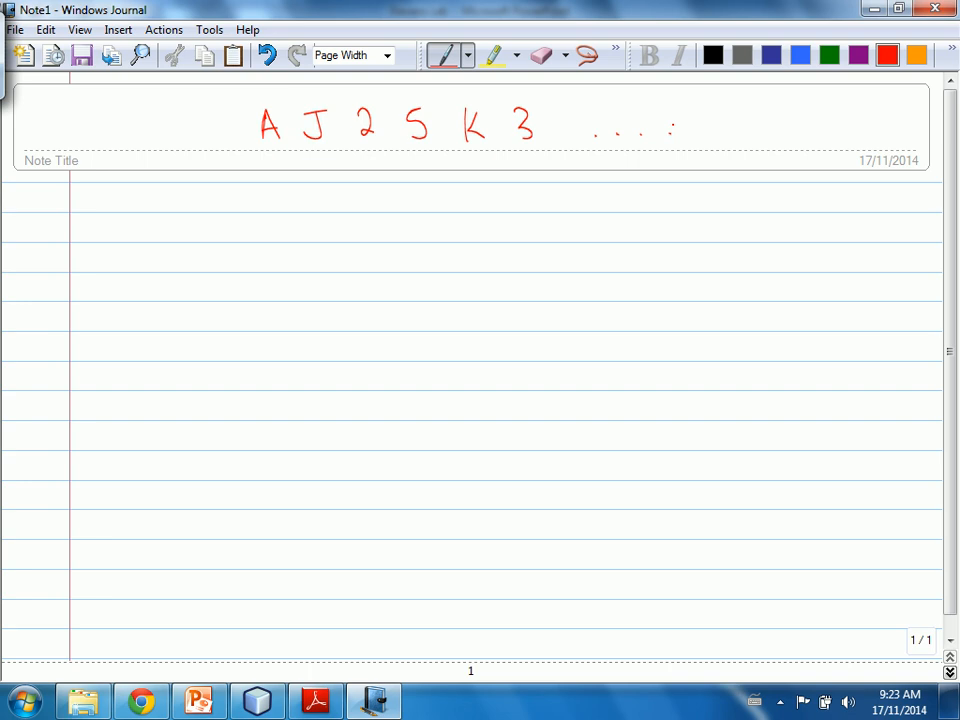
pyautogui.click(196, 700)
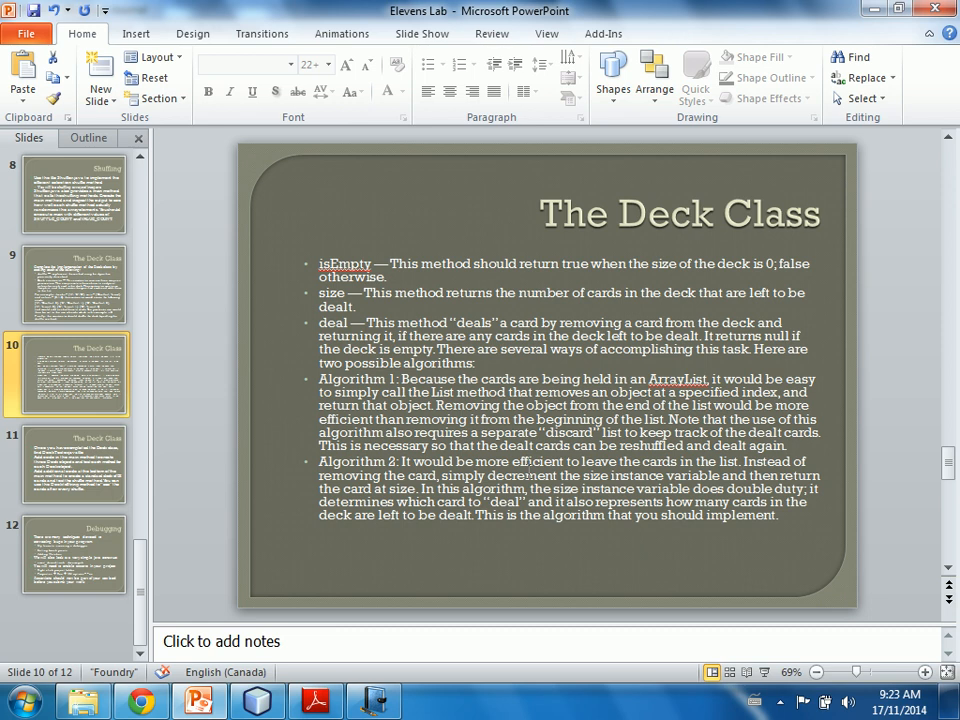
pyautogui.click(372, 700)
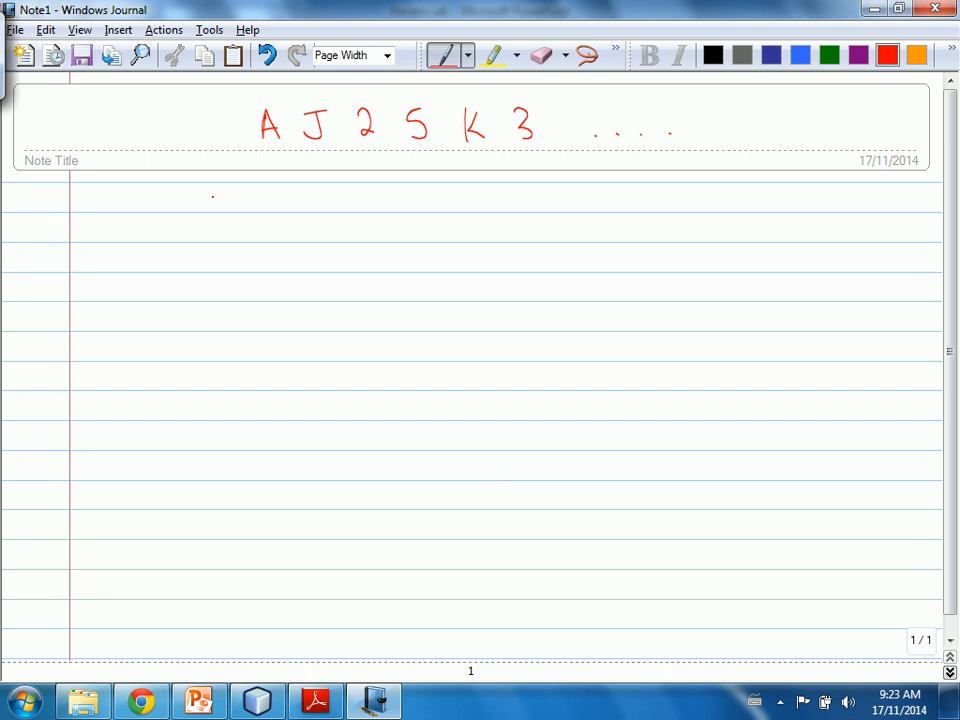
# Write size=0 beneath the card row and mark a divider before the first card.
pyautogui.moveTo(204, 200); pyautogui.dragTo(256, 200)
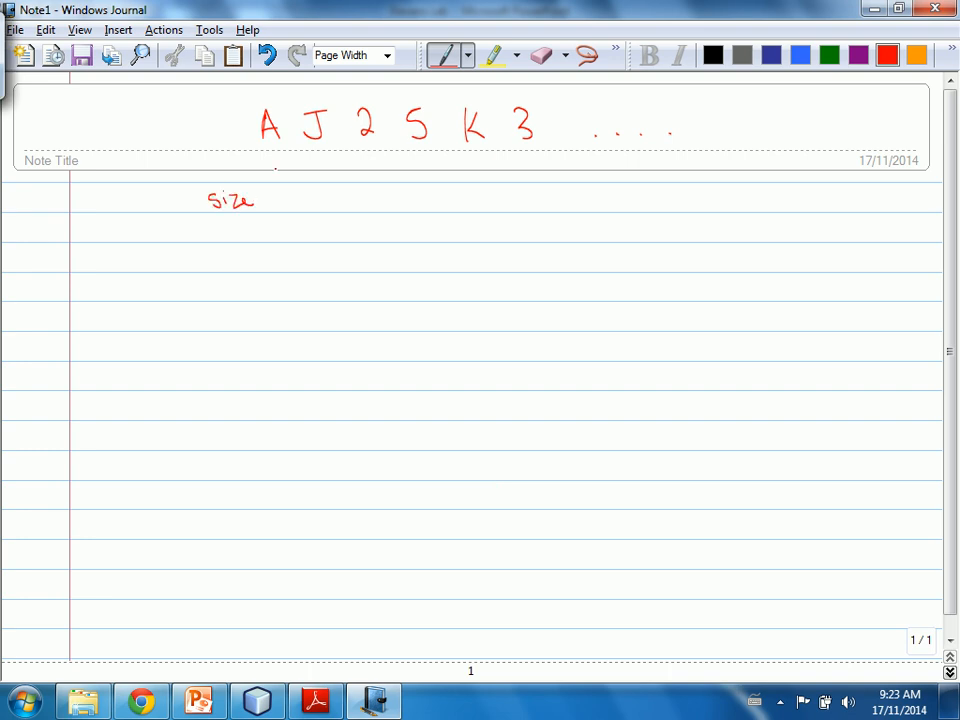
pyautogui.moveTo(256, 200); pyautogui.dragTo(284, 200)
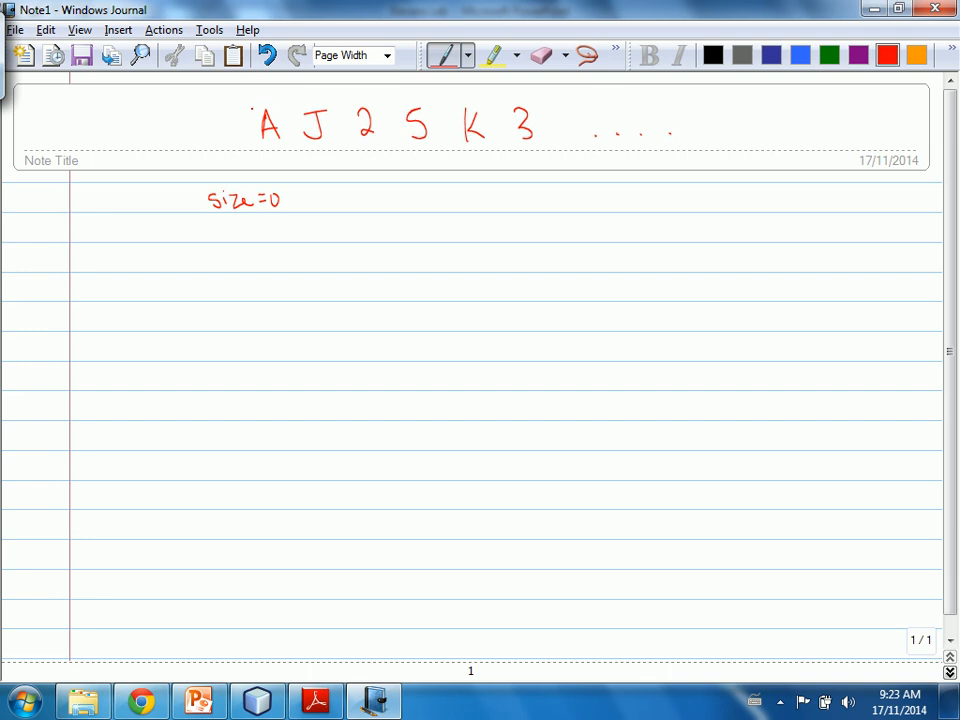
pyautogui.moveTo(256, 100); pyautogui.dragTo(256, 156)
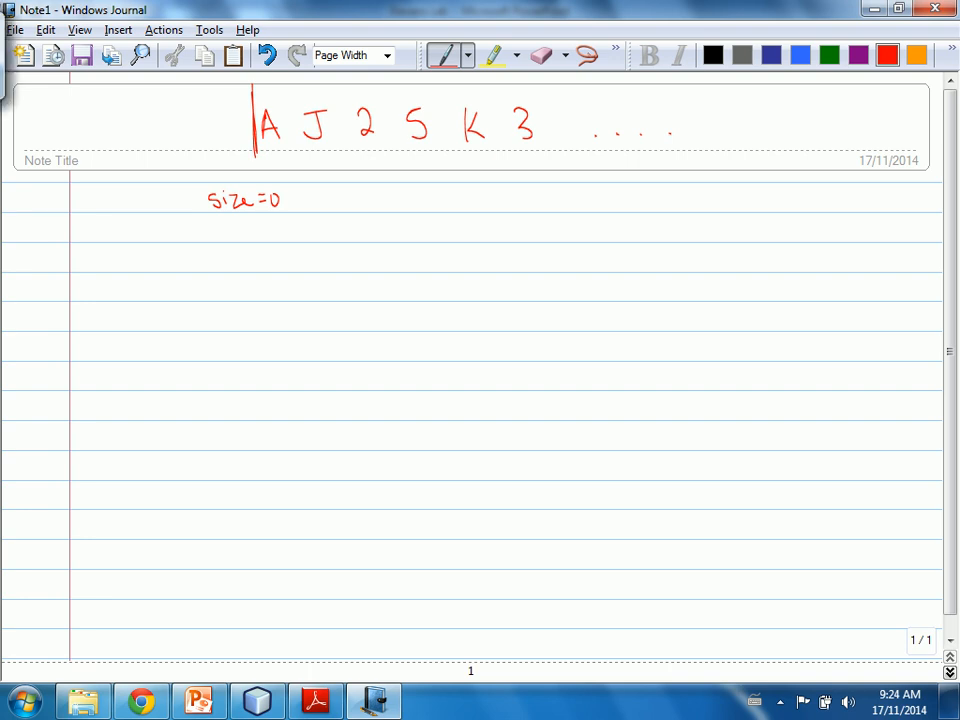
# Circle A, draw a divider after it, note size=1, then circle J.
pyautogui.moveTo(264, 100); pyautogui.dragTo(264, 156)
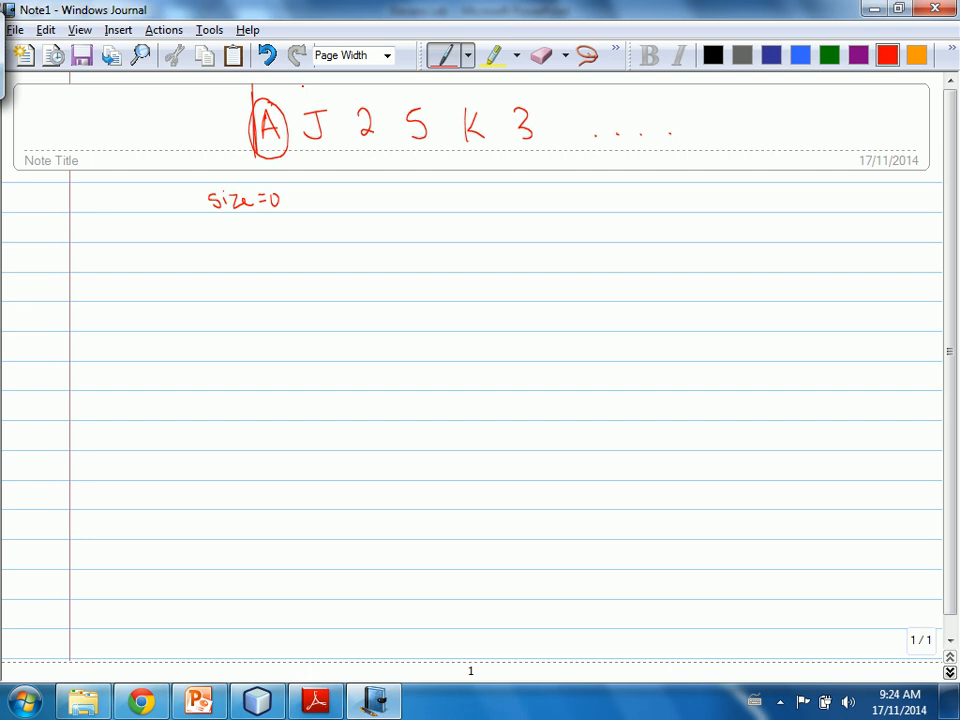
pyautogui.moveTo(212, 224); pyautogui.dragTo(222, 244)
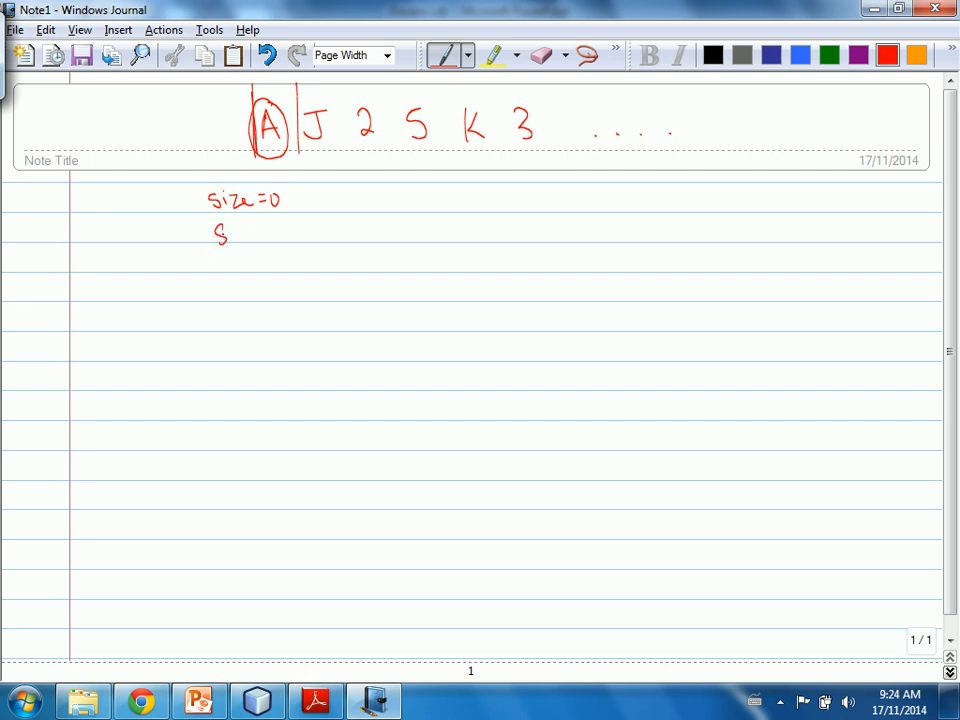
pyautogui.moveTo(212, 232); pyautogui.dragTo(290, 232)
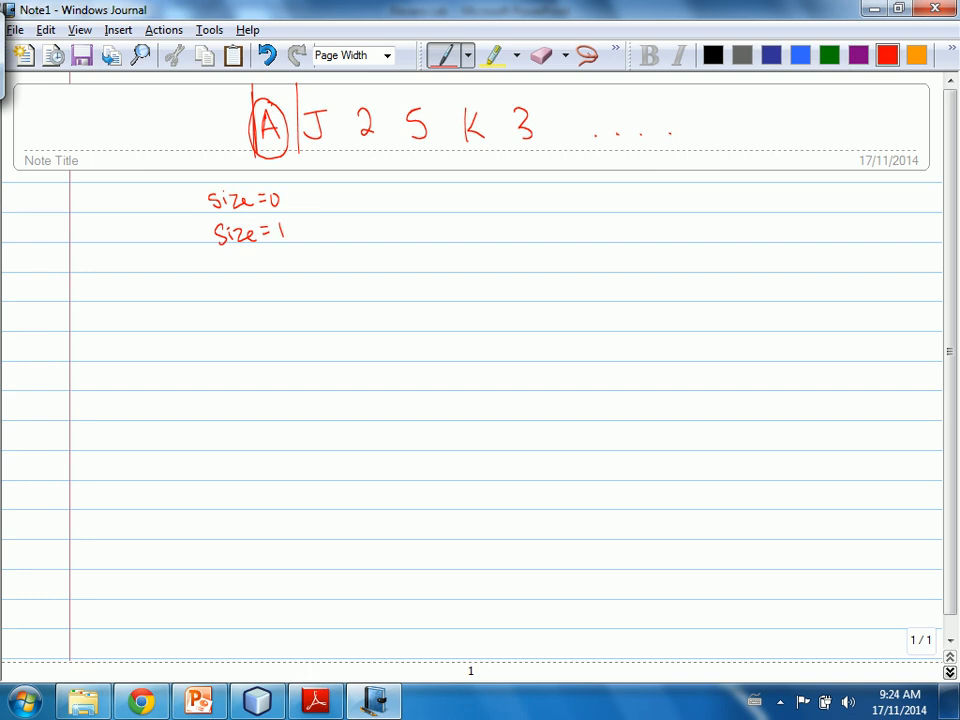
pyautogui.moveTo(310, 104); pyautogui.dragTo(320, 144)
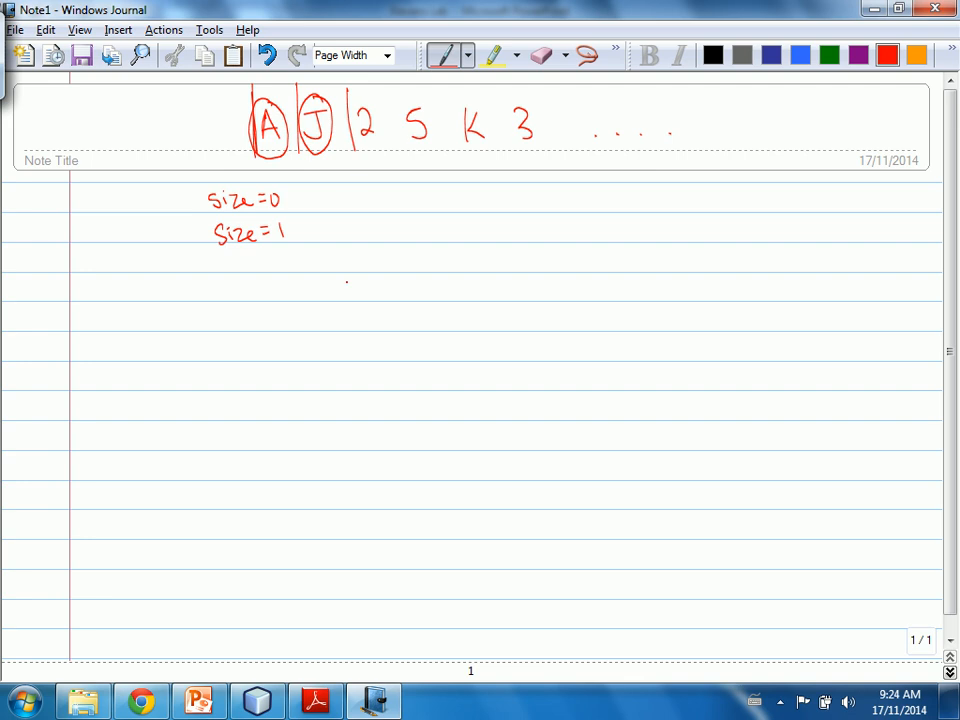
# Note size=4, number the cards 0–3, divide after the 5, and return to the Deck Class slide.
pyautogui.moveTo(218, 260); pyautogui.dragTo(224, 270)
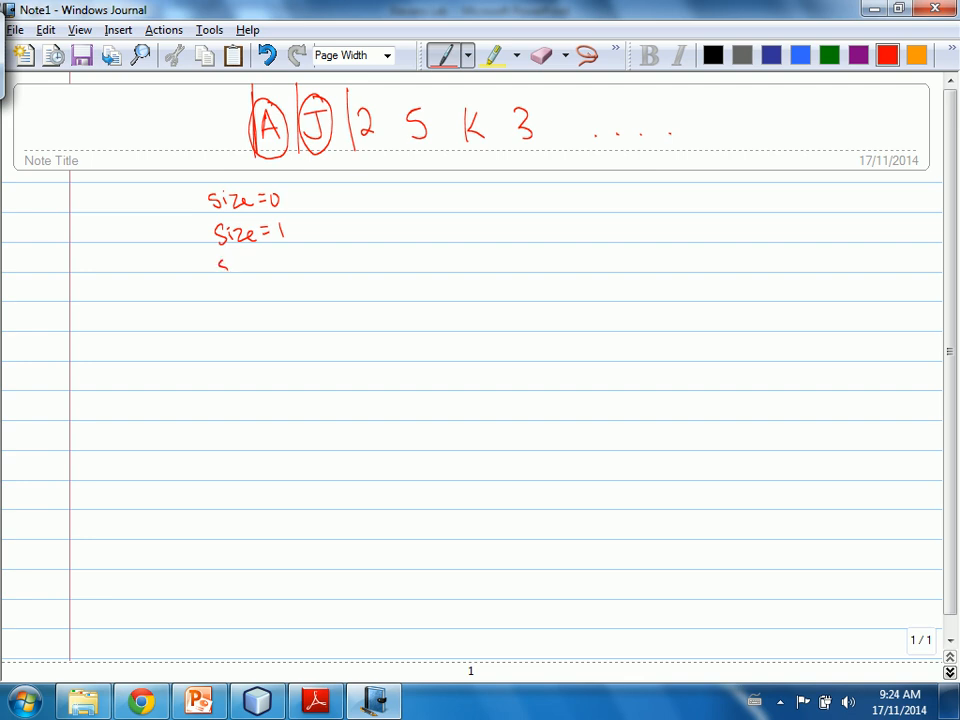
pyautogui.moveTo(216, 264); pyautogui.dragTo(290, 264)
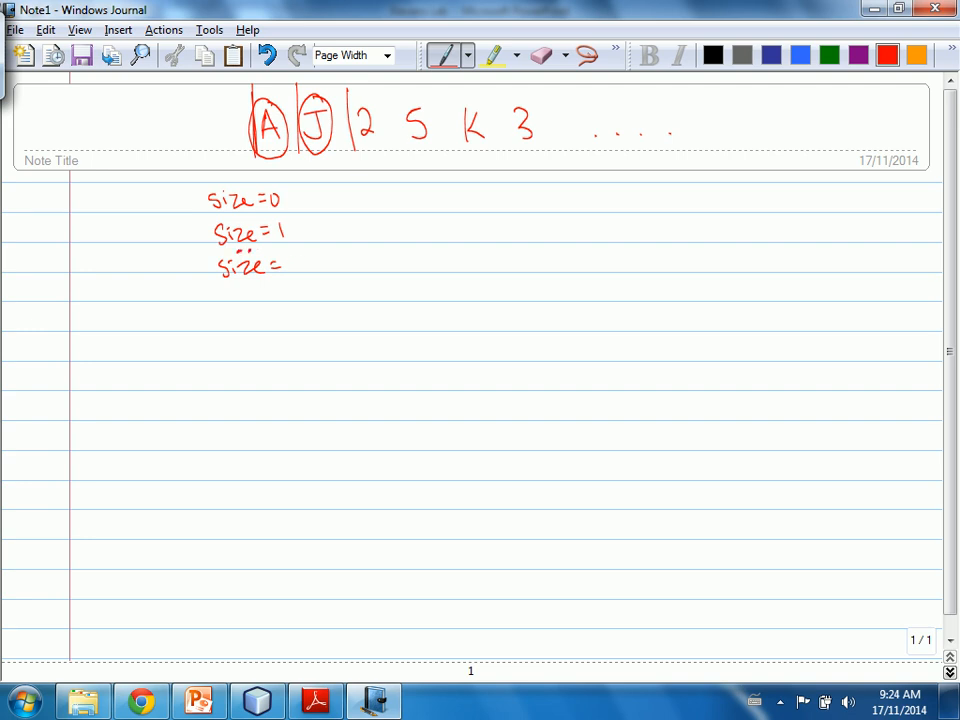
pyautogui.moveTo(290, 258); pyautogui.dragTo(300, 268)
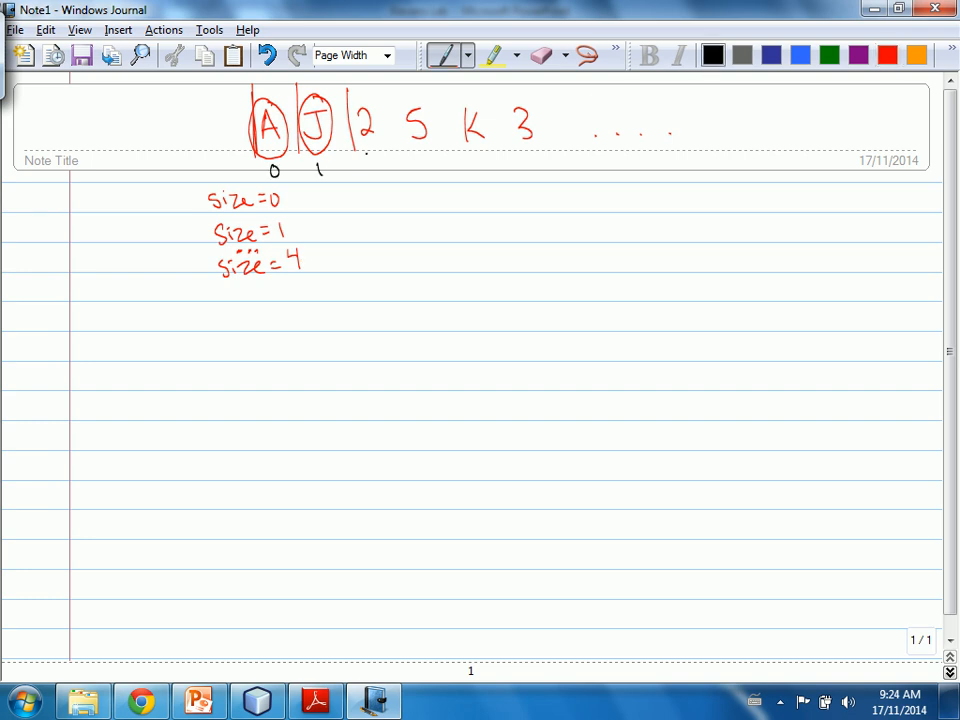
pyautogui.moveTo(364, 162); pyautogui.dragTo(420, 164)
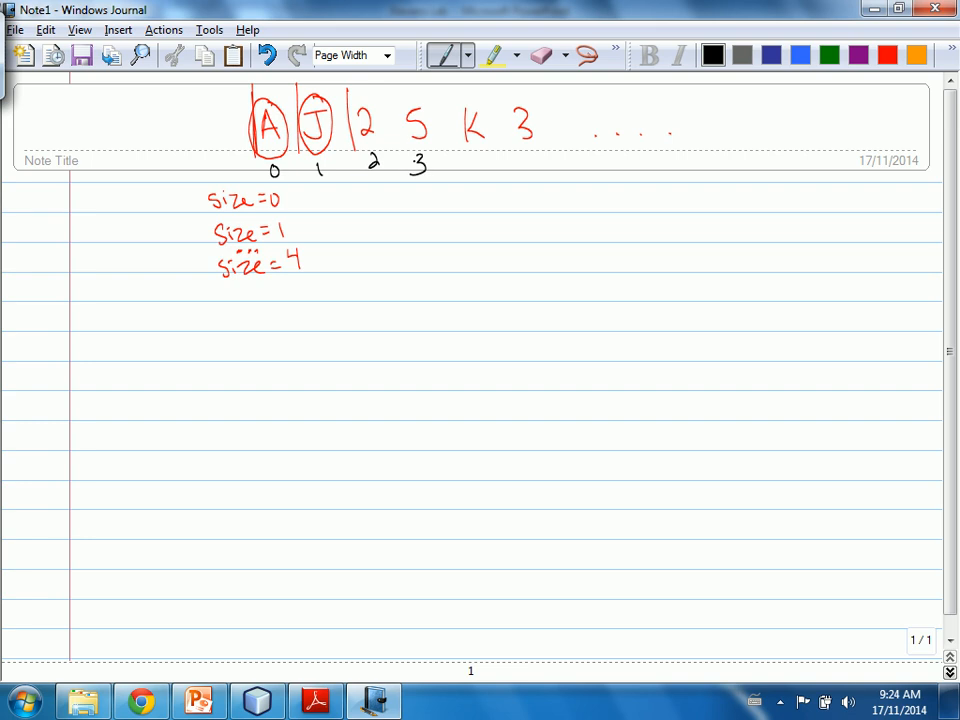
pyautogui.moveTo(462, 96); pyautogui.dragTo(464, 184)
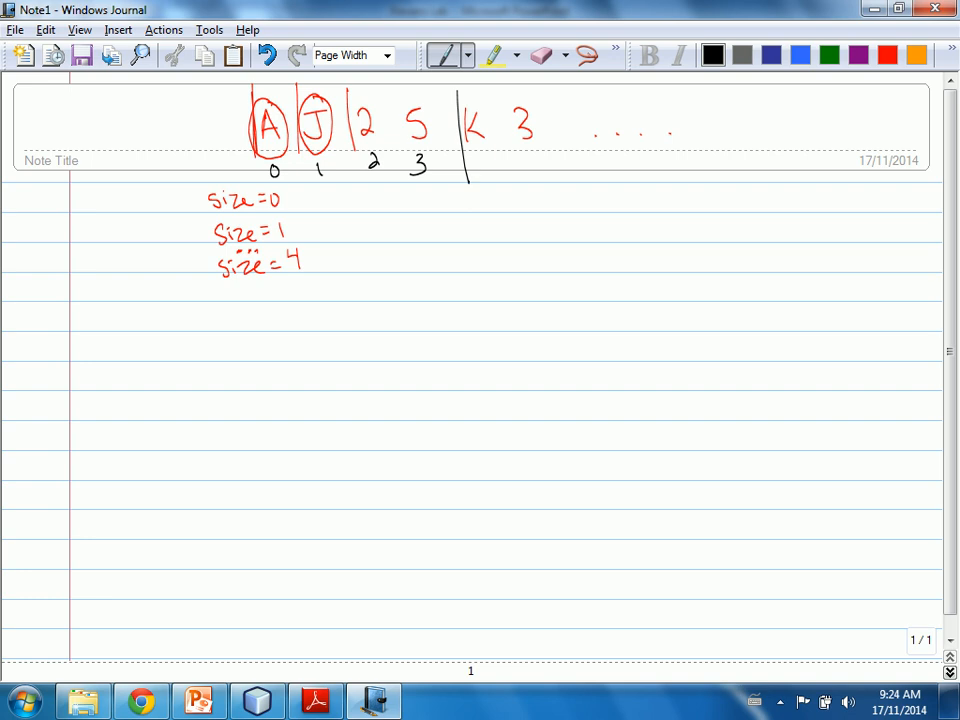
pyautogui.click(196, 700)
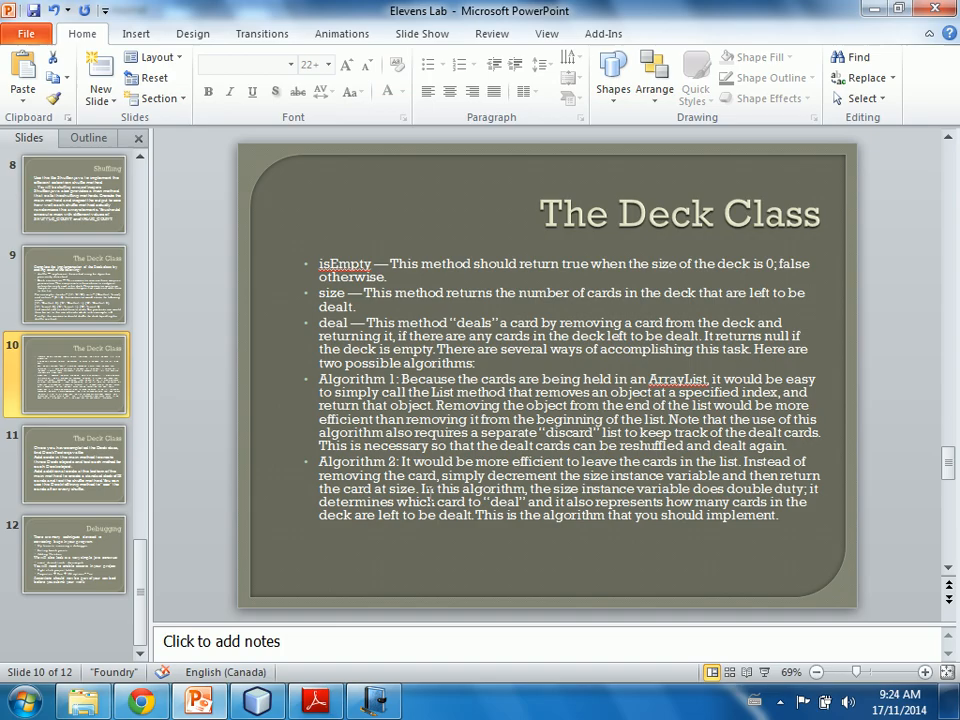
pyautogui.click(256, 700)
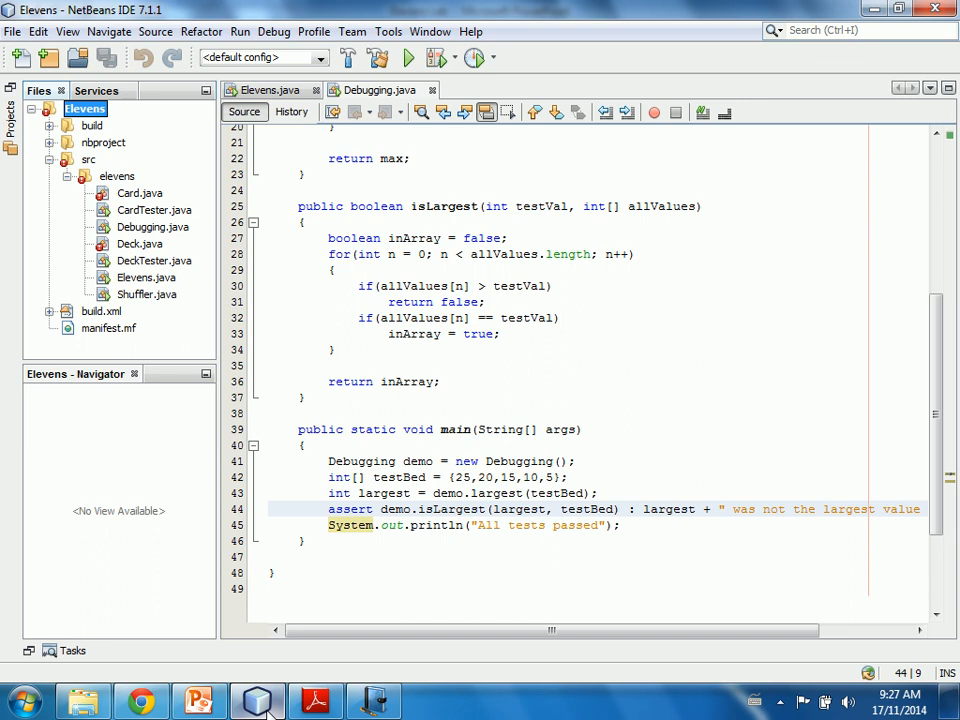
pyautogui.moveTo(376, 112)
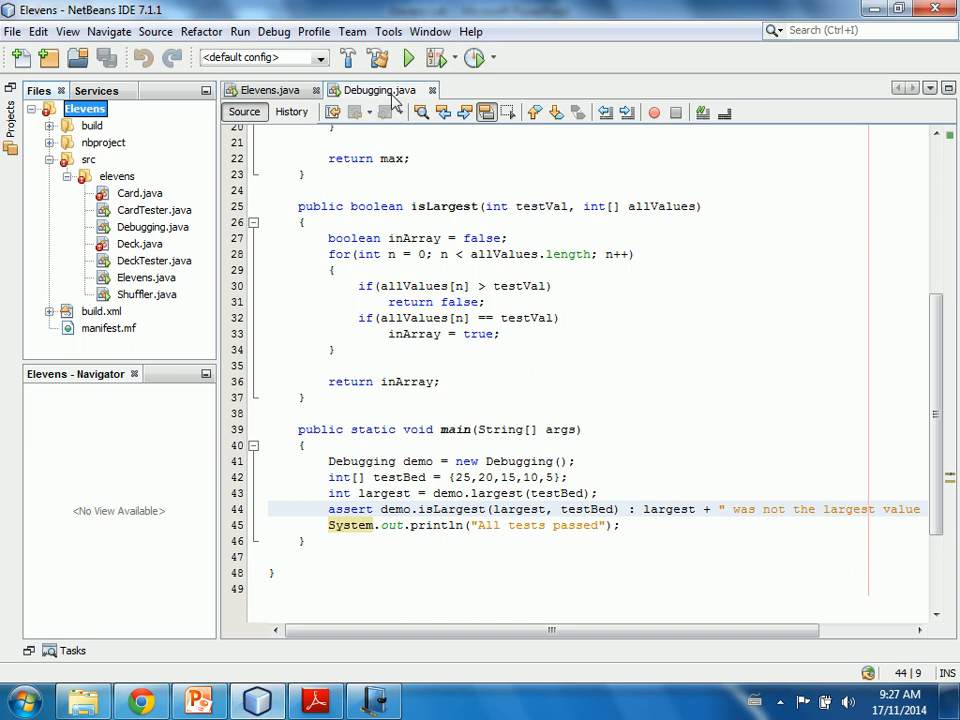
pyautogui.moveTo(384, 90)
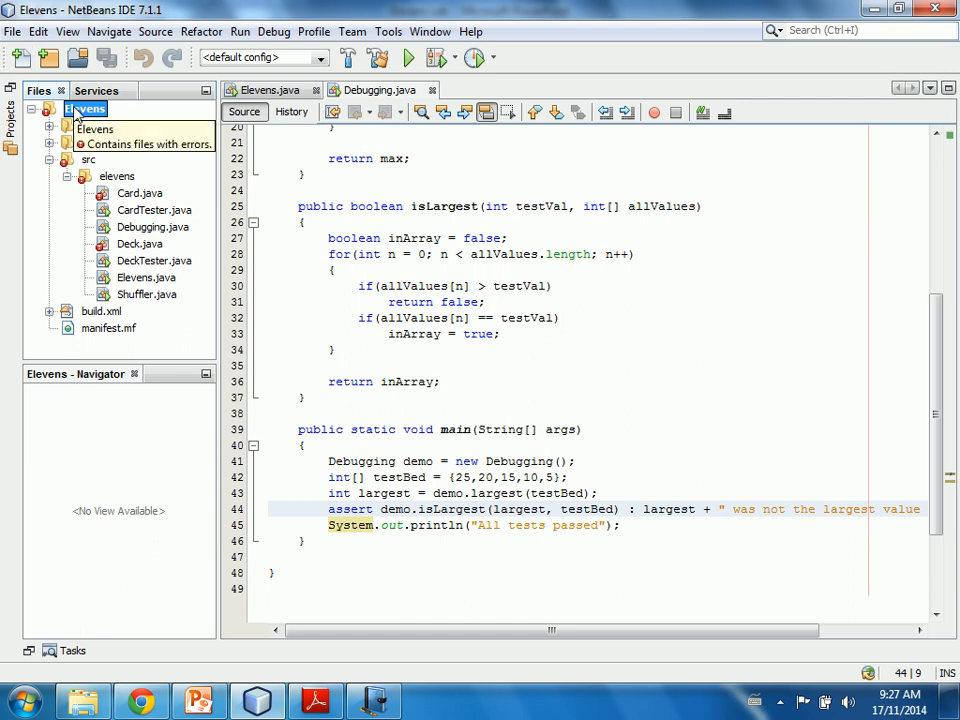
# Bring up the Elevens project's context menu in the Projects pane.
pyautogui.rightClick(84, 108)
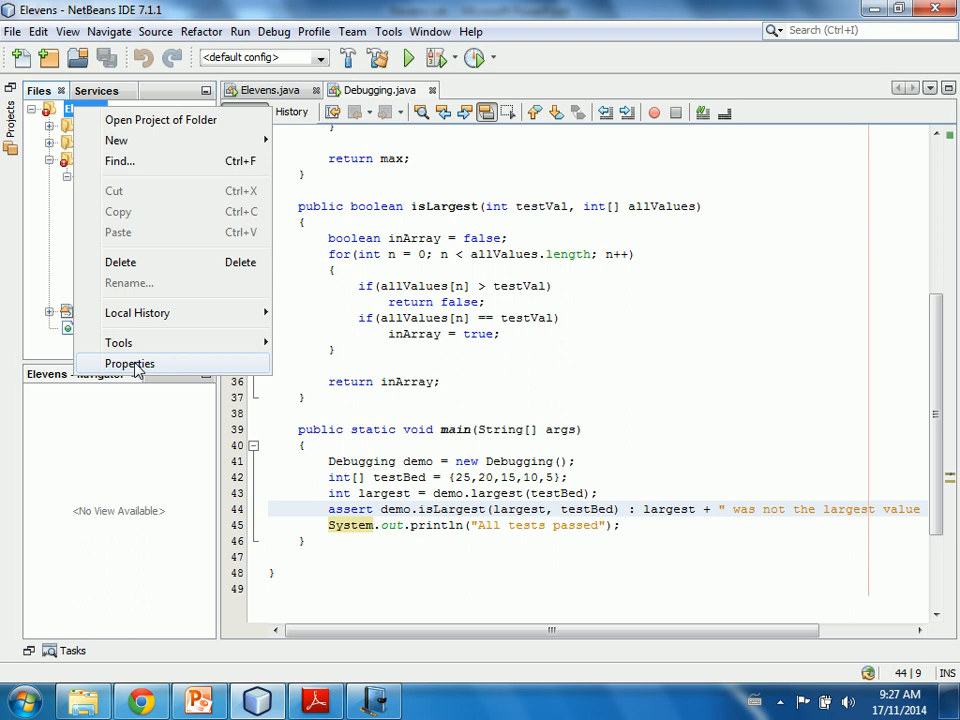
# Set -ea as the VM option in the Elevens project's Run properties to enable assertions.
pyautogui.click(130, 364)
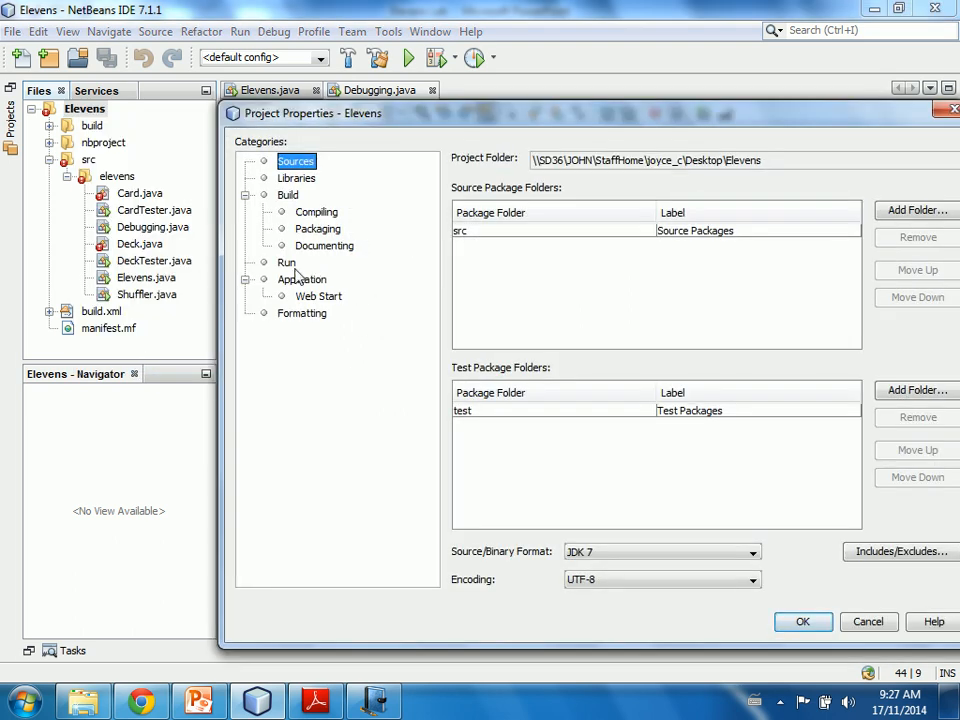
pyautogui.click(288, 262)
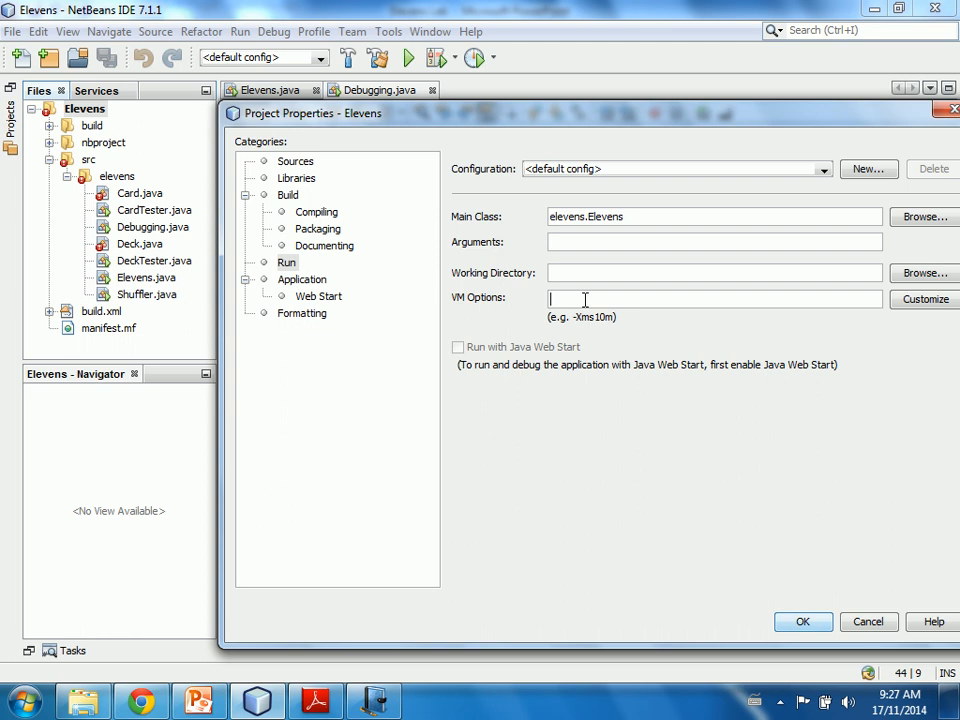
pyautogui.write('-ea')
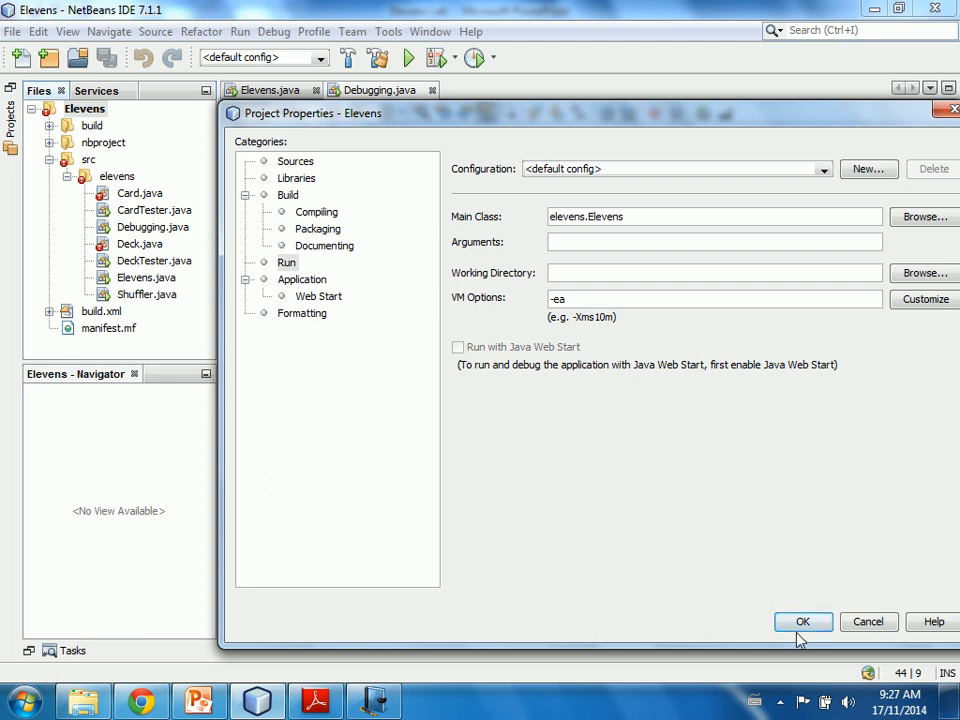
pyautogui.click(804, 620)
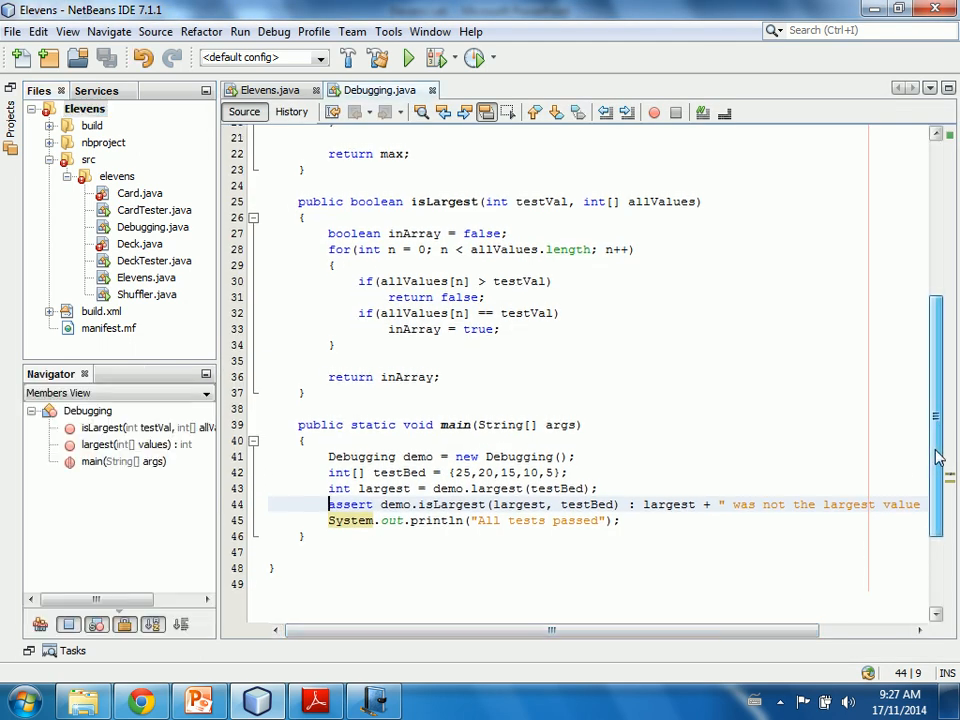
# Run the Elevens project, choosing Run Anyway at the compile-errors warning.
pyautogui.scroll(3)
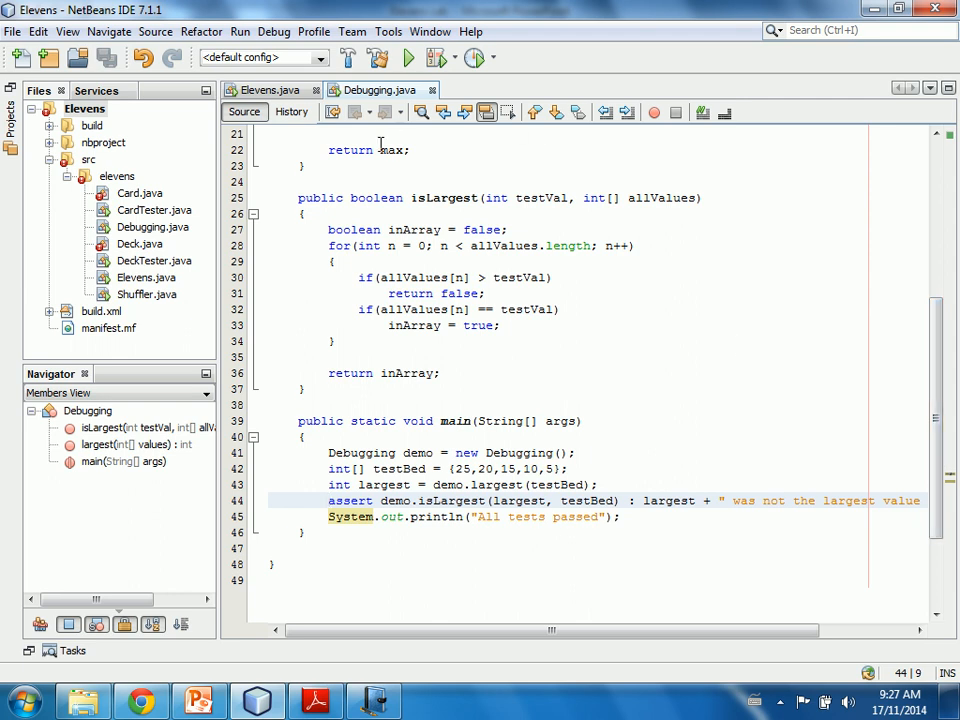
pyautogui.click(408, 56)
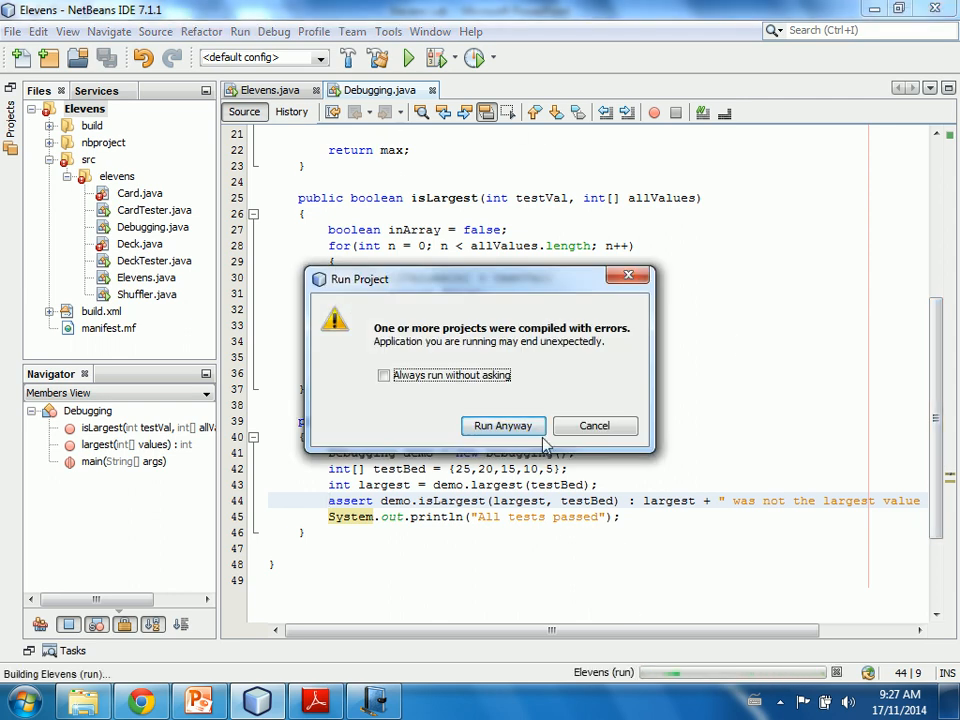
pyautogui.click(504, 424)
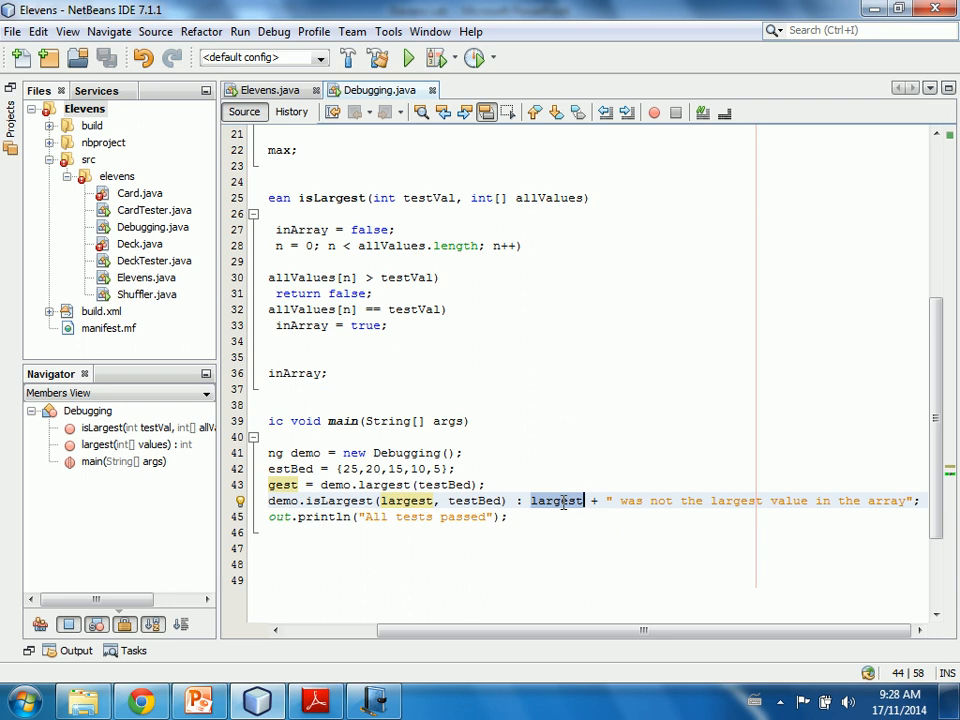
pyautogui.click(198, 700)
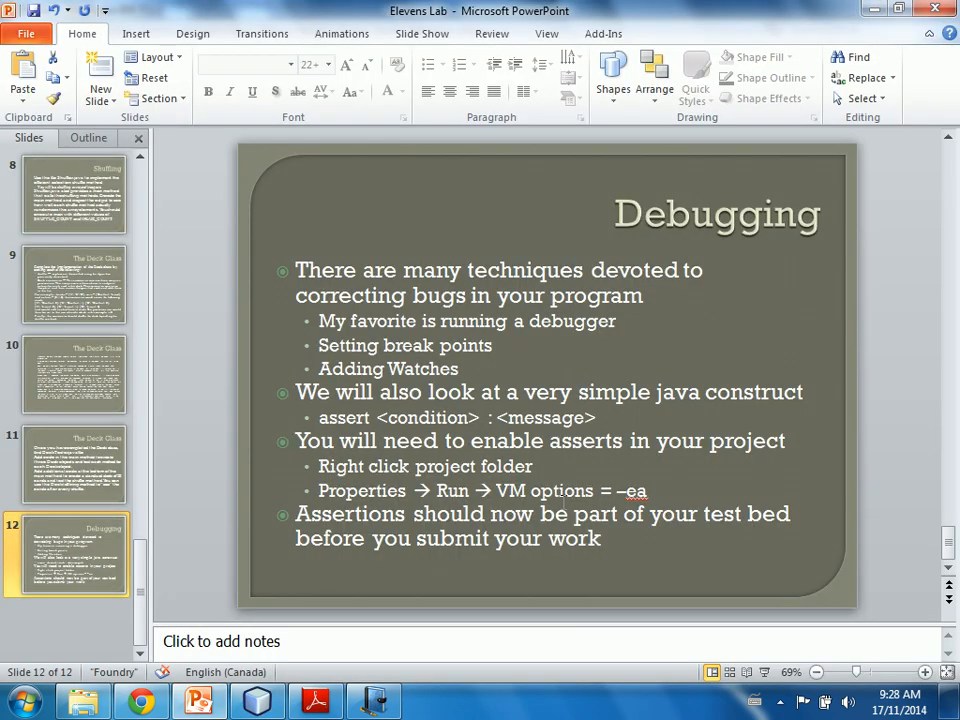
pyautogui.click(258, 700)
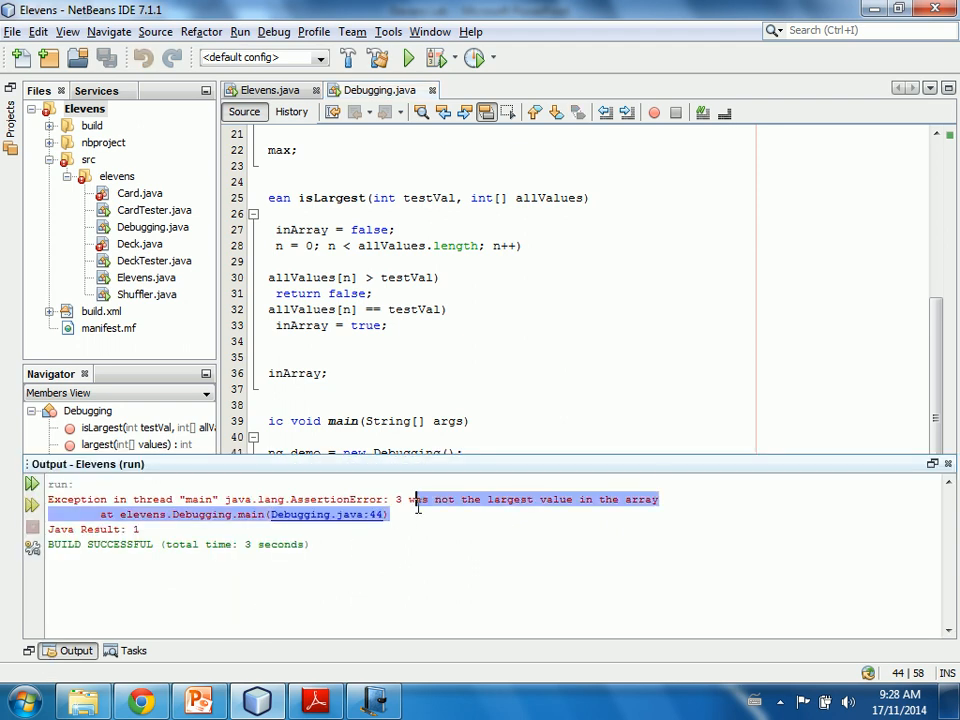
pyautogui.moveTo(568, 512)
pyautogui.write('System.out.println("All tests passed");')
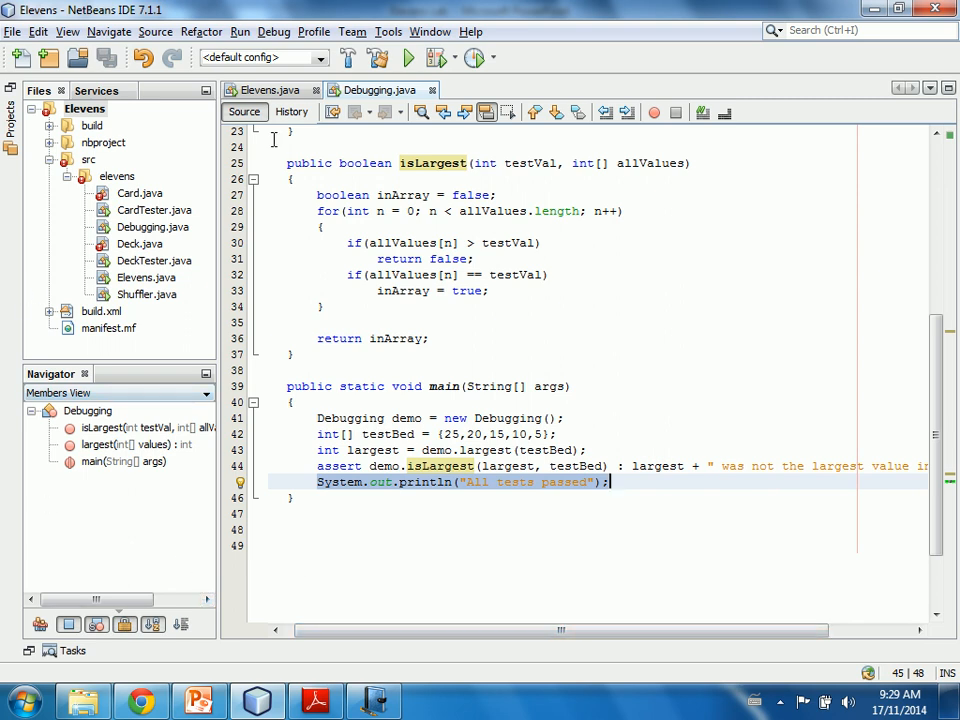
# Run the Elevens project again with Run Anyway and collapse the Output panel.
pyautogui.click(408, 56)
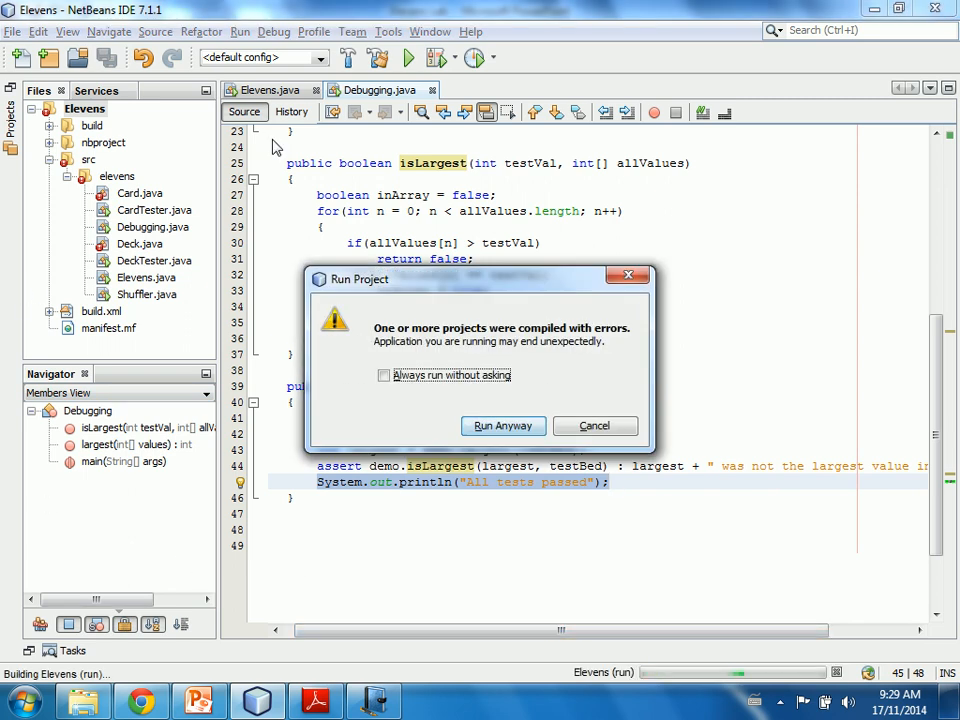
pyautogui.click(504, 424)
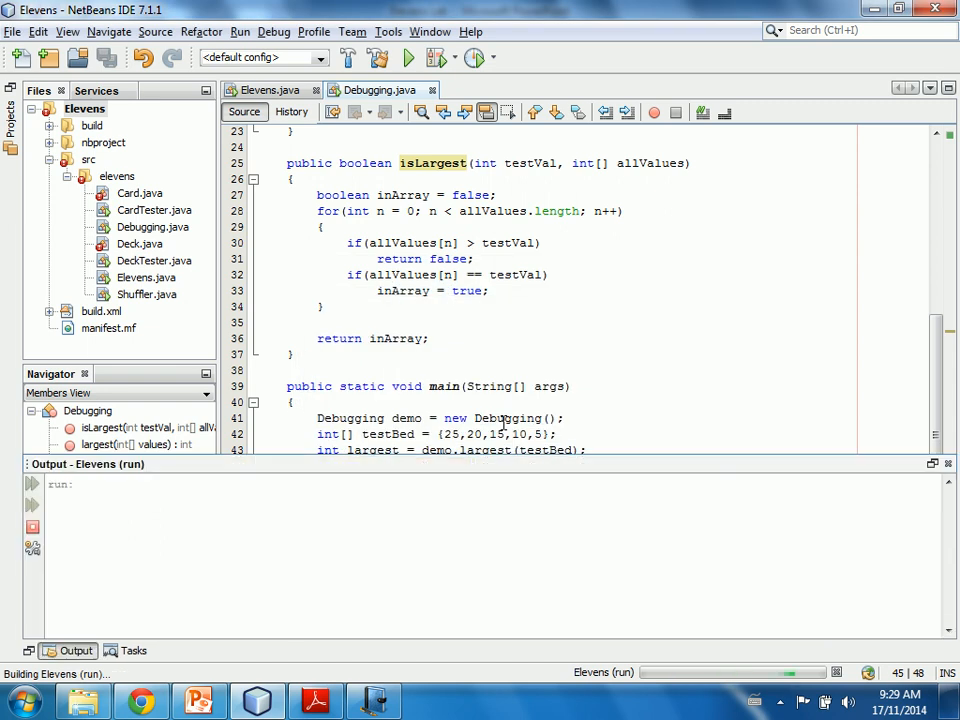
pyautogui.click(408, 56)
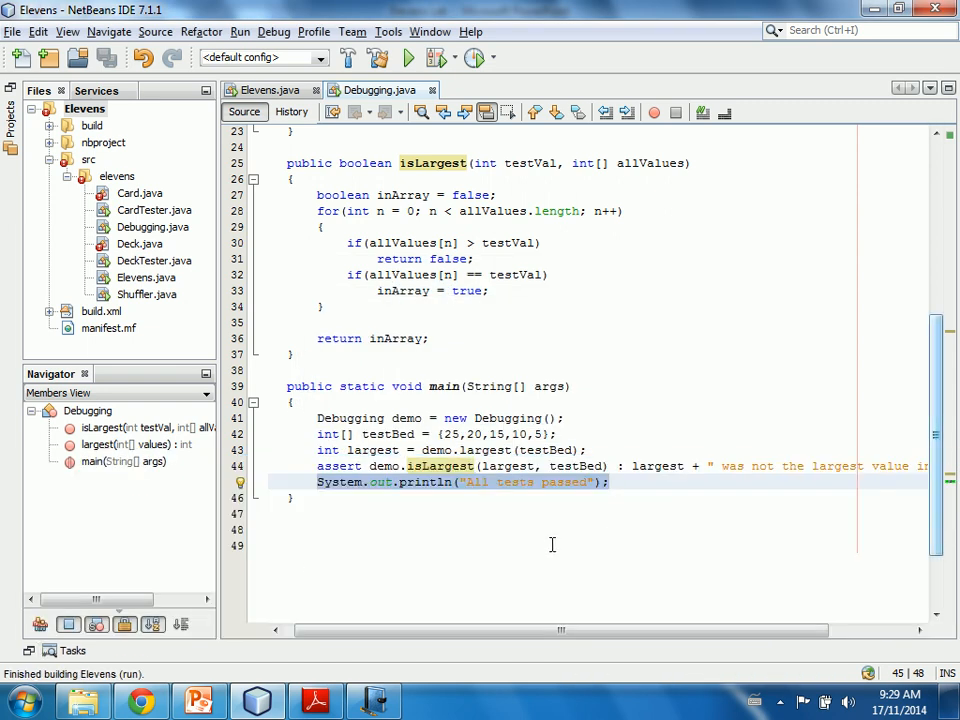
pyautogui.click(372, 448)
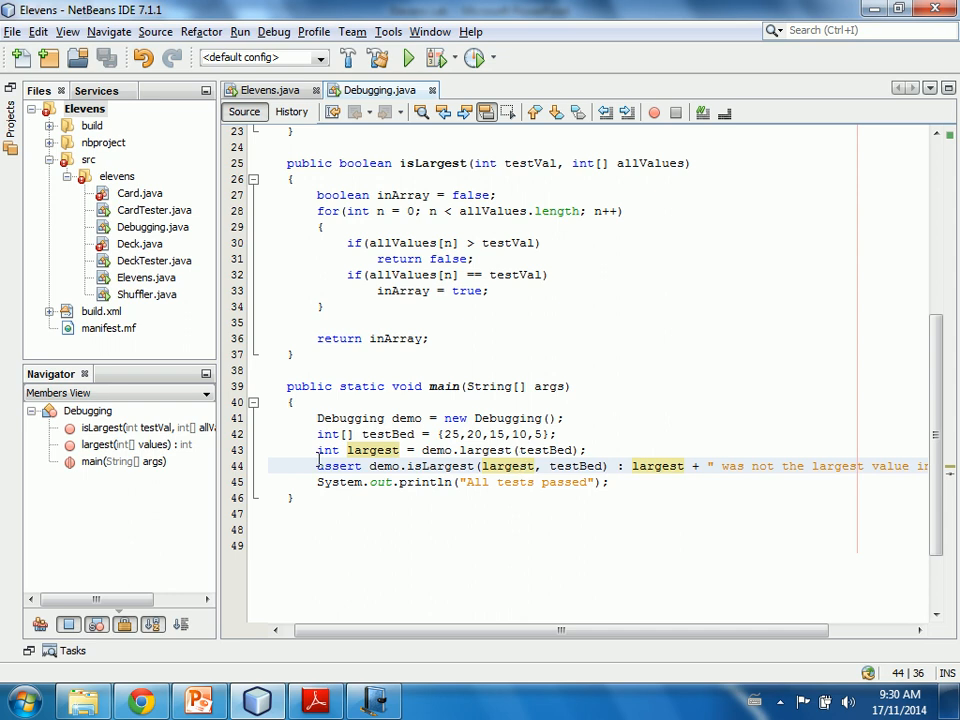
# Set a breakpoint on line 43 (largest = demo.largest(testBed)) and bring largest() into view.
pyautogui.click(320, 466)
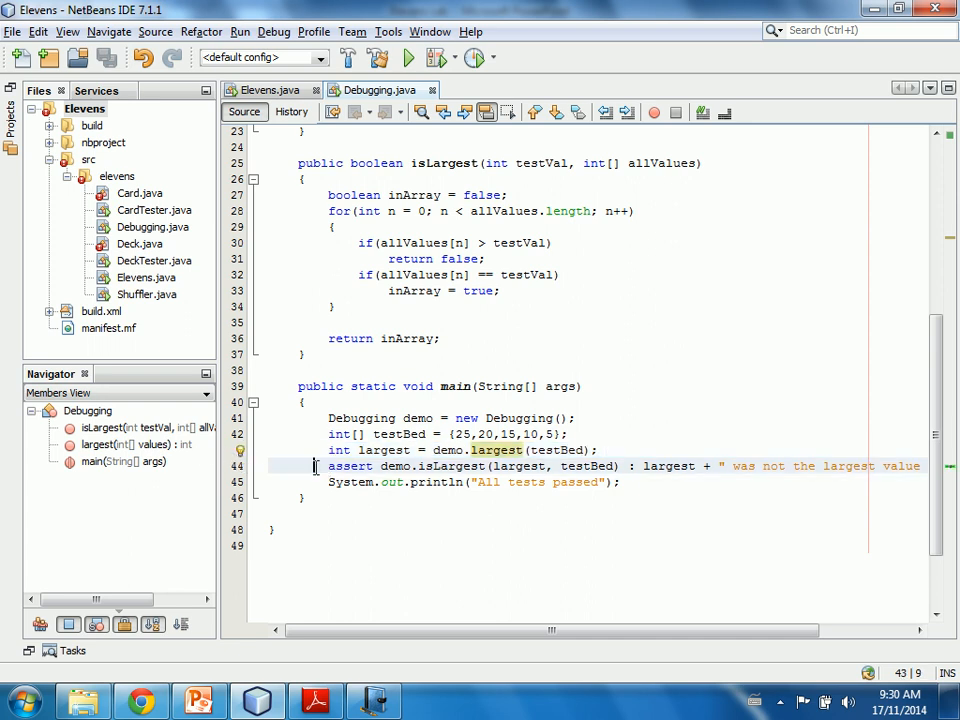
pyautogui.click(312, 448)
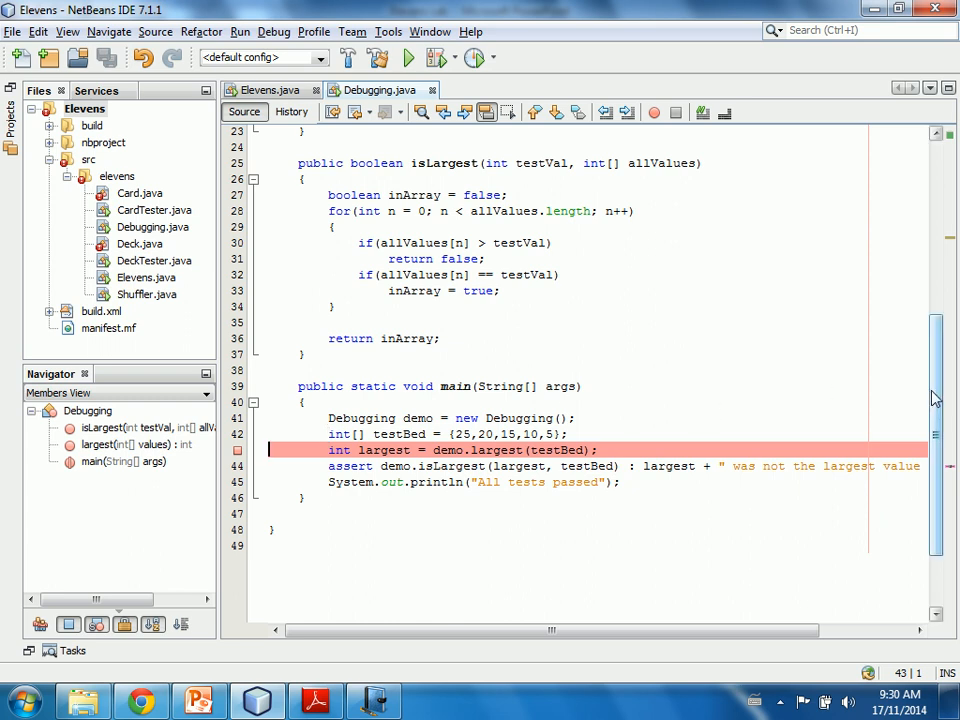
pyautogui.scroll(3)
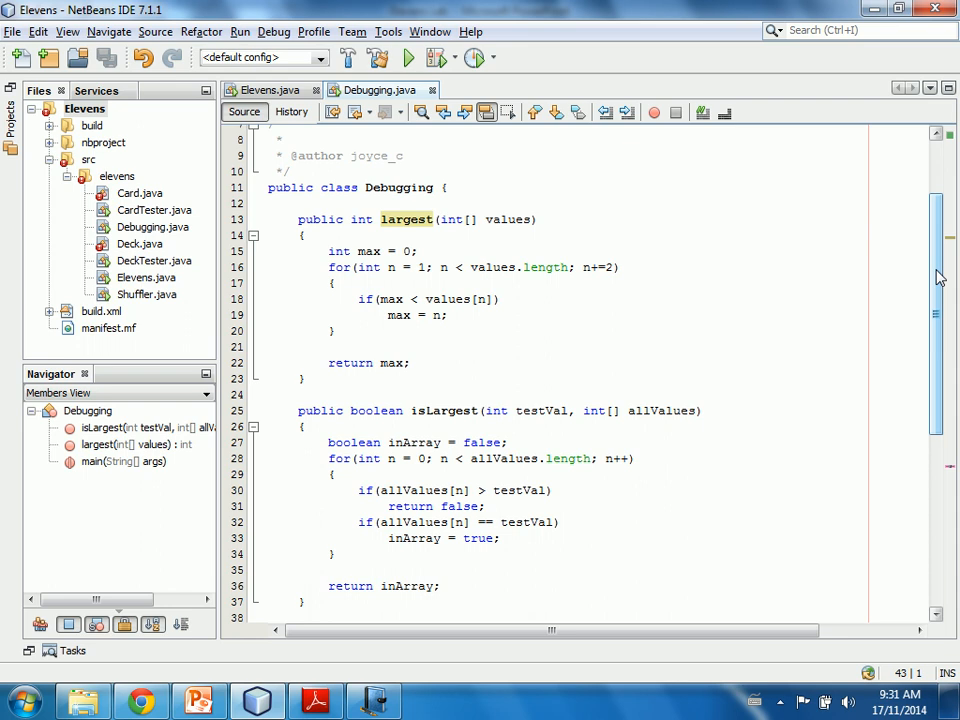
pyautogui.moveTo(756, 192)
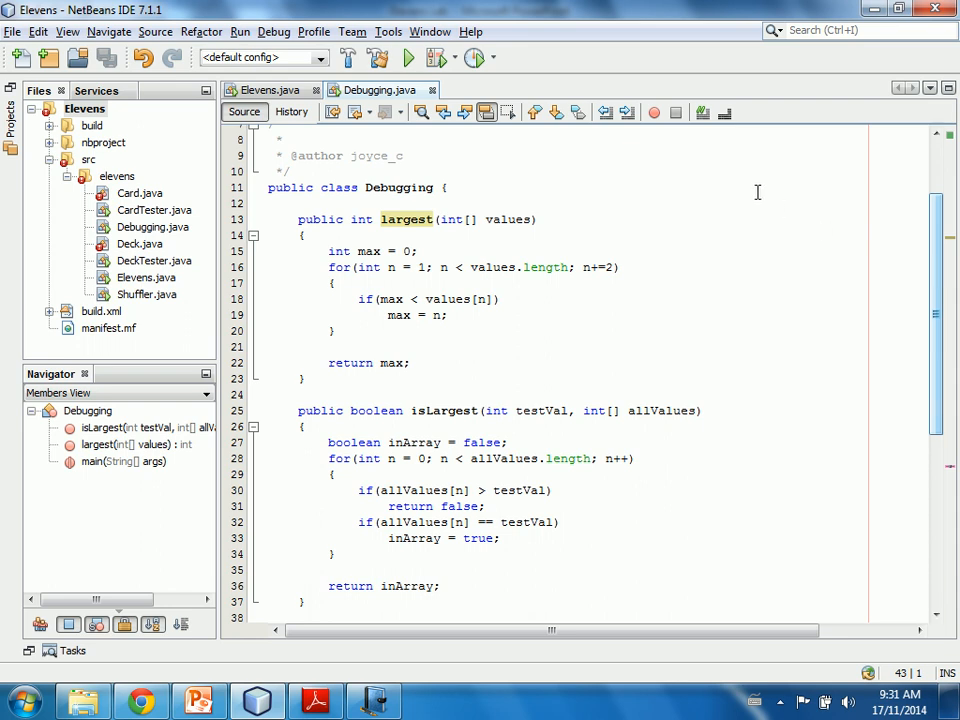
pyautogui.moveTo(436, 260)
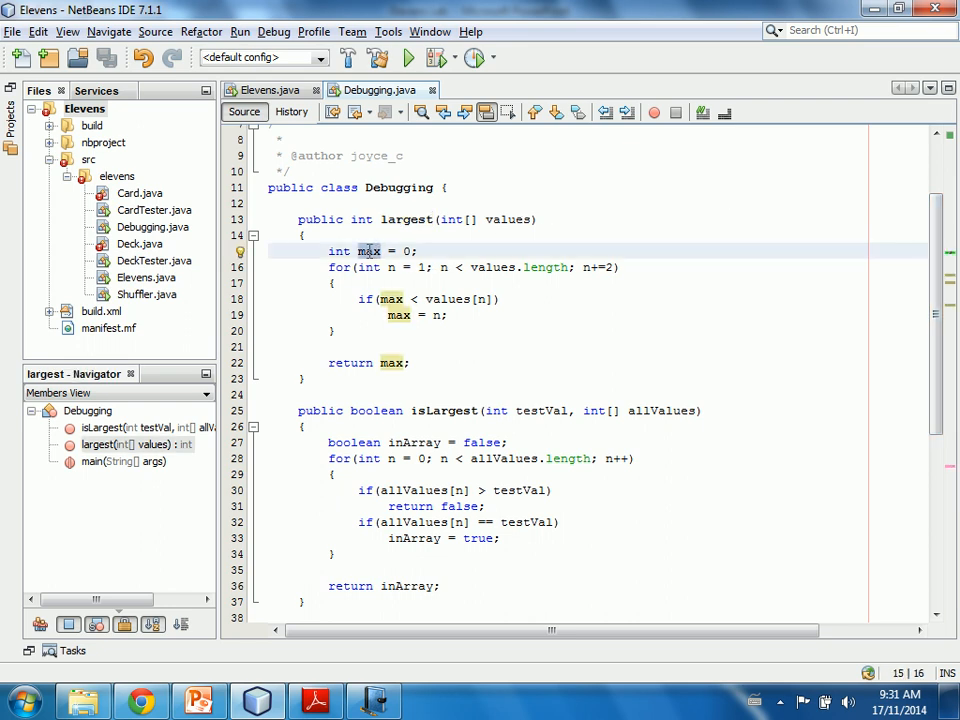
# Add debugger watches for max and n, then return to the main method's breakpoint line.
pyautogui.rightClick(340, 232)
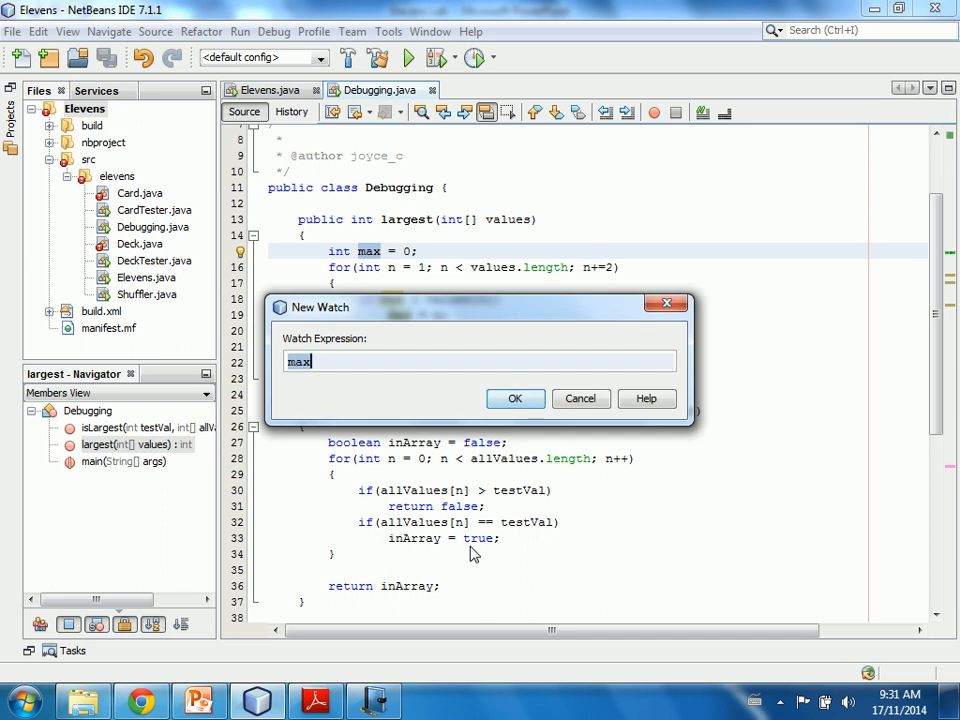
pyautogui.click(516, 398)
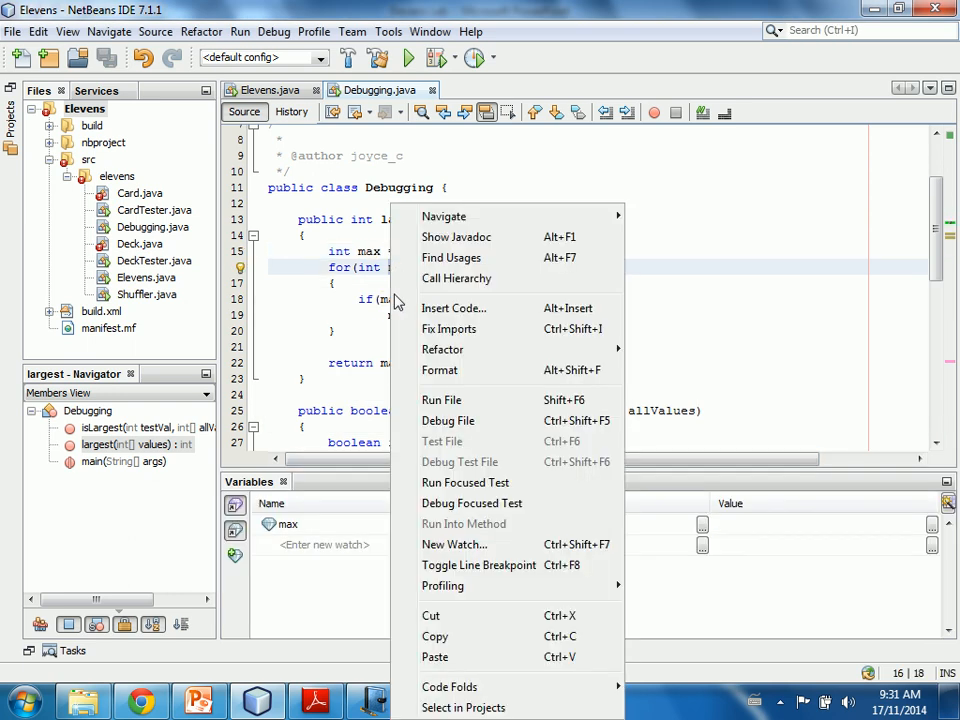
pyautogui.moveTo(464, 524)
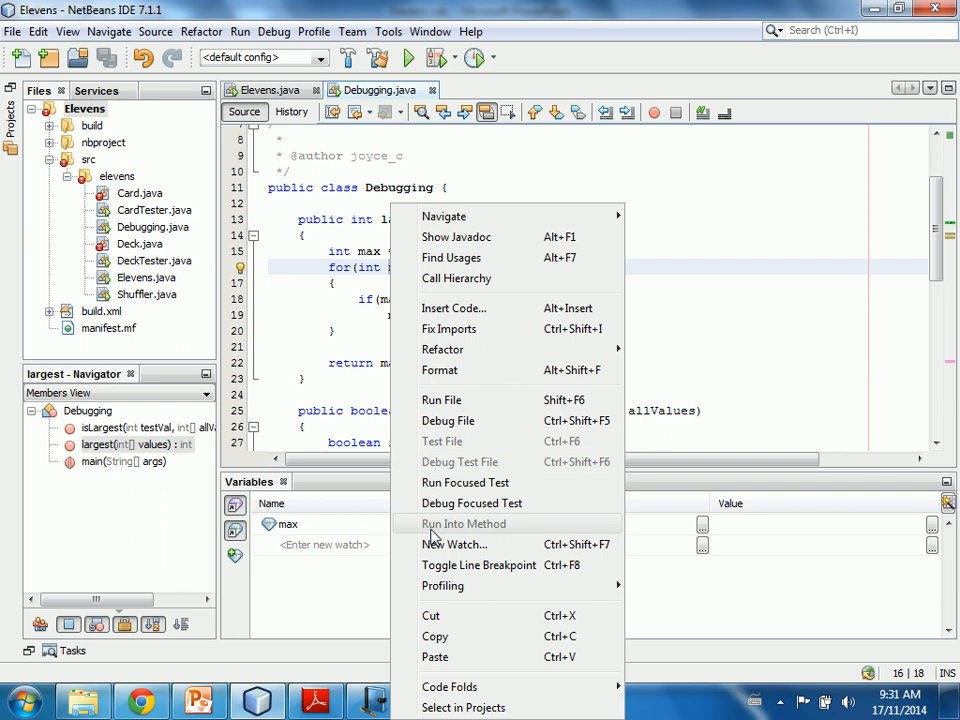
pyautogui.click(456, 544)
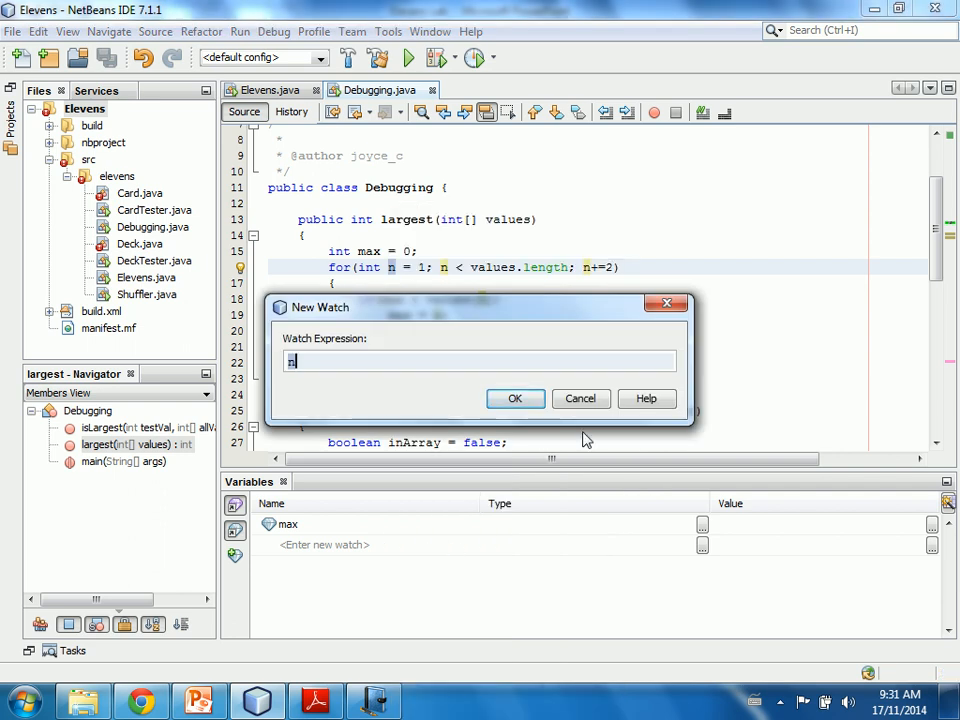
pyautogui.click(516, 398)
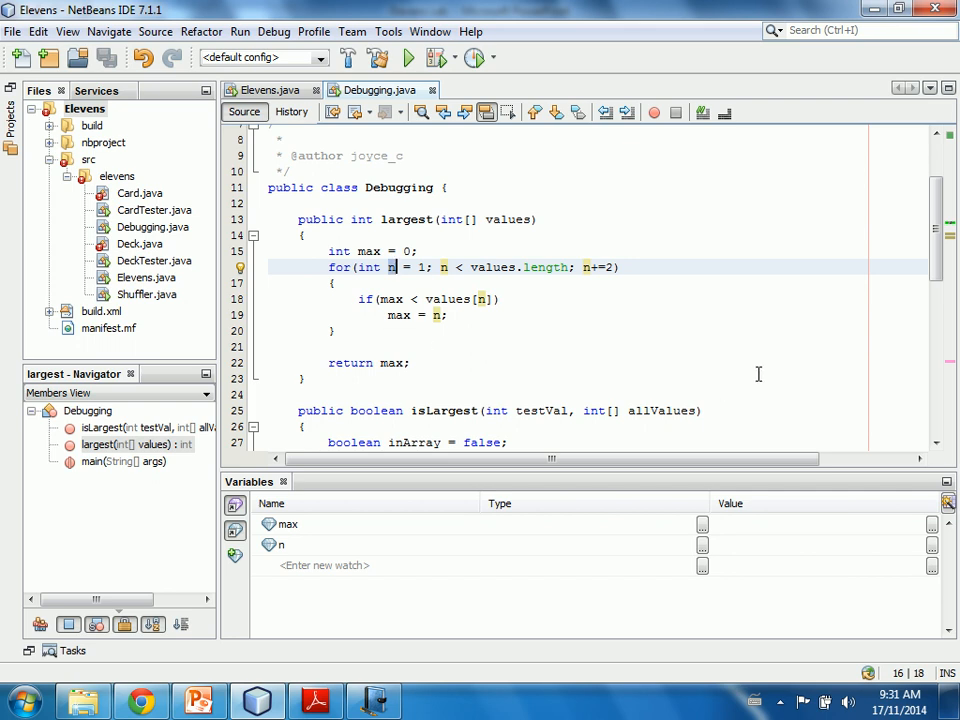
pyautogui.scroll(-3)
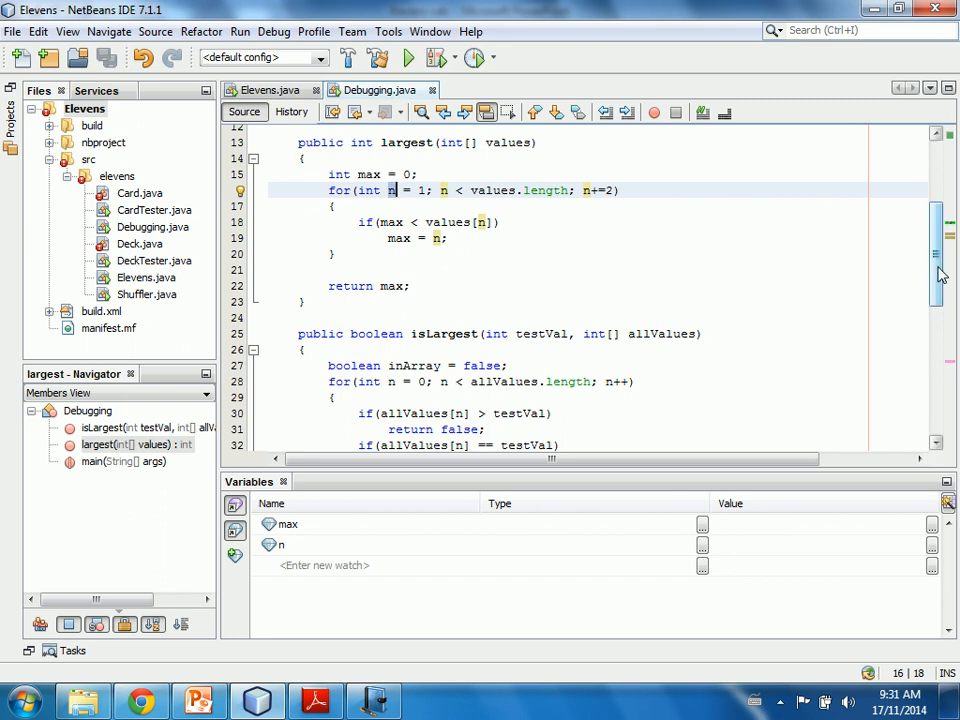
pyautogui.scroll(-3)
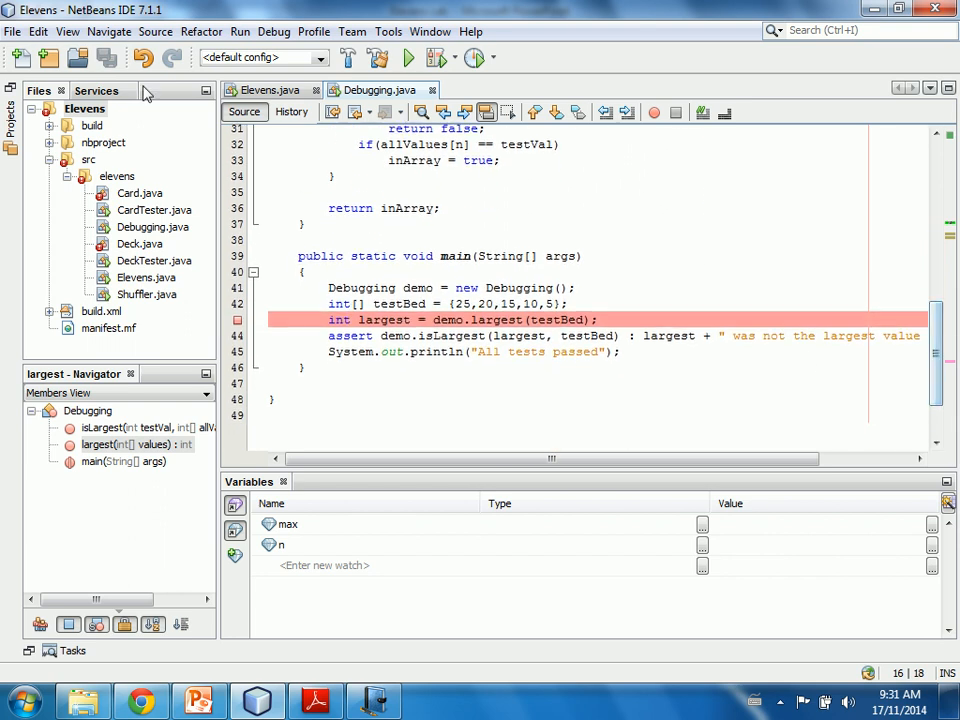
# Debug the main project, running anyway despite the compile-error warning.
pyautogui.click(272, 32)
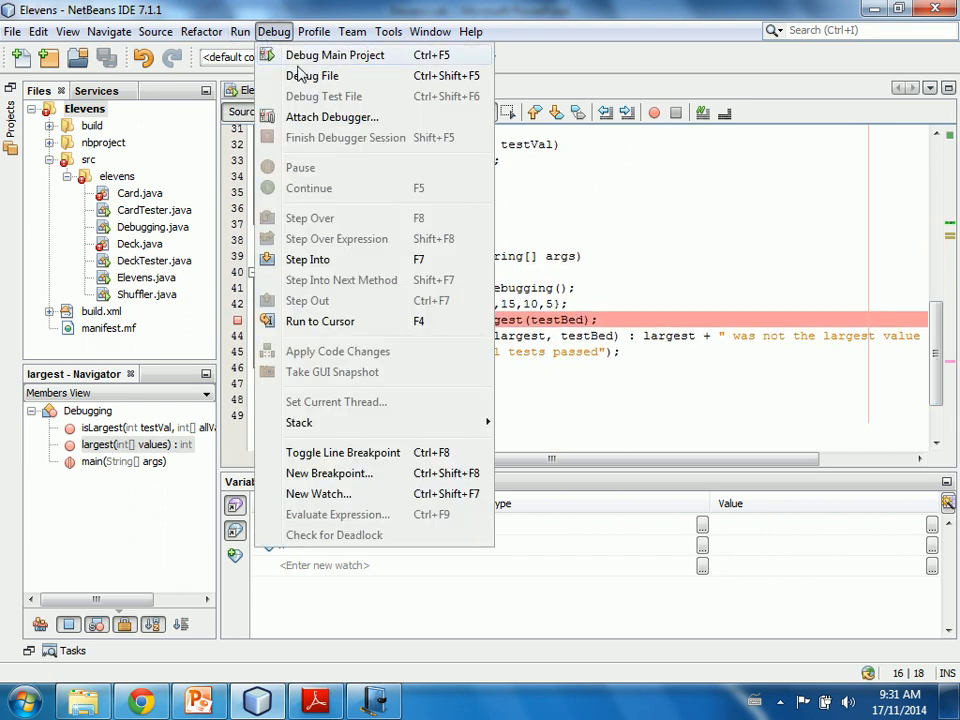
pyautogui.click(336, 56)
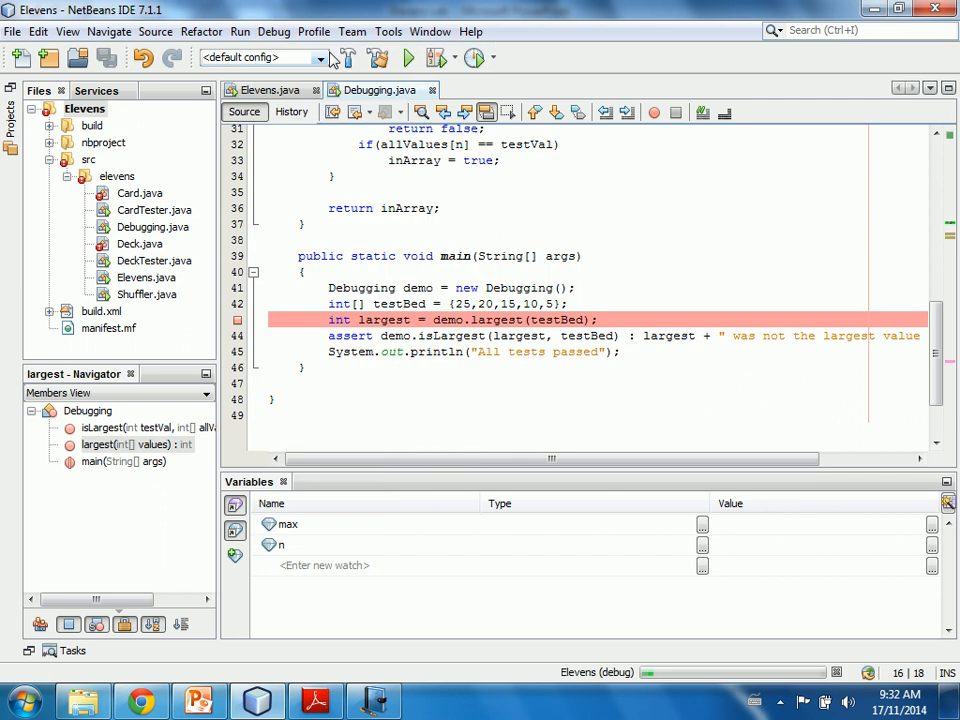
pyautogui.click(408, 56)
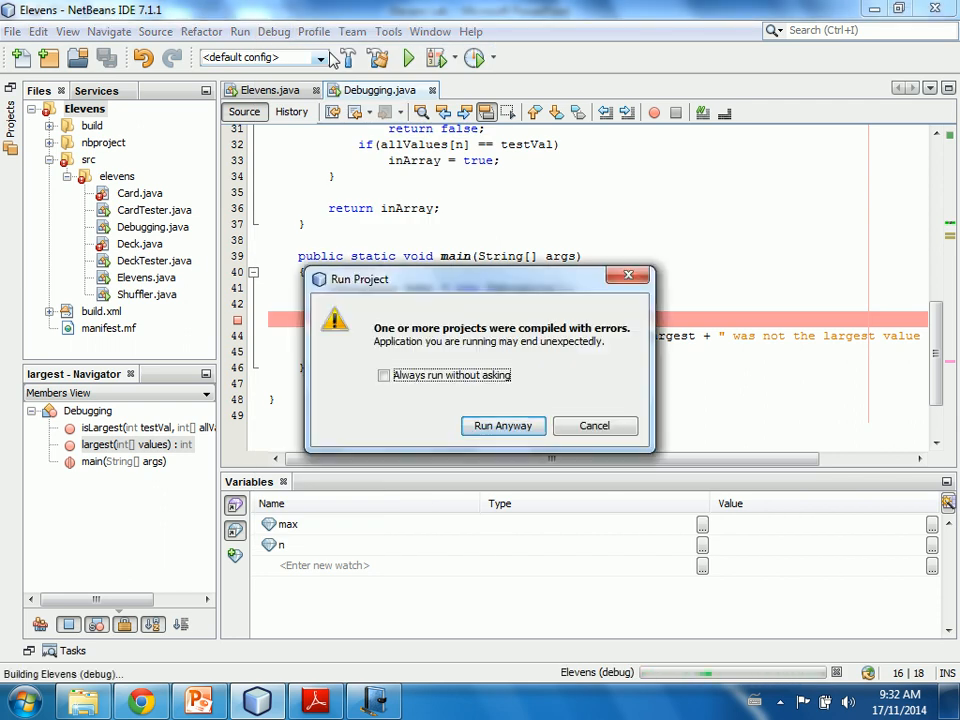
pyautogui.click(504, 424)
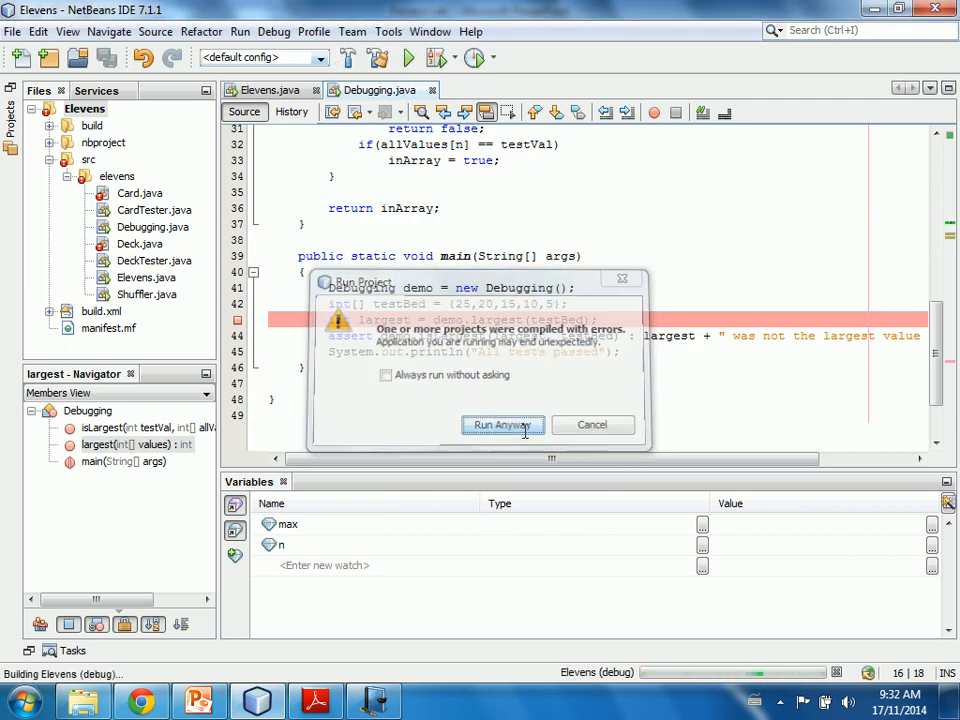
pyautogui.click(504, 424)
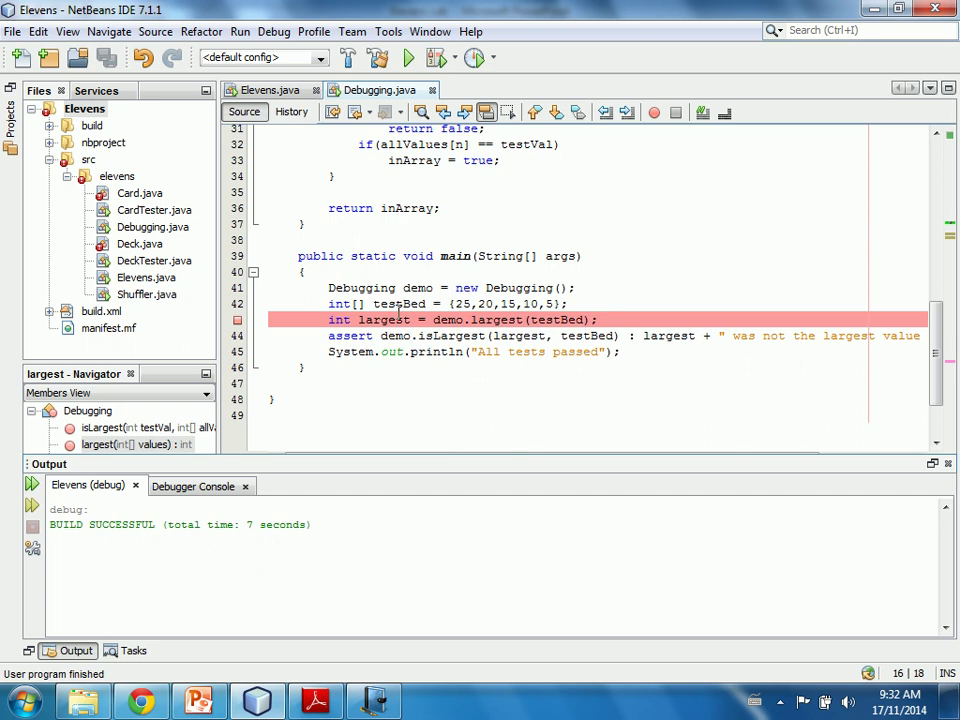
pyautogui.scroll(-3)
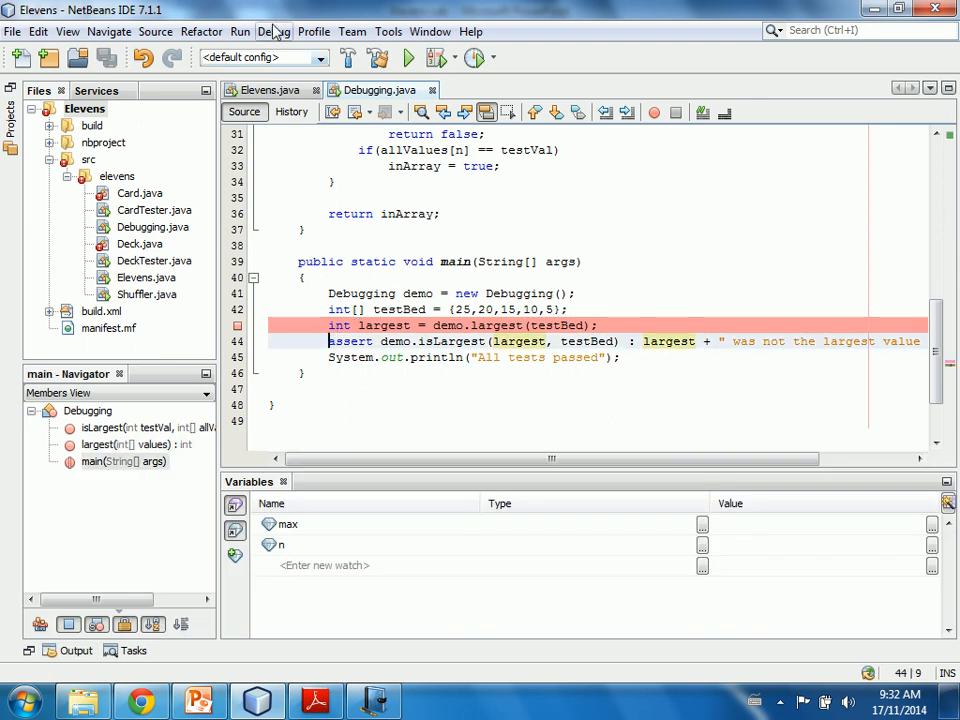
# Run to cursor, then set a breakpoint on the largest() method header at line 14.
pyautogui.click(272, 32)
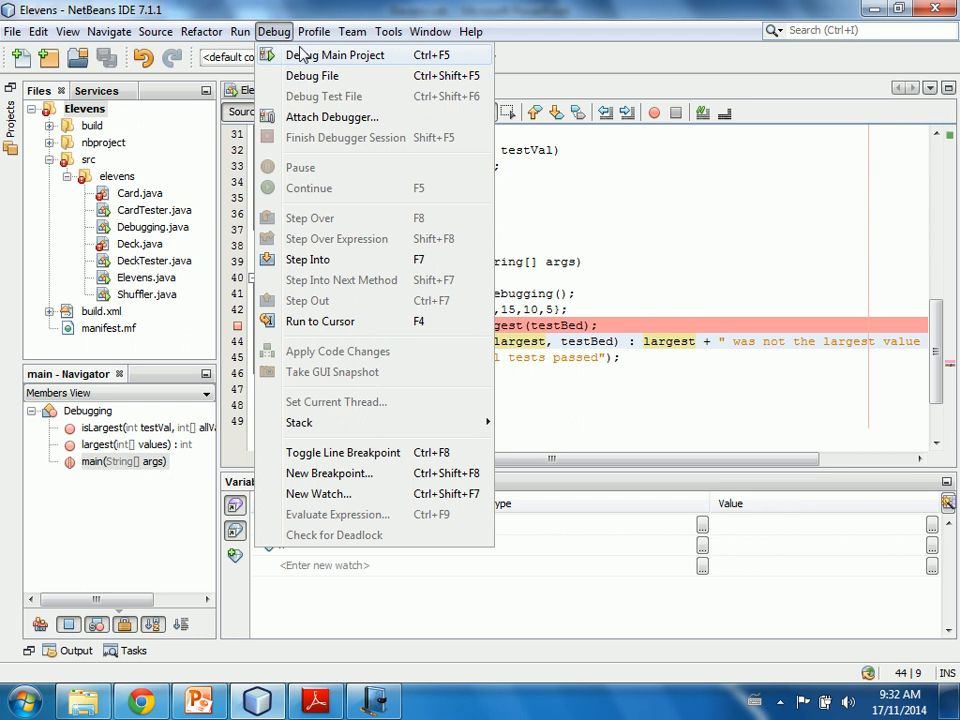
pyautogui.moveTo(320, 320)
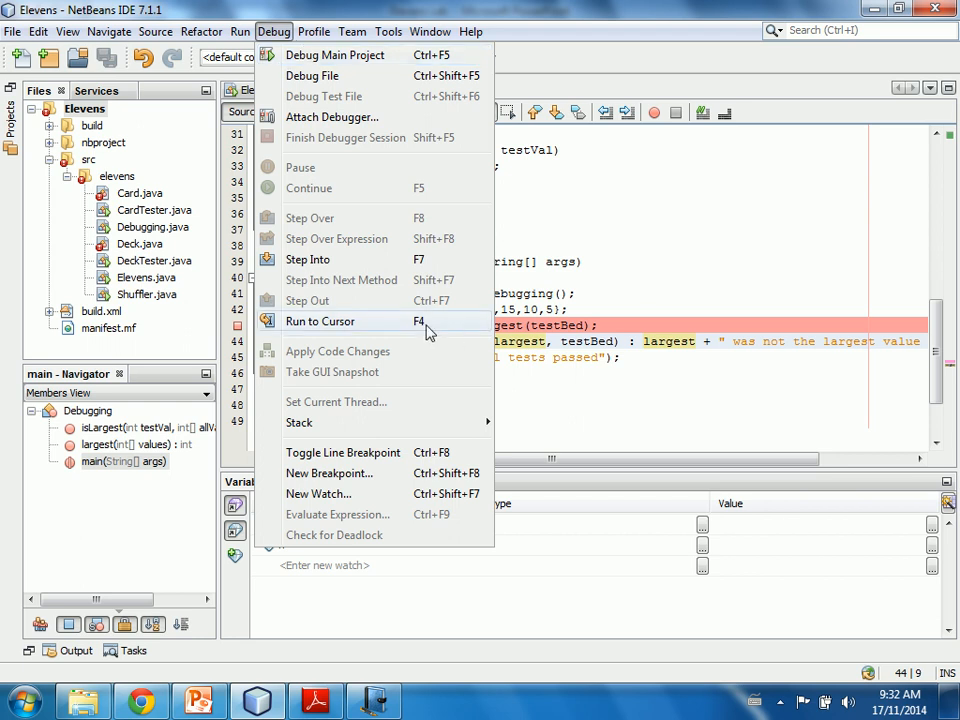
pyautogui.click(320, 320)
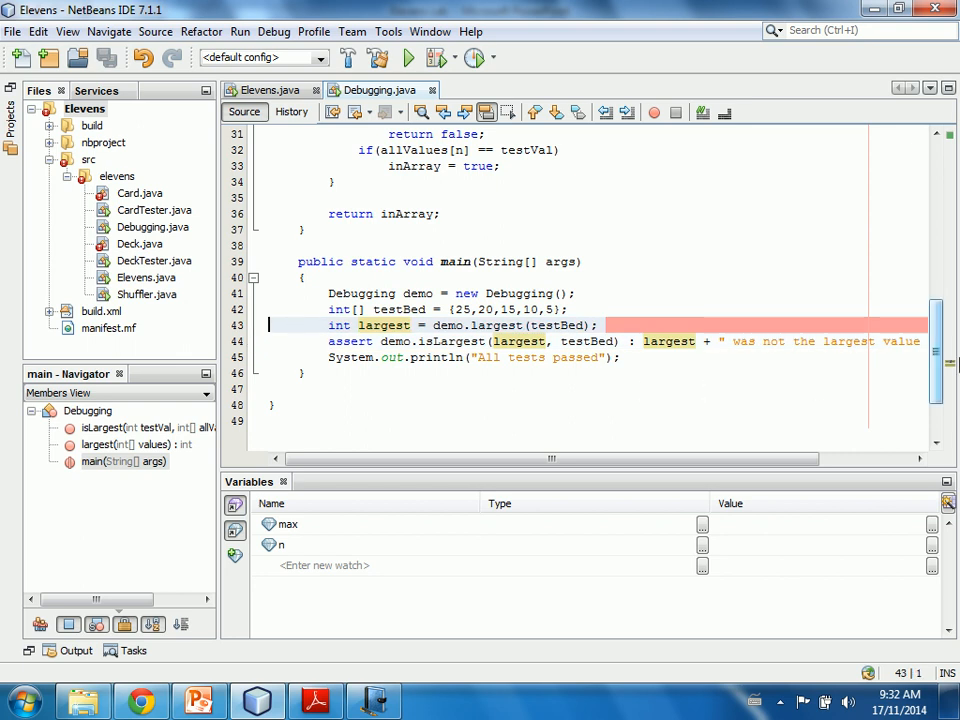
pyautogui.scroll(3)
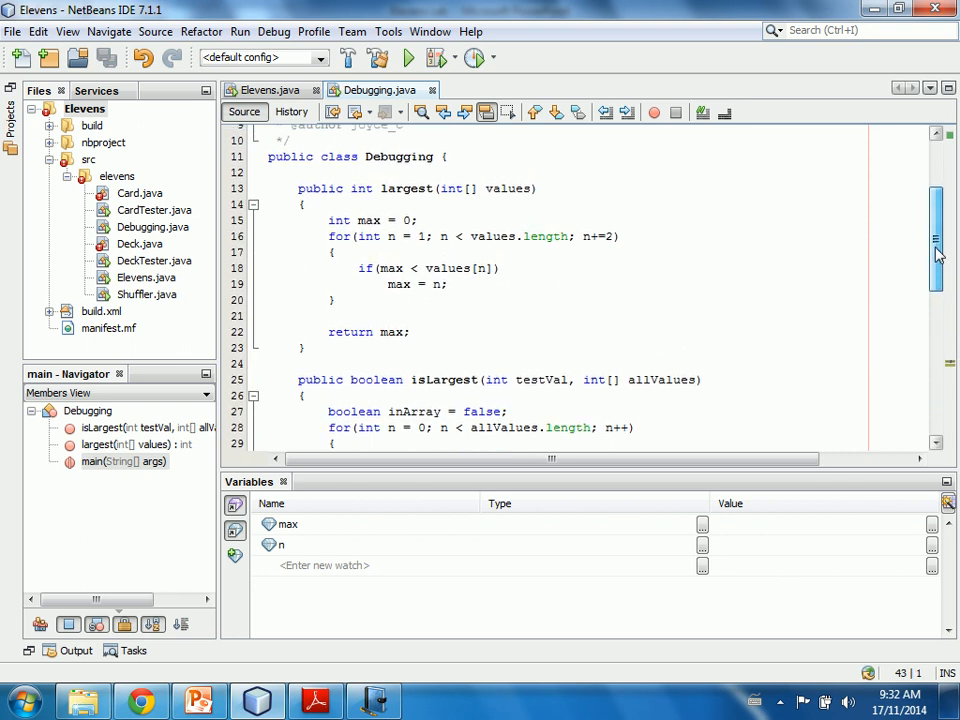
pyautogui.click(236, 188)
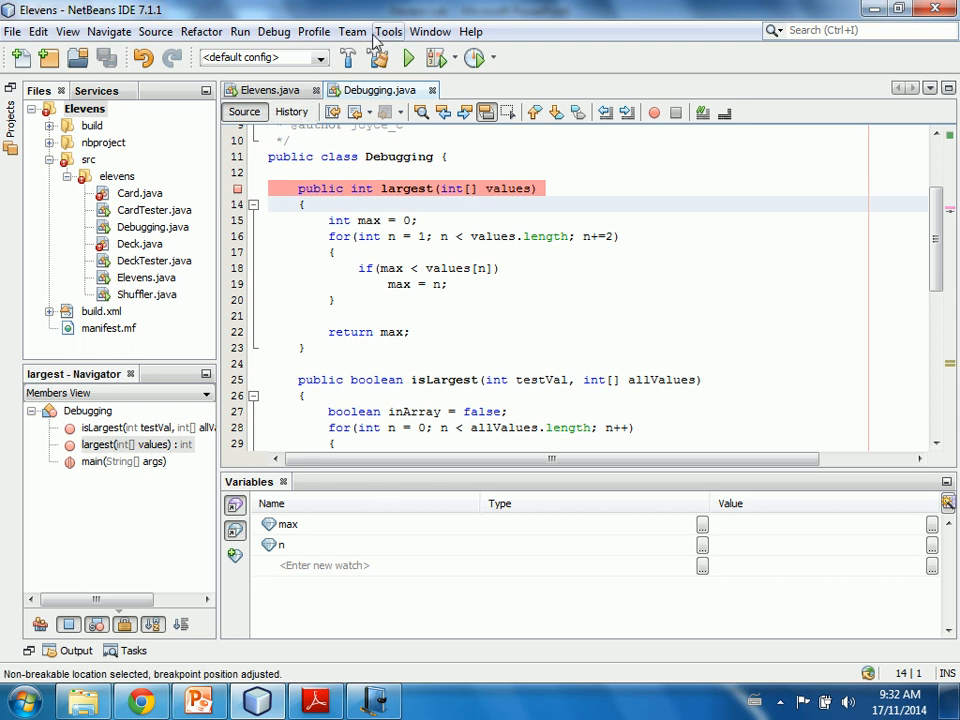
# Debug the main project again with Run Anyway, finishing with BUILD SUCCESSFUL.
pyautogui.click(272, 32)
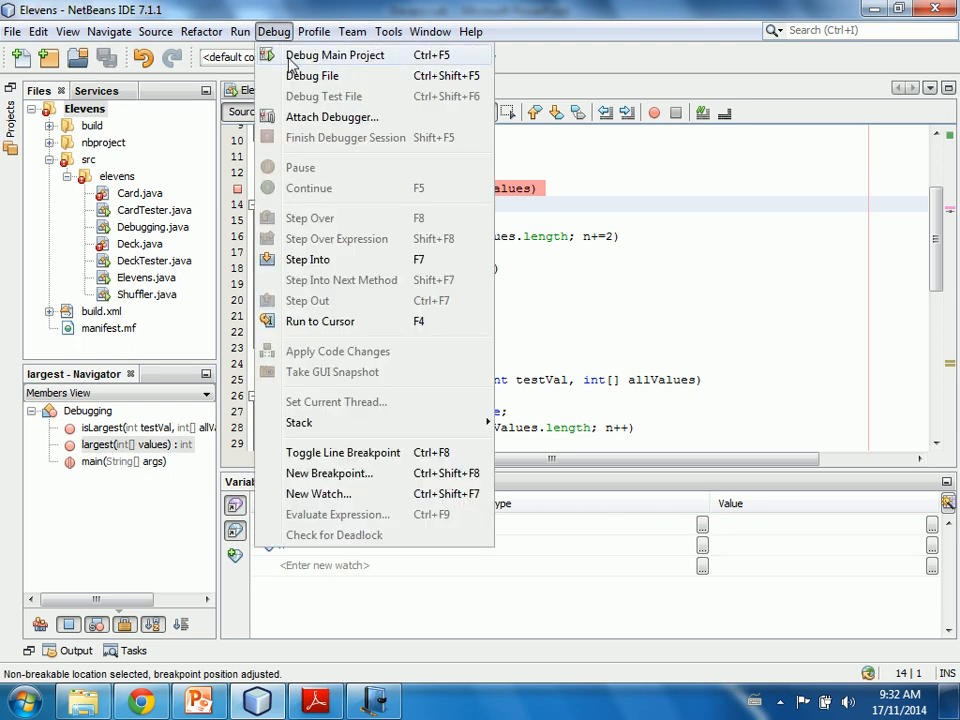
pyautogui.click(336, 56)
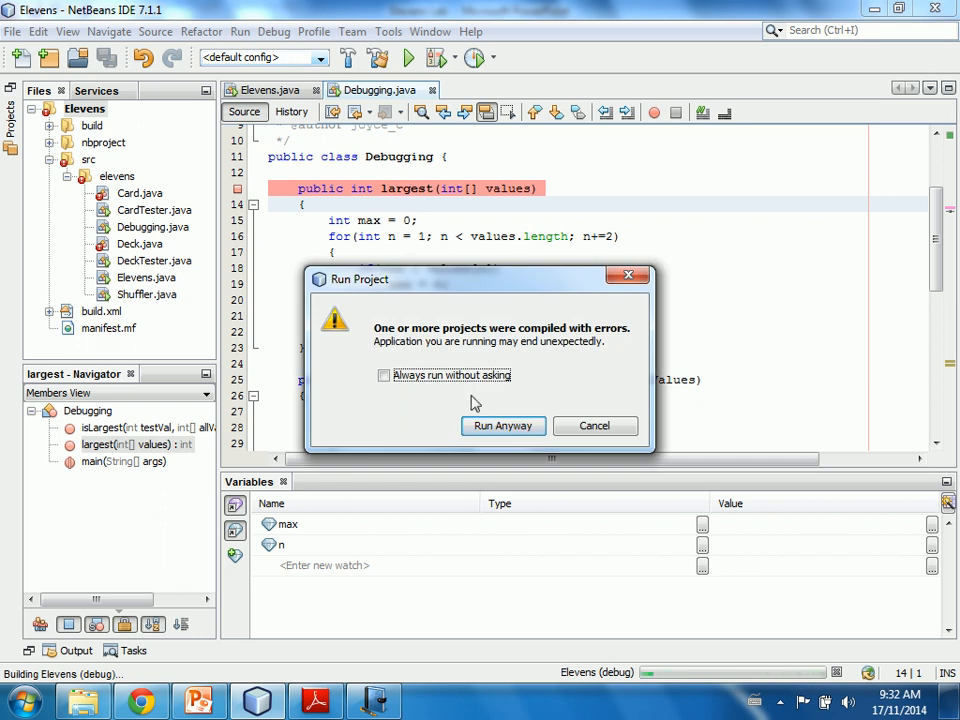
pyautogui.click(504, 424)
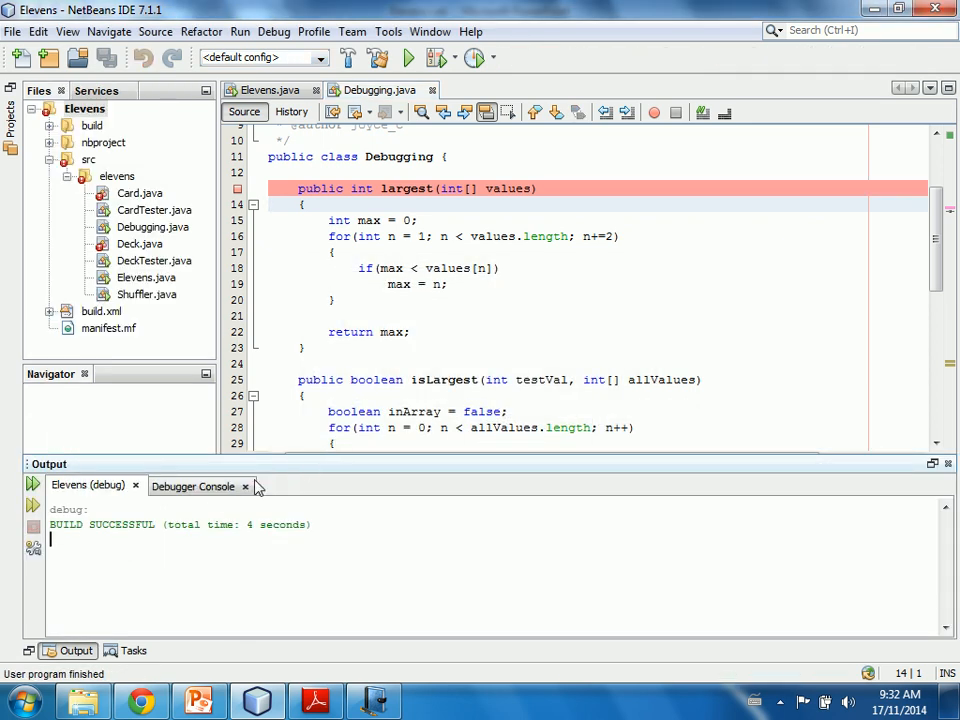
# Start Debug Main Project, running anyway despite compile errors, to stop at the line 43 breakpoint.
pyautogui.click(192, 486)
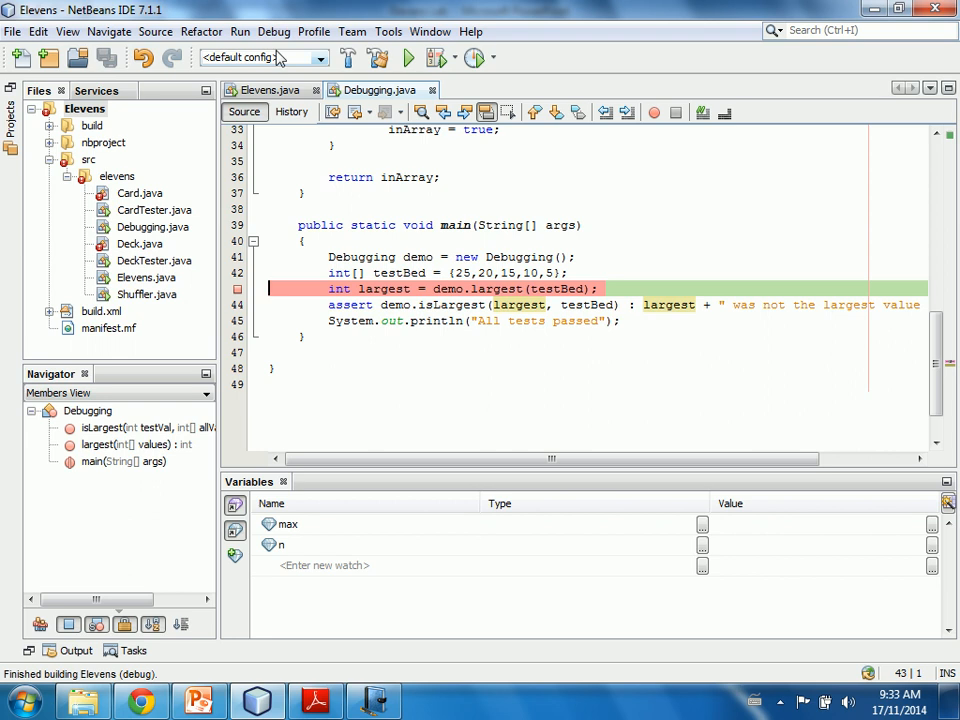
pyautogui.click(272, 32)
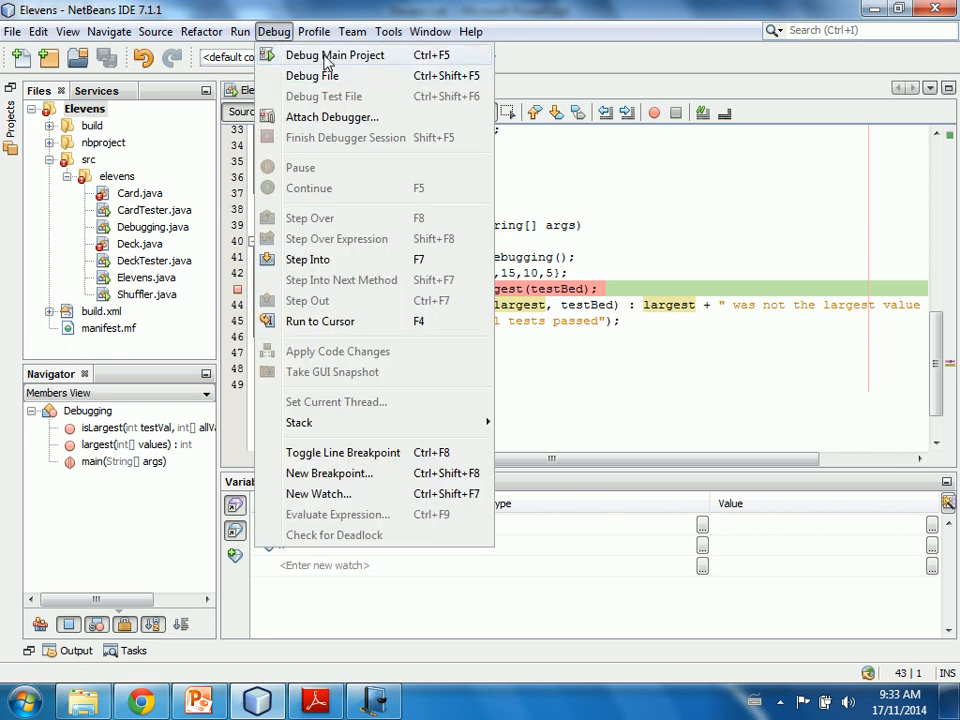
pyautogui.moveTo(312, 76)
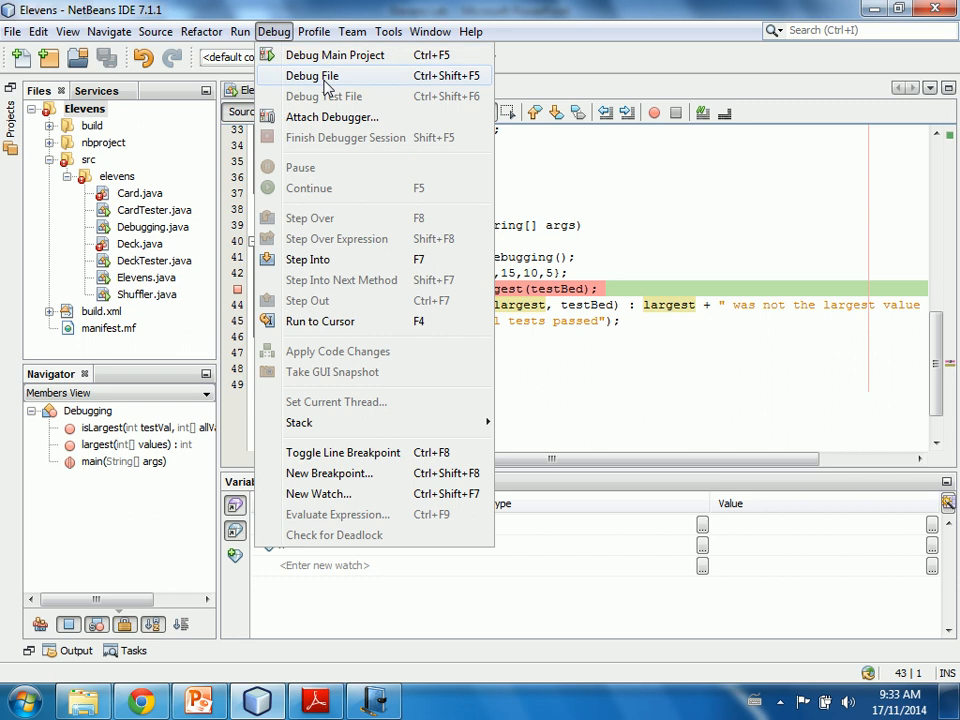
pyautogui.click(336, 56)
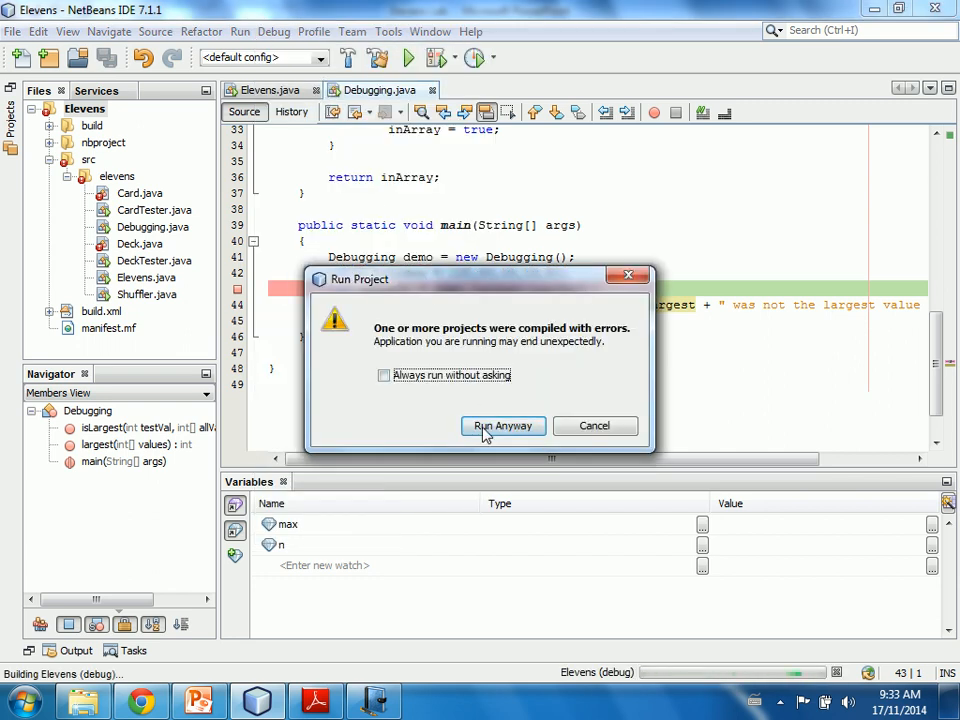
pyautogui.click(504, 424)
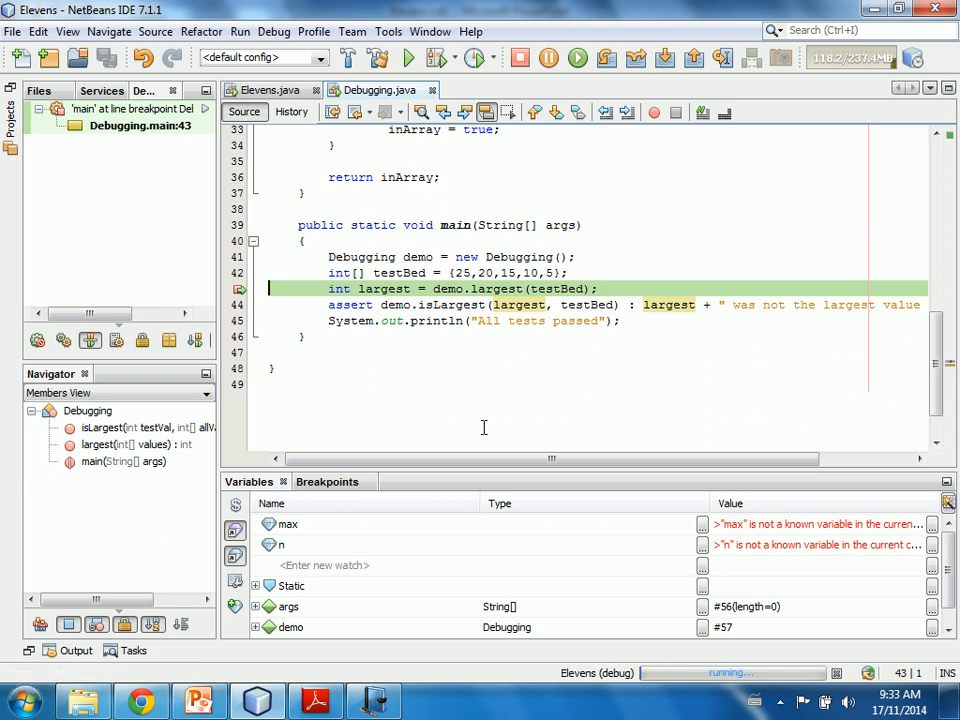
pyautogui.click(274, 32)
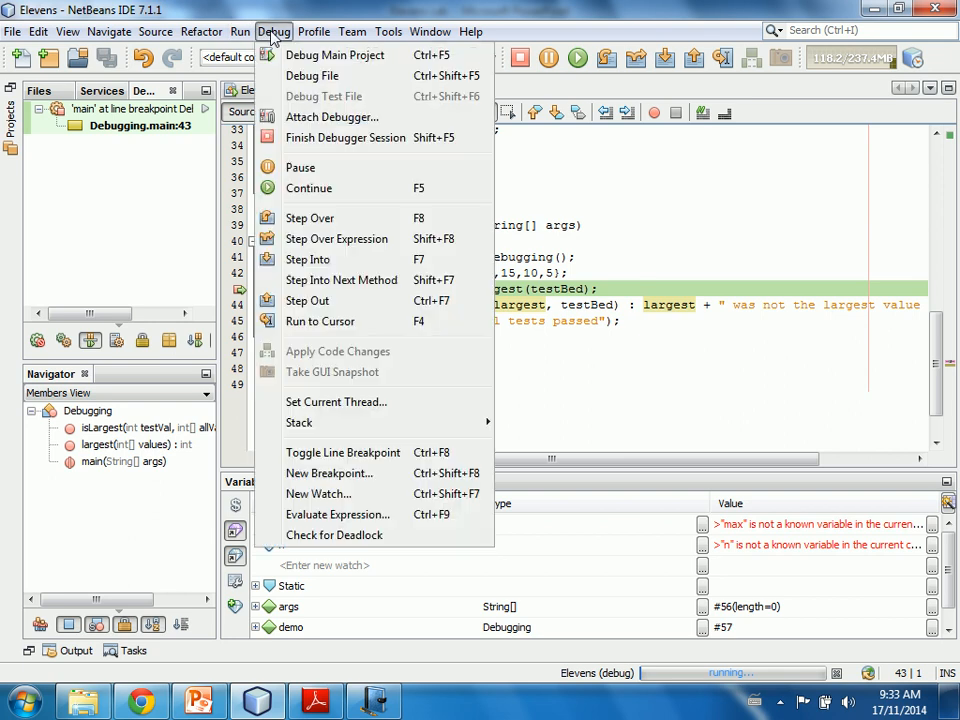
pyautogui.moveTo(320, 320)
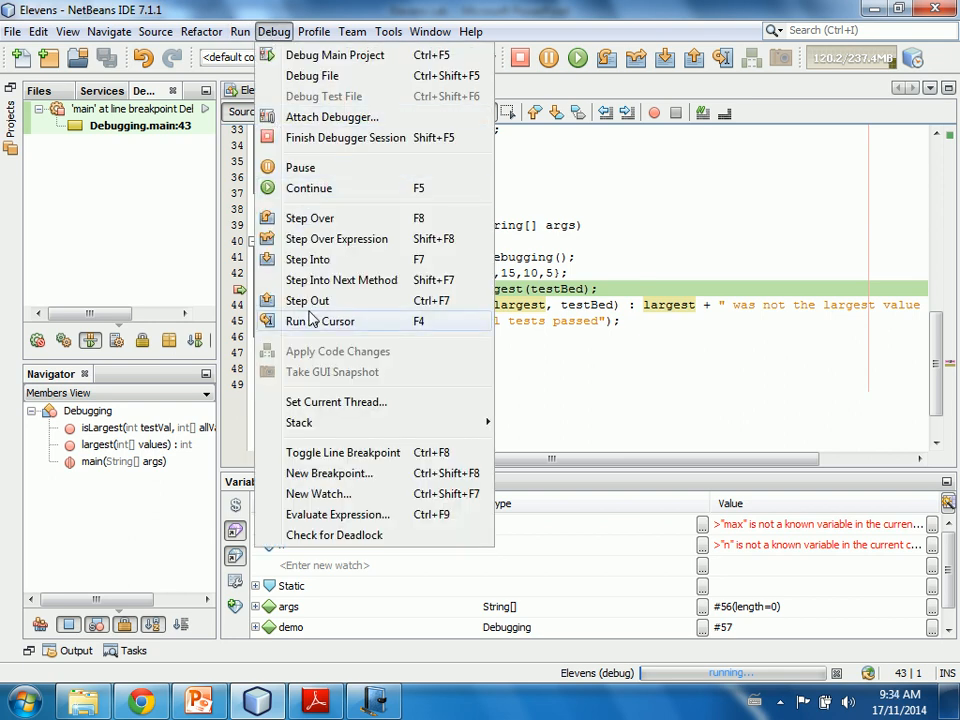
pyautogui.moveTo(336, 260)
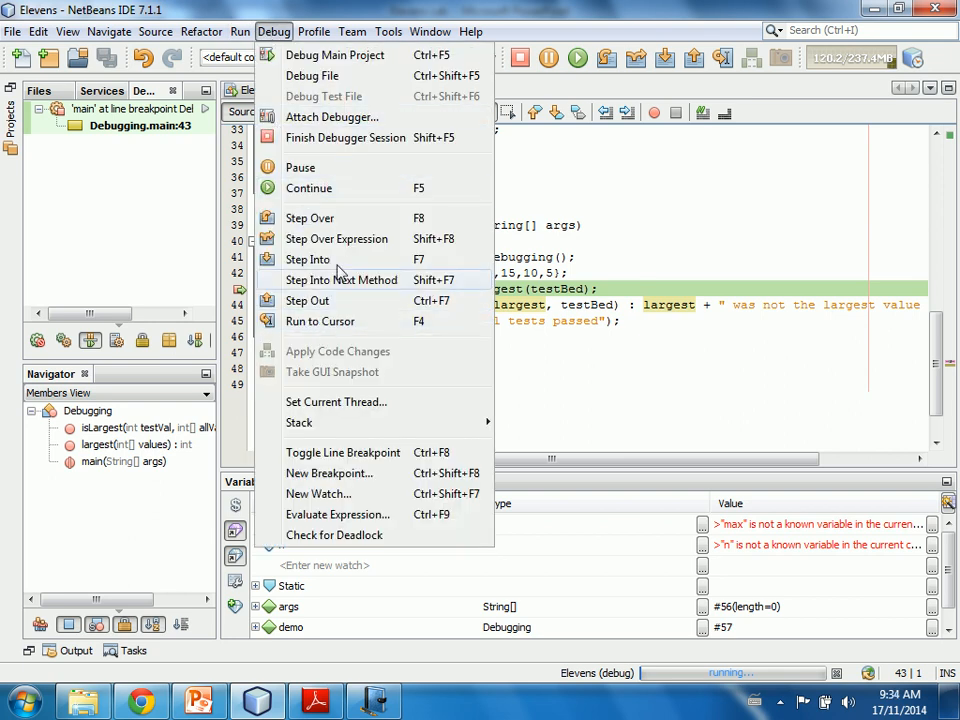
pyautogui.moveTo(332, 218)
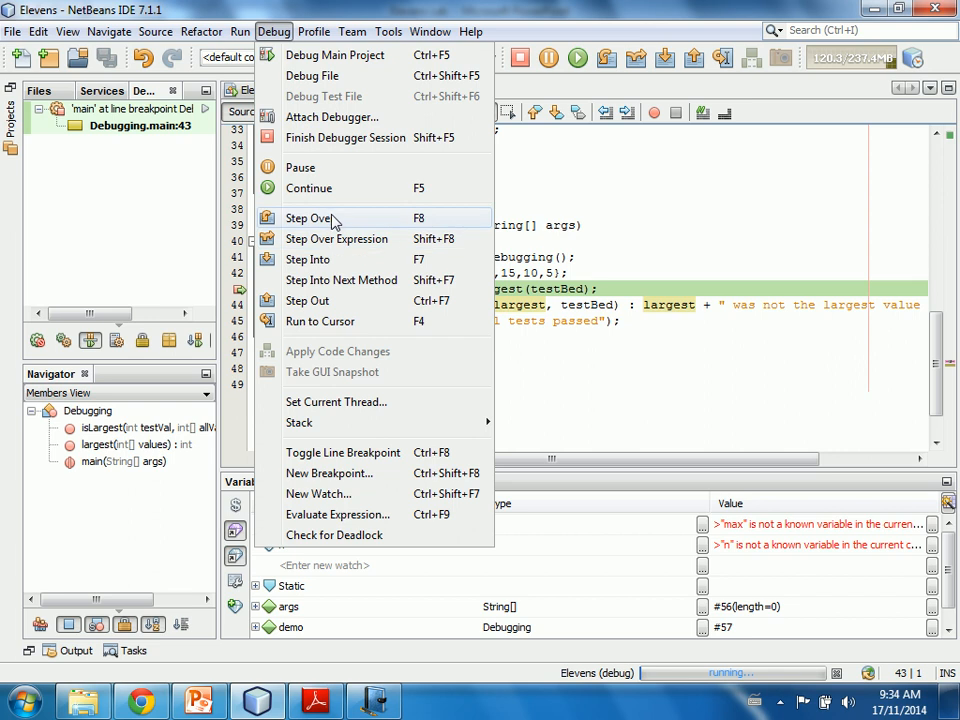
pyautogui.moveTo(344, 192)
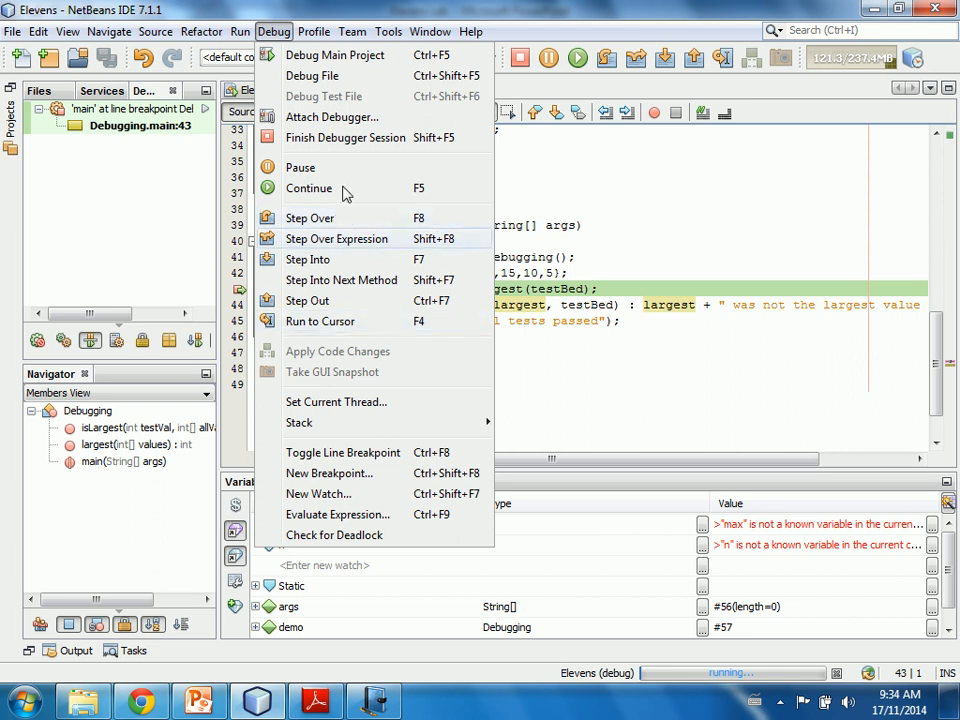
pyautogui.moveTo(336, 218)
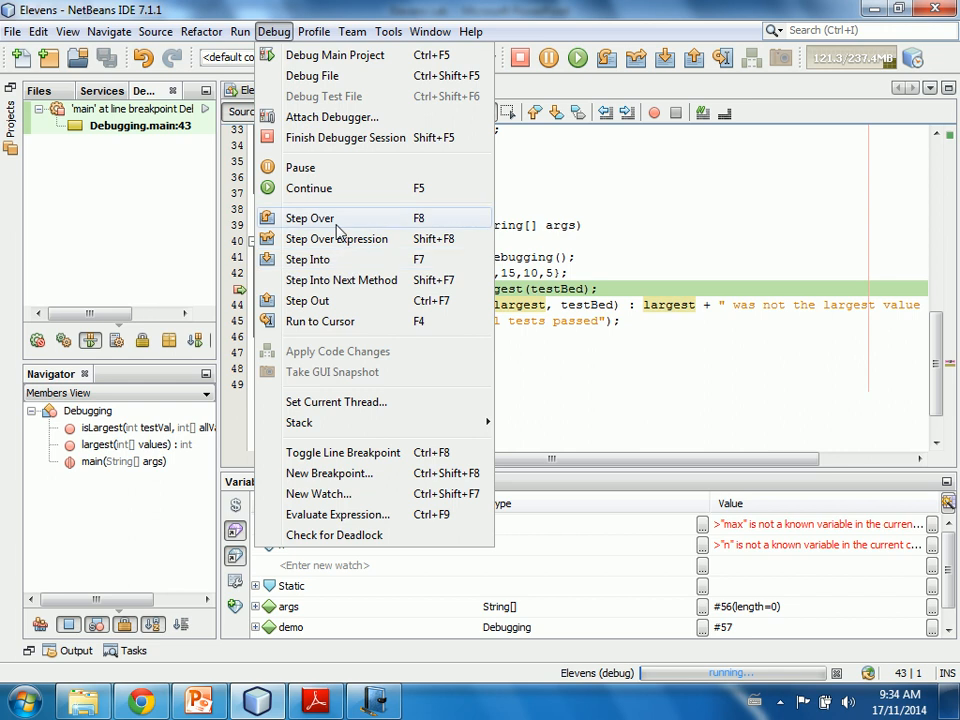
pyautogui.moveTo(308, 260)
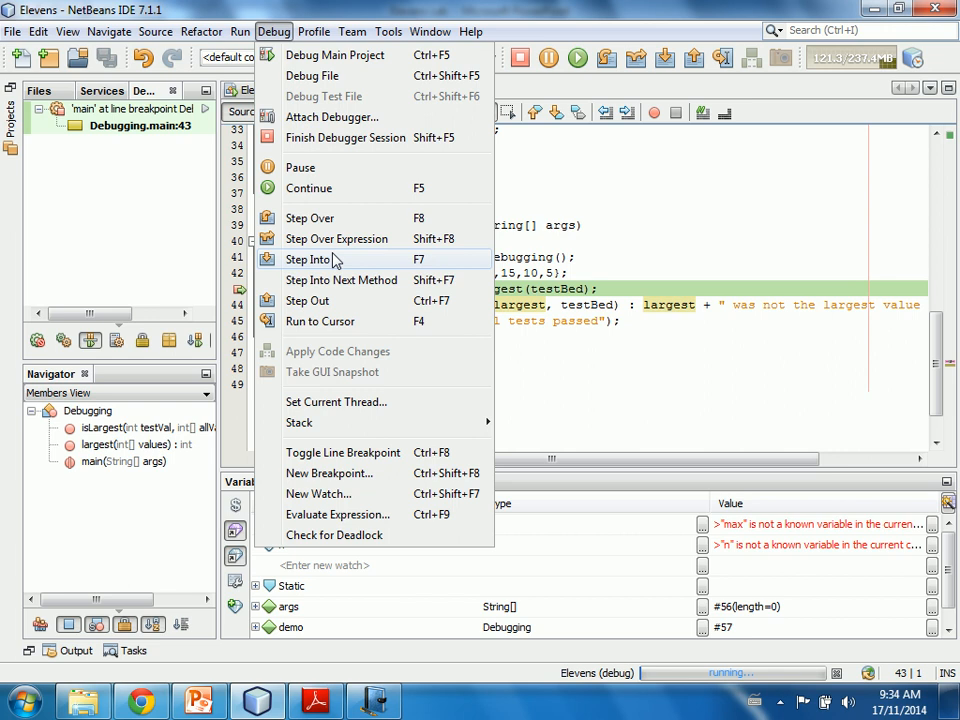
pyautogui.moveTo(948, 348)
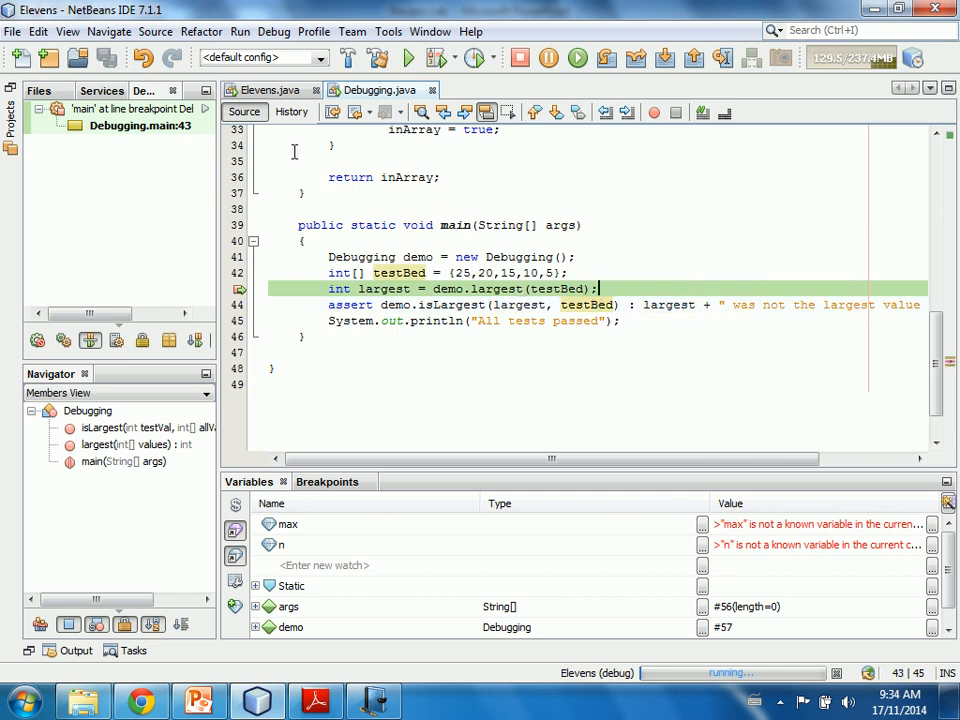
# Step into largest() and over the max initialisation to reach the loop.
pyautogui.click(272, 32)
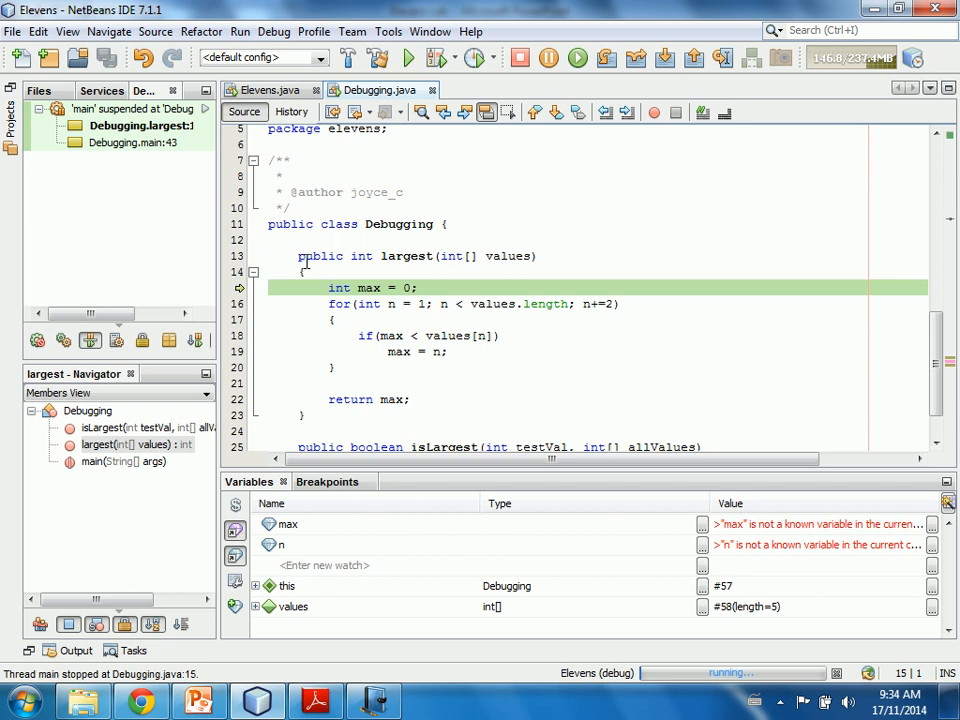
pyautogui.click(268, 288)
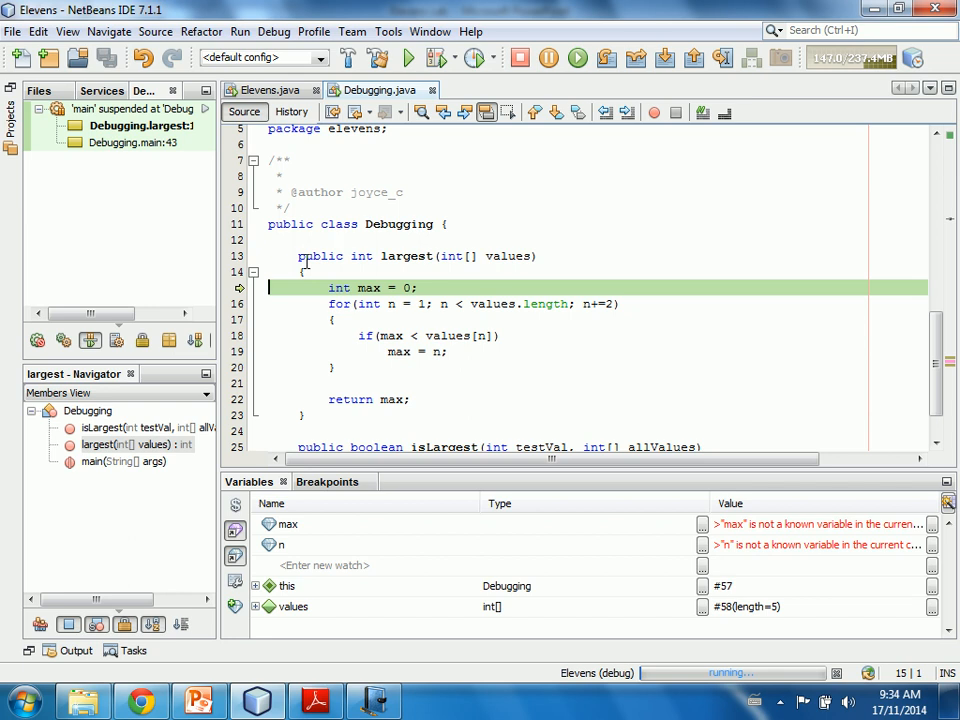
pyautogui.click(272, 32)
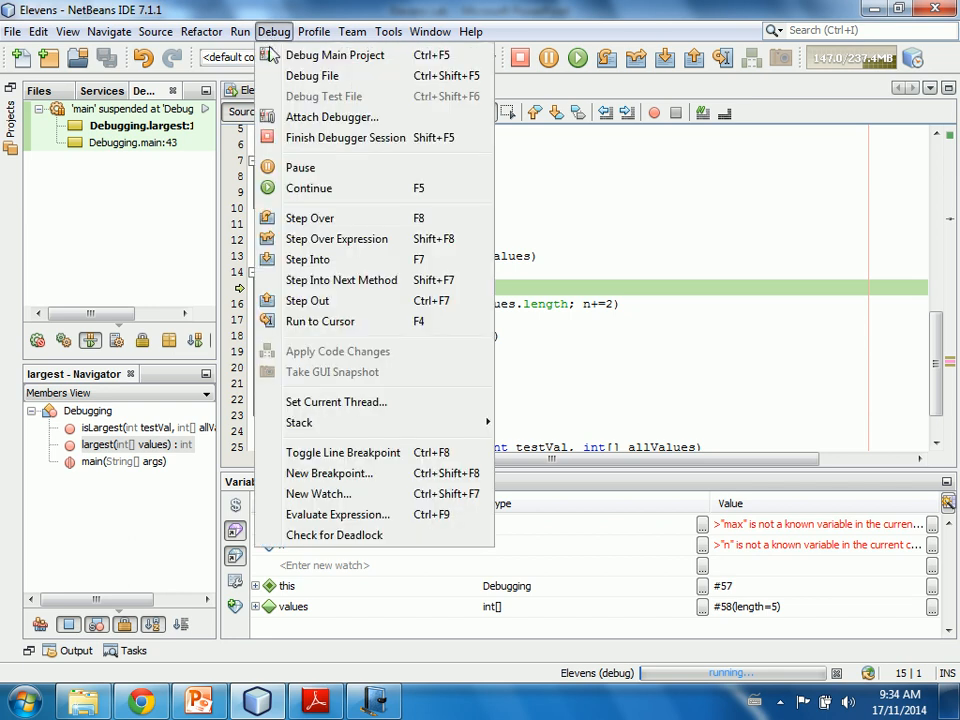
pyautogui.moveTo(308, 218)
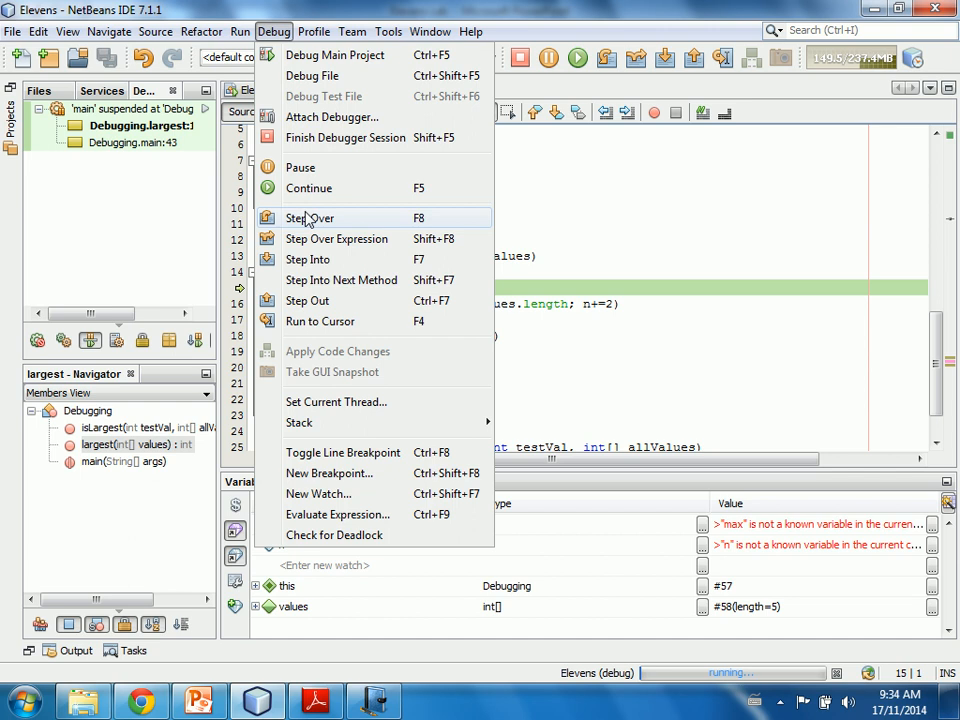
pyautogui.click(308, 218)
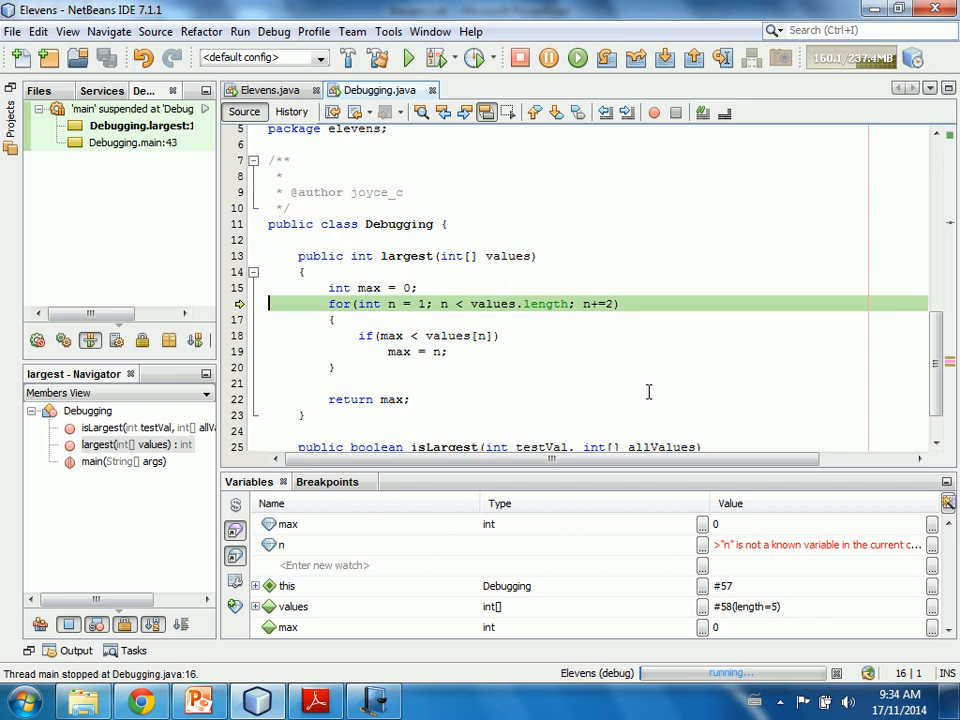
pyautogui.moveTo(630, 164)
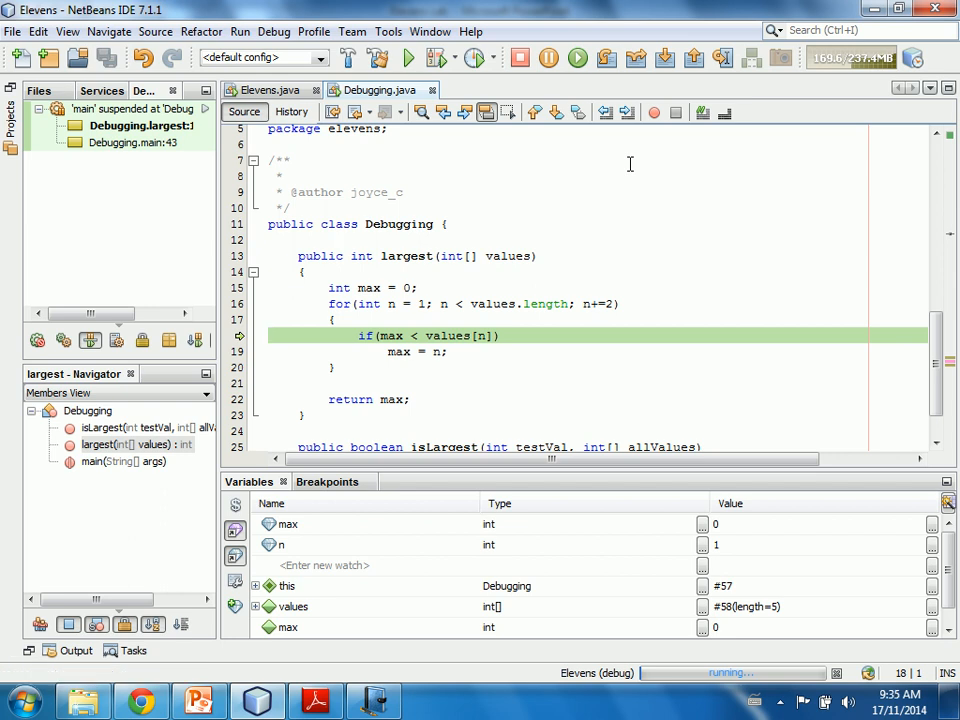
# Step over the loop body watching max reach 1 and n reach 3, then return to main.
pyautogui.click(442, 56)
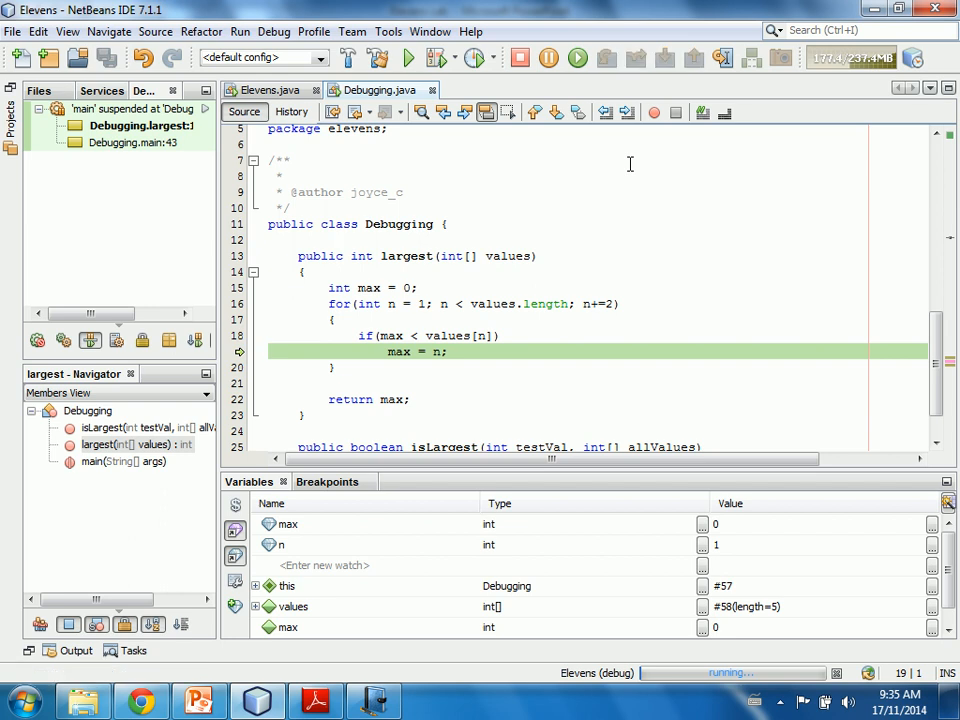
pyautogui.click(440, 56)
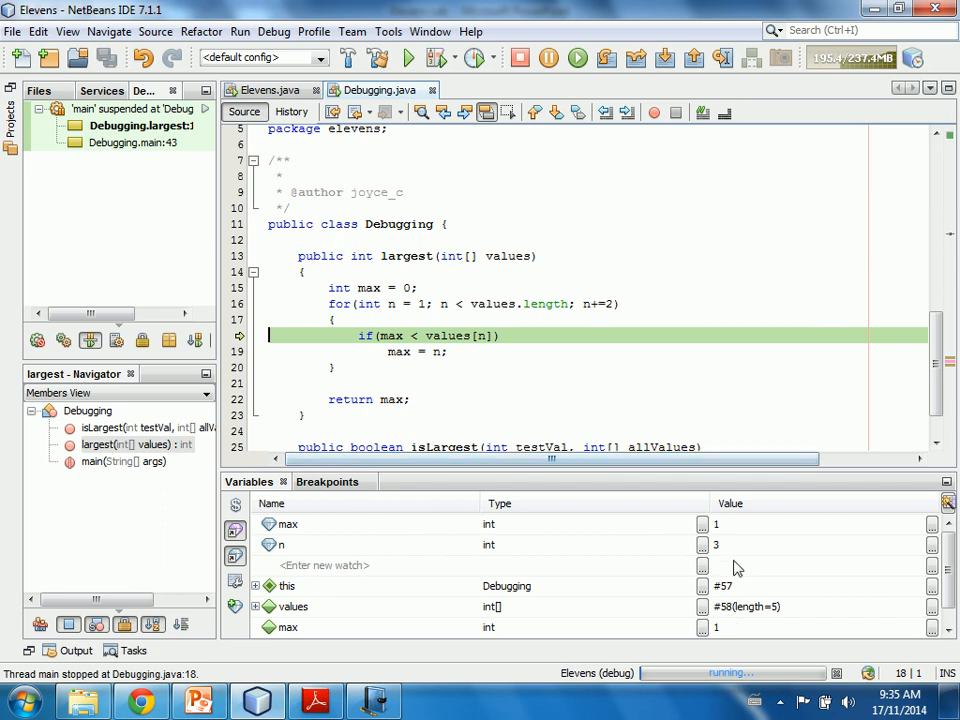
pyautogui.moveTo(736, 552)
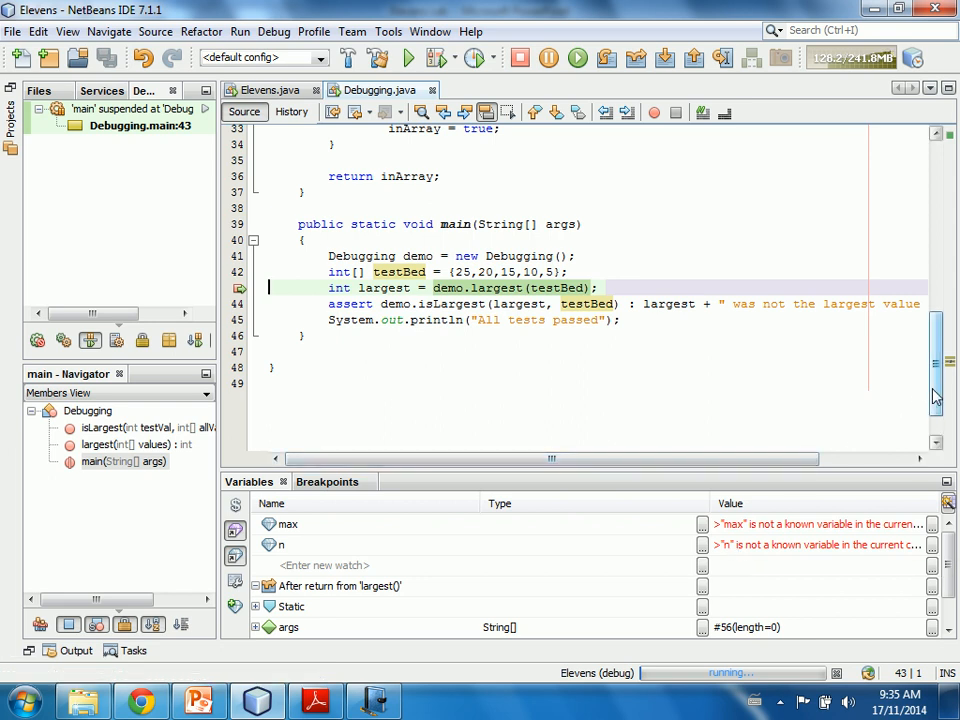
pyautogui.scroll(3)
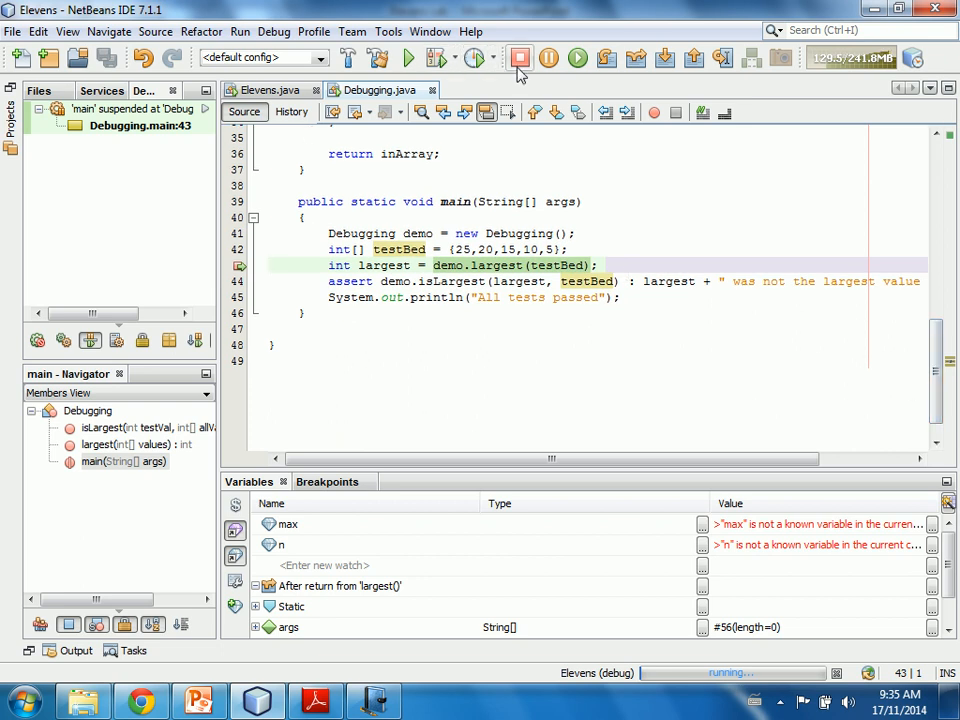
# End the debug session and fix largest's loop to n++ with max = values[n], then save.
pyautogui.click(520, 56)
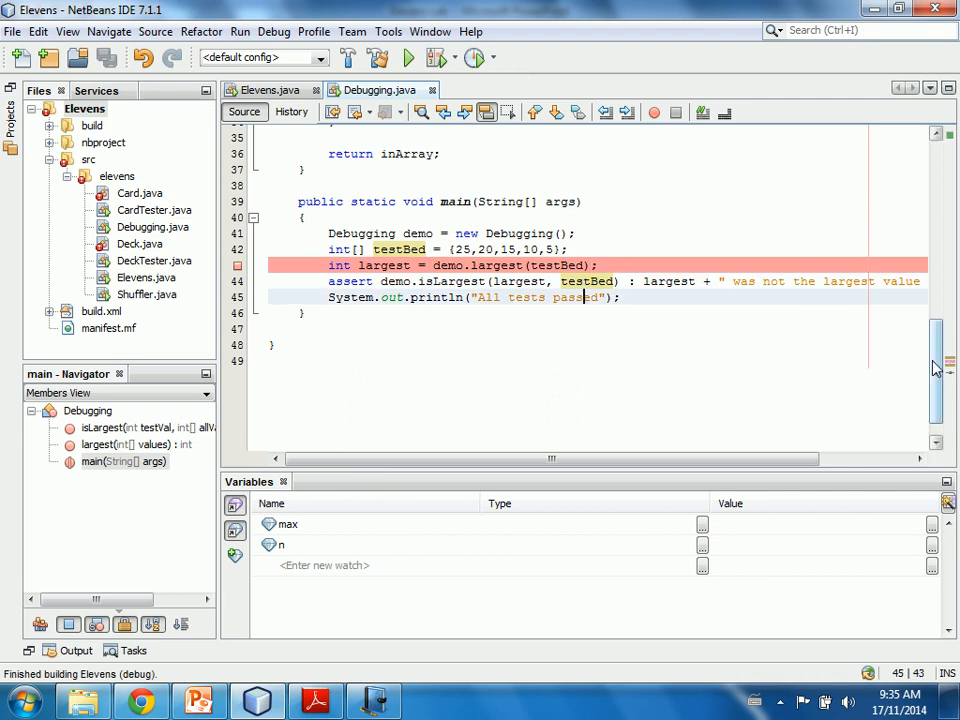
pyautogui.scroll(3)
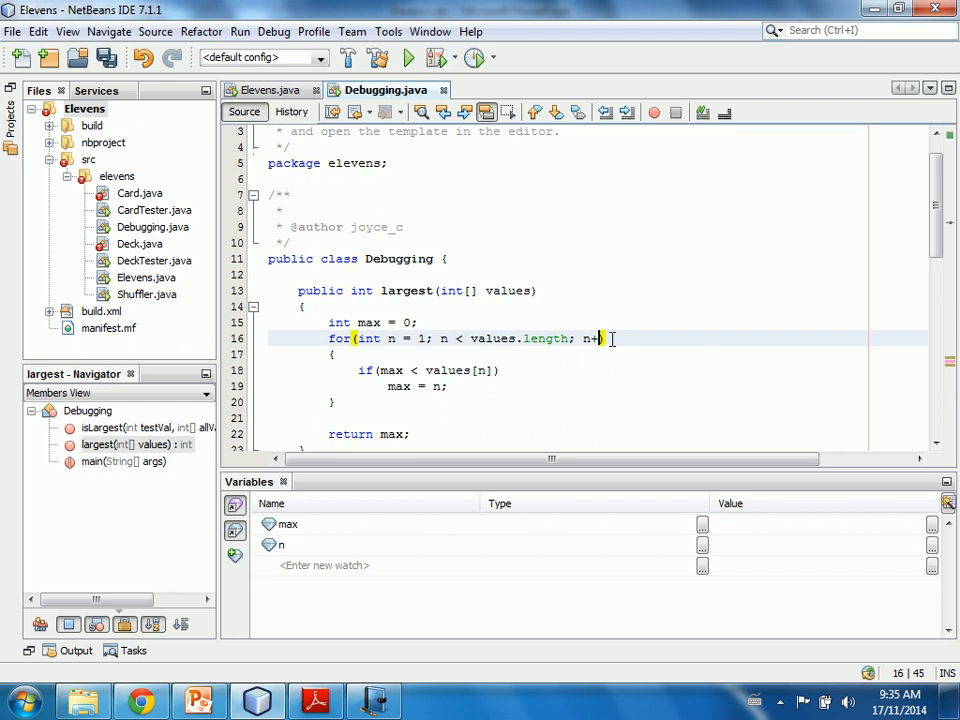
pyautogui.write('+')
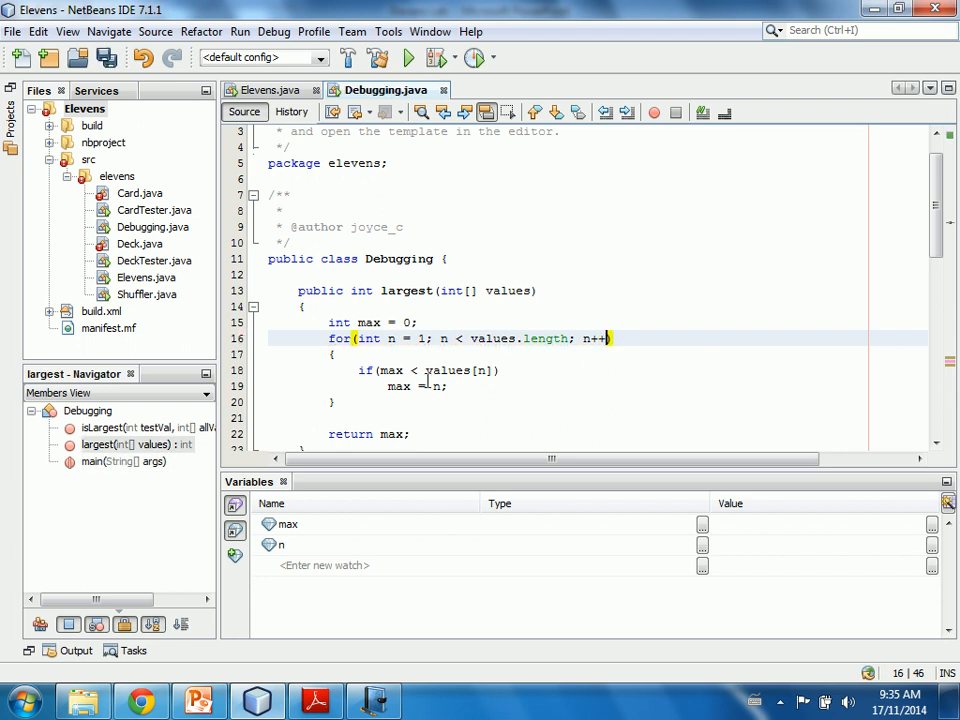
pyautogui.click(404, 386)
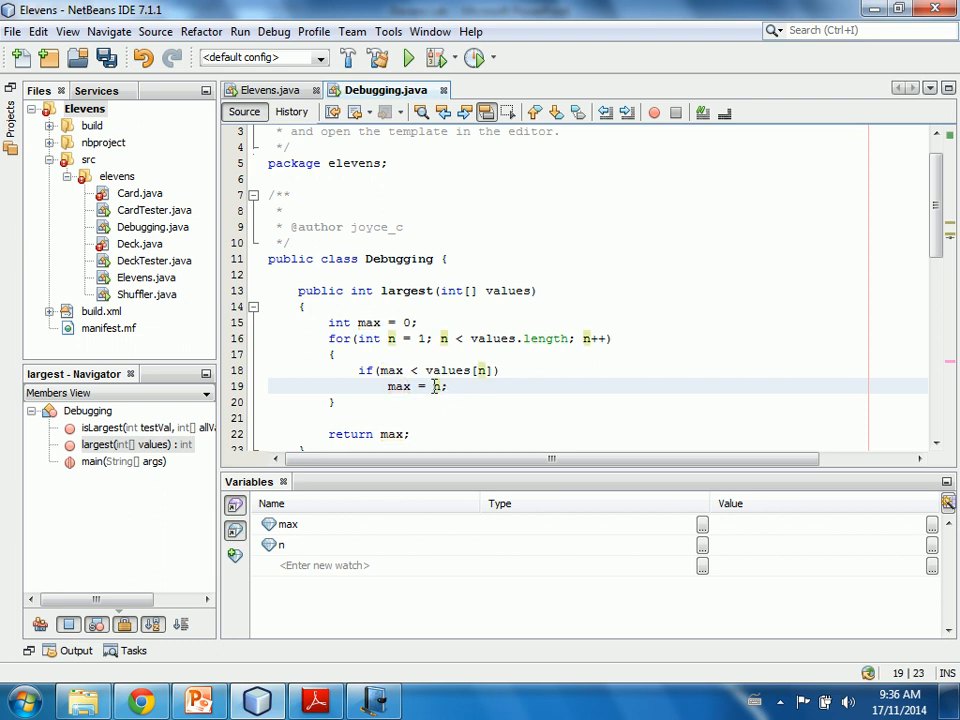
pyautogui.write('val')
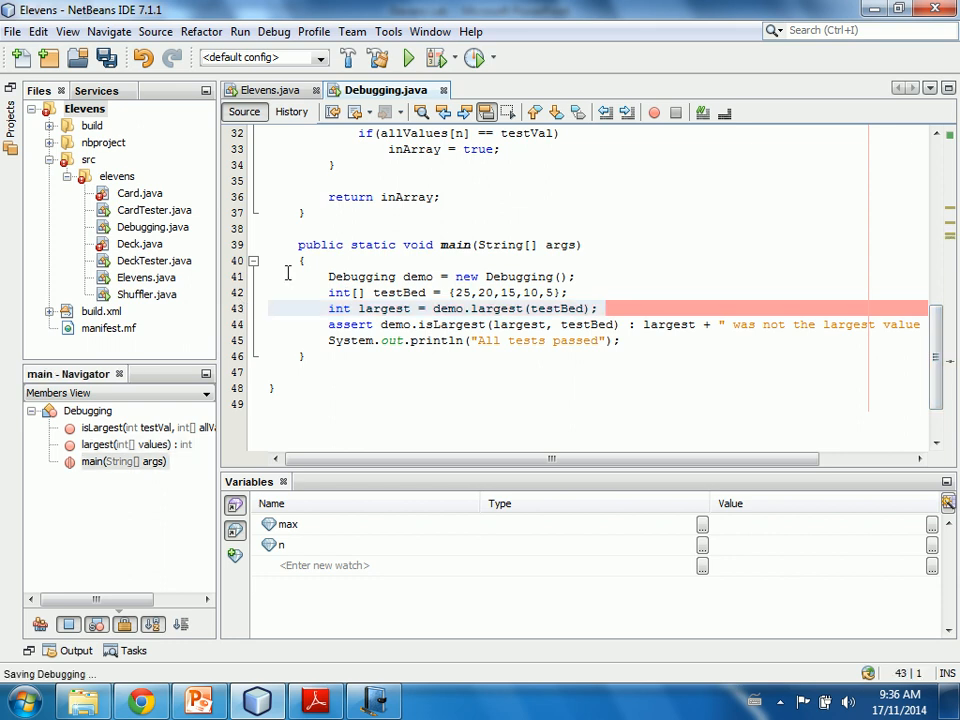
# Run the project and get the AssertionError that 20 was not the largest value.
pyautogui.click(408, 56)
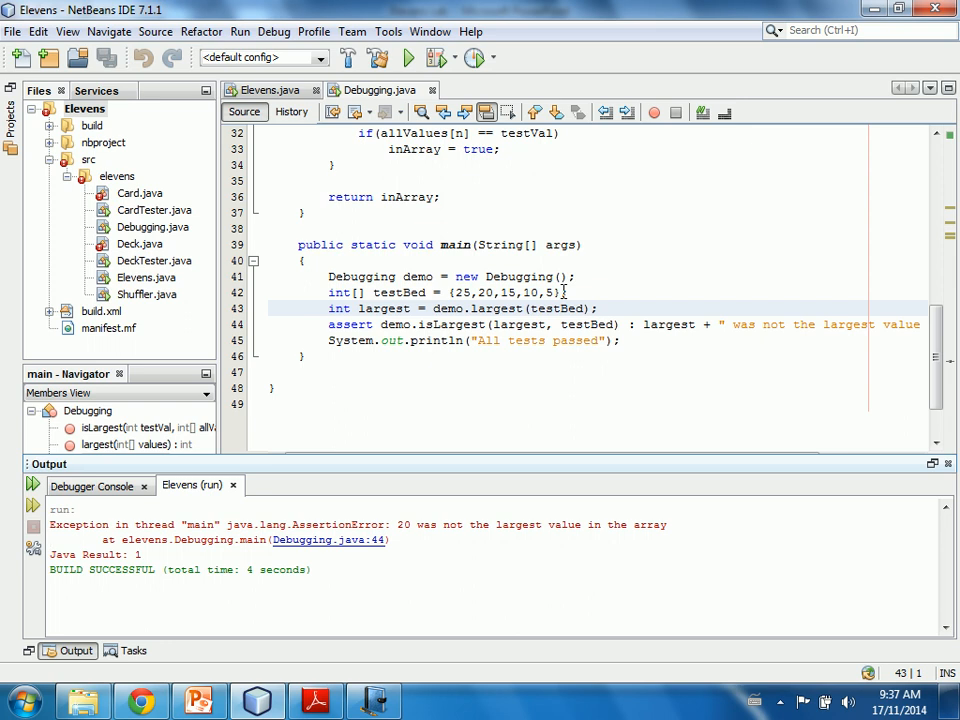
pyautogui.moveTo(932, 312)
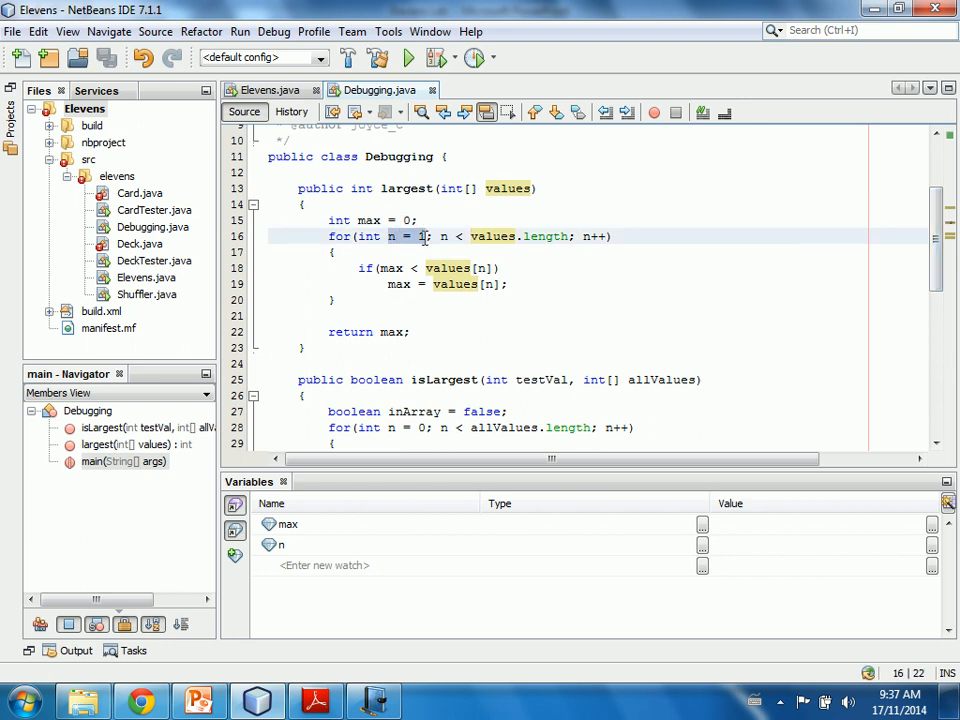
# Start largest's loop at index 0, rerun to see 'All tests passed', and select the testBed values.
pyautogui.click(430, 236)
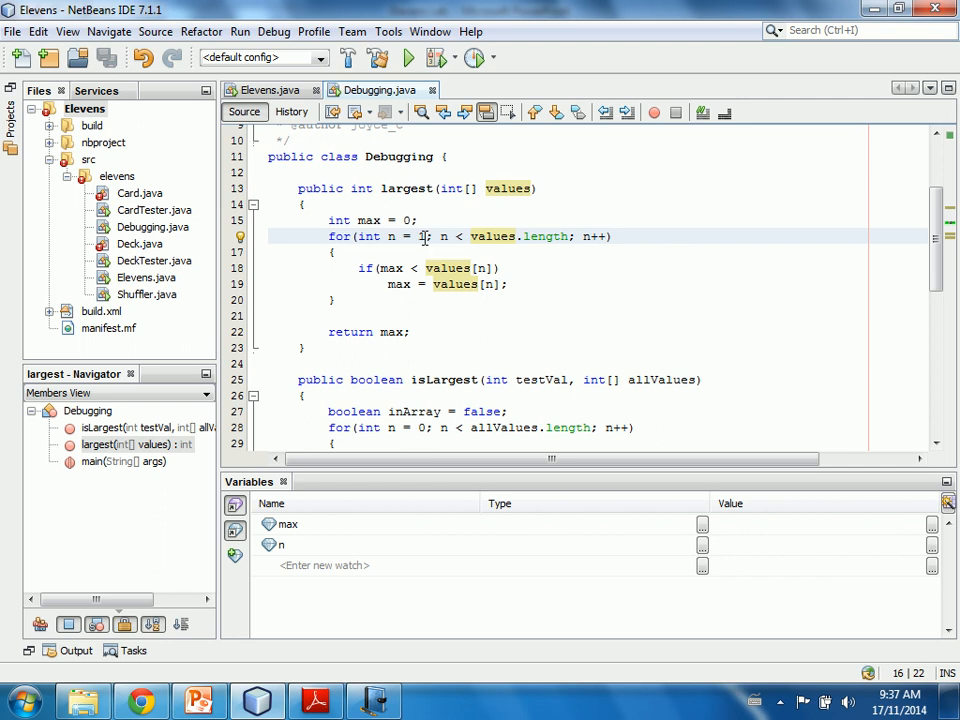
pyautogui.click(424, 236)
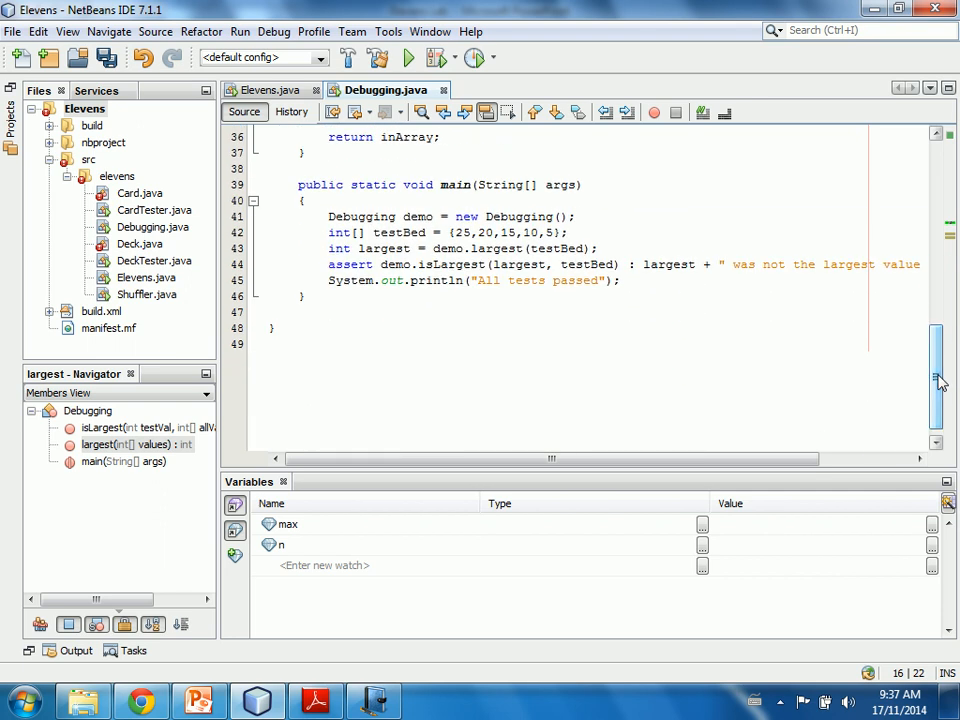
pyautogui.click(408, 56)
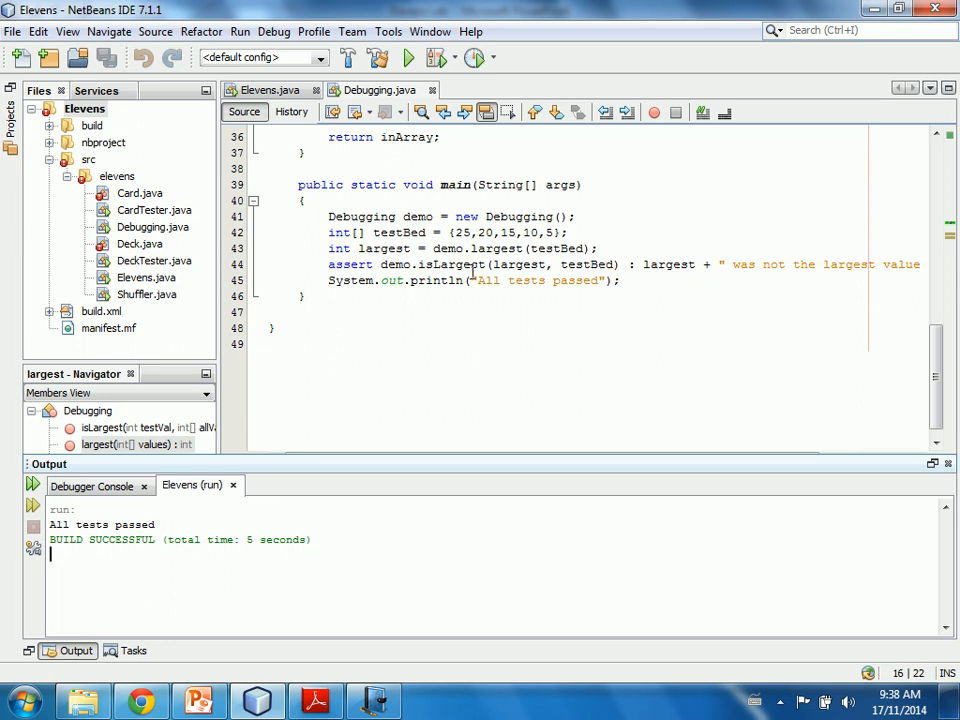
pyautogui.click(408, 56)
pyautogui.write('-')
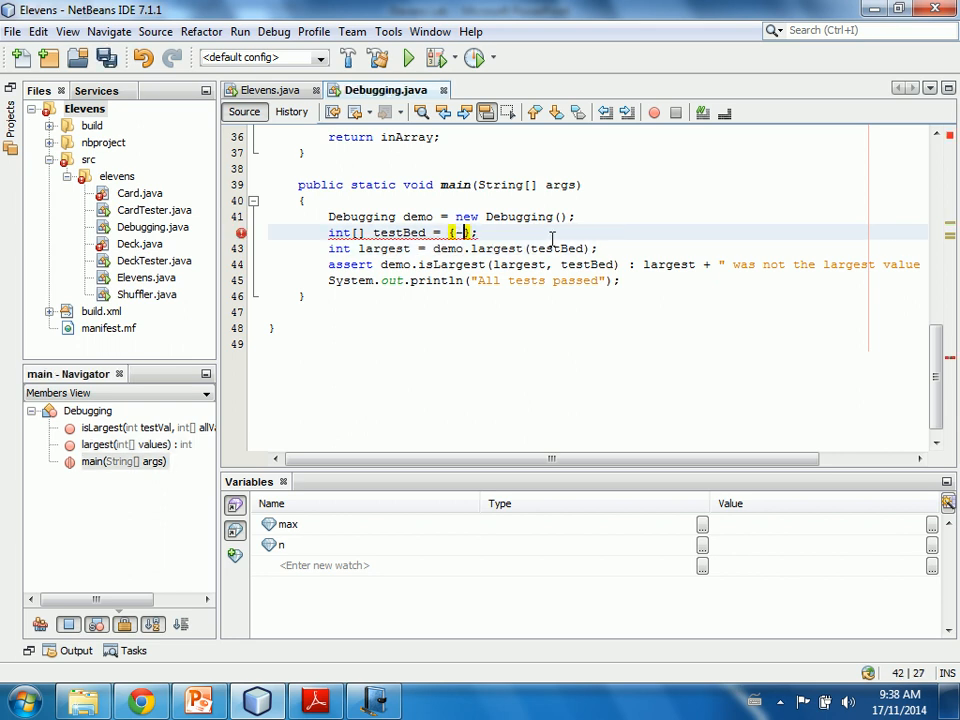
# Replace testBed with -6, -5, -4, -3, -2, -1 and run the project anyway despite compile errors.
pyautogui.write('6')
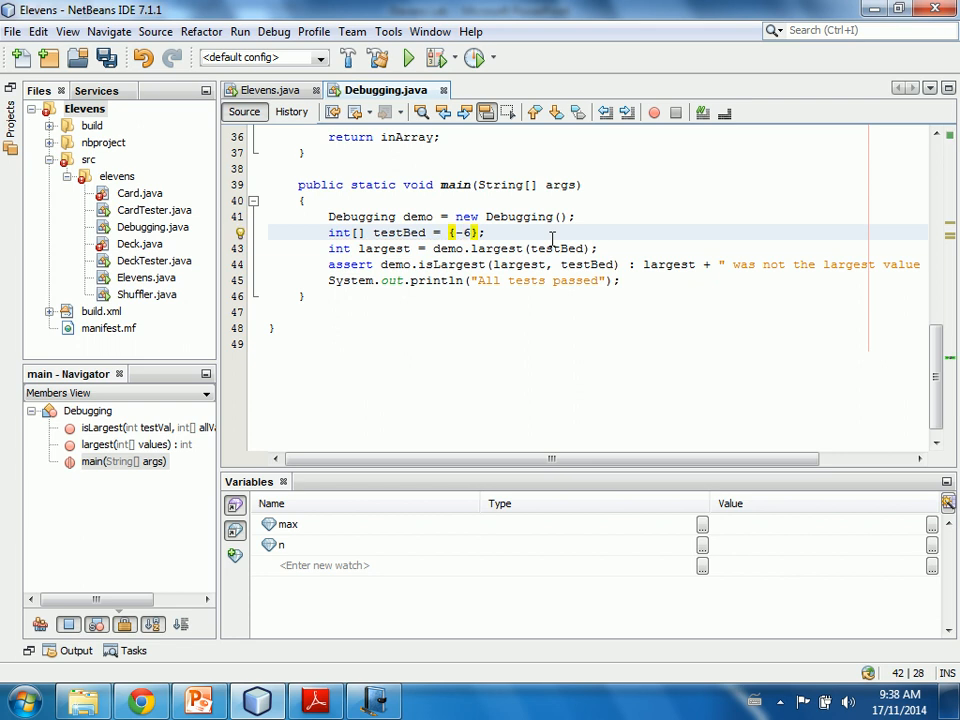
pyautogui.write(',0')
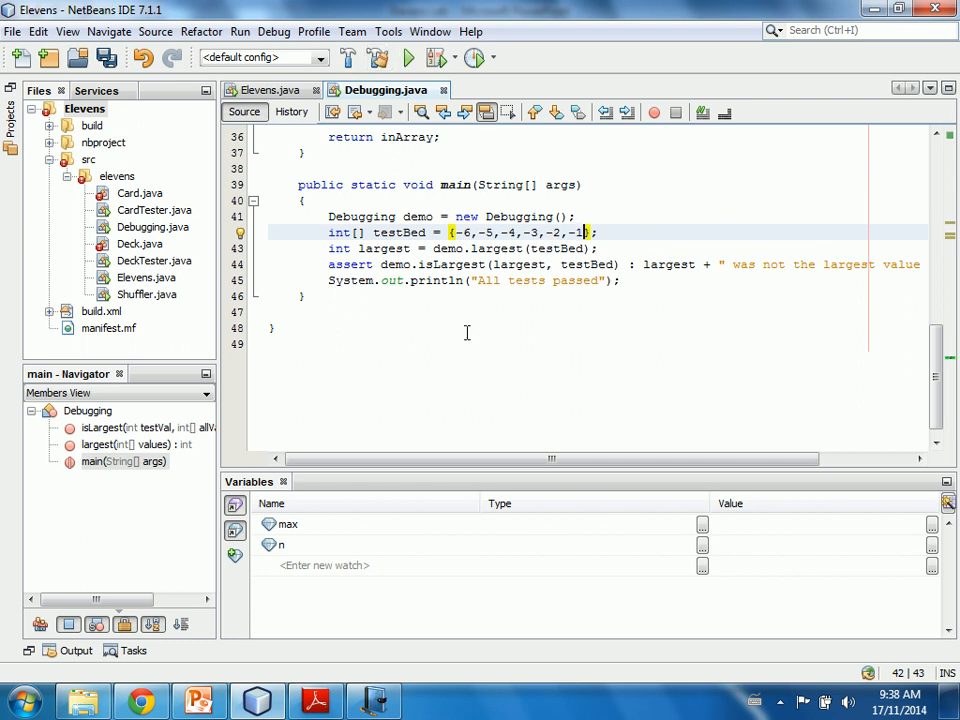
pyautogui.click(408, 56)
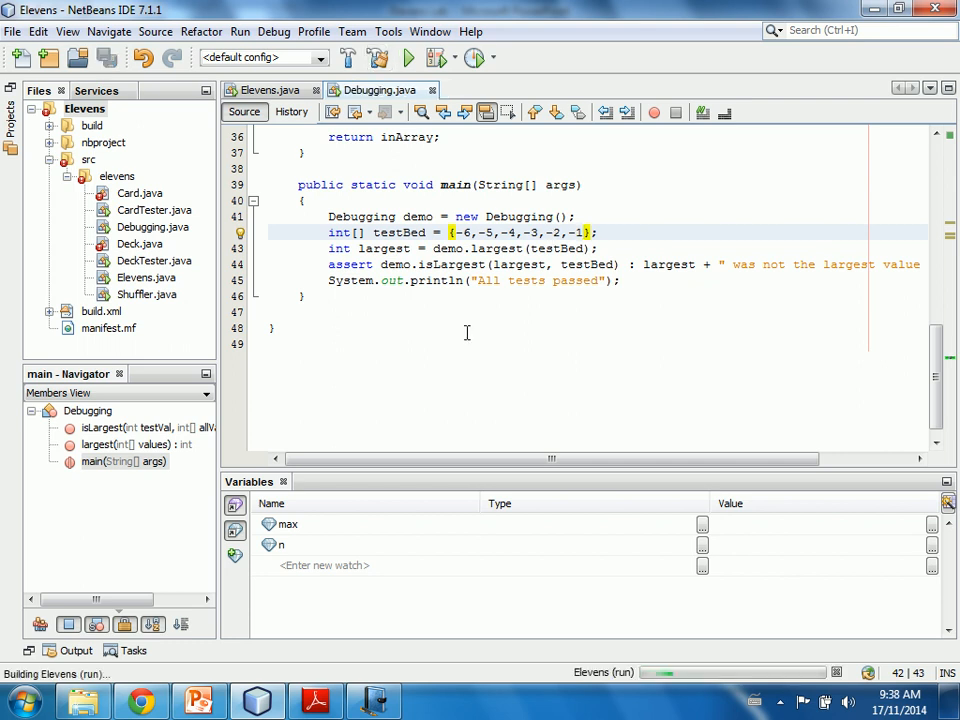
pyautogui.click(408, 56)
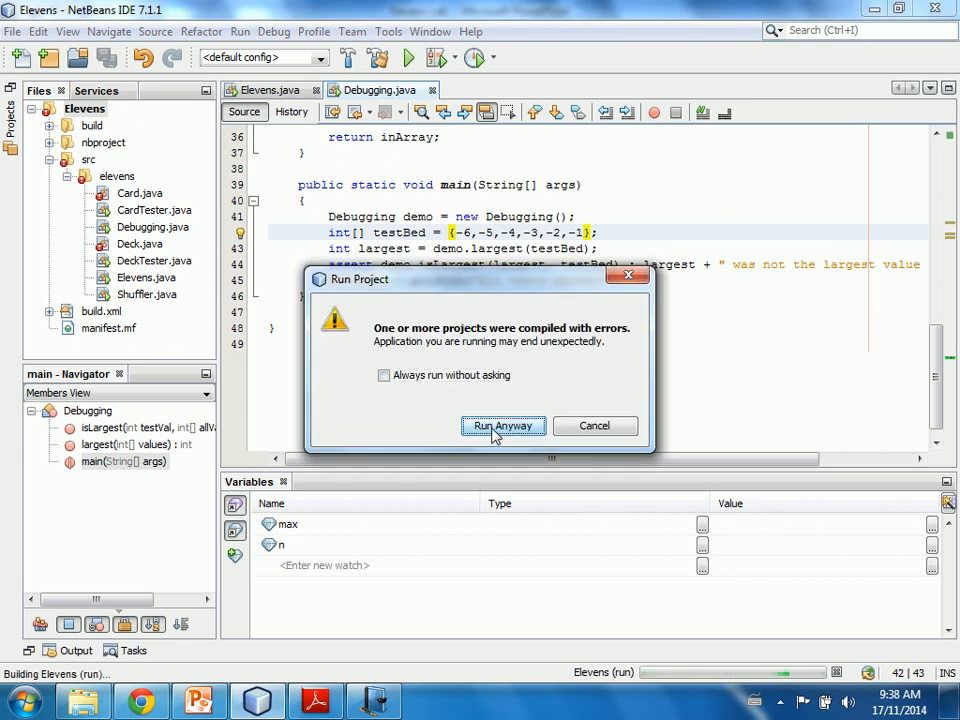
pyautogui.click(504, 424)
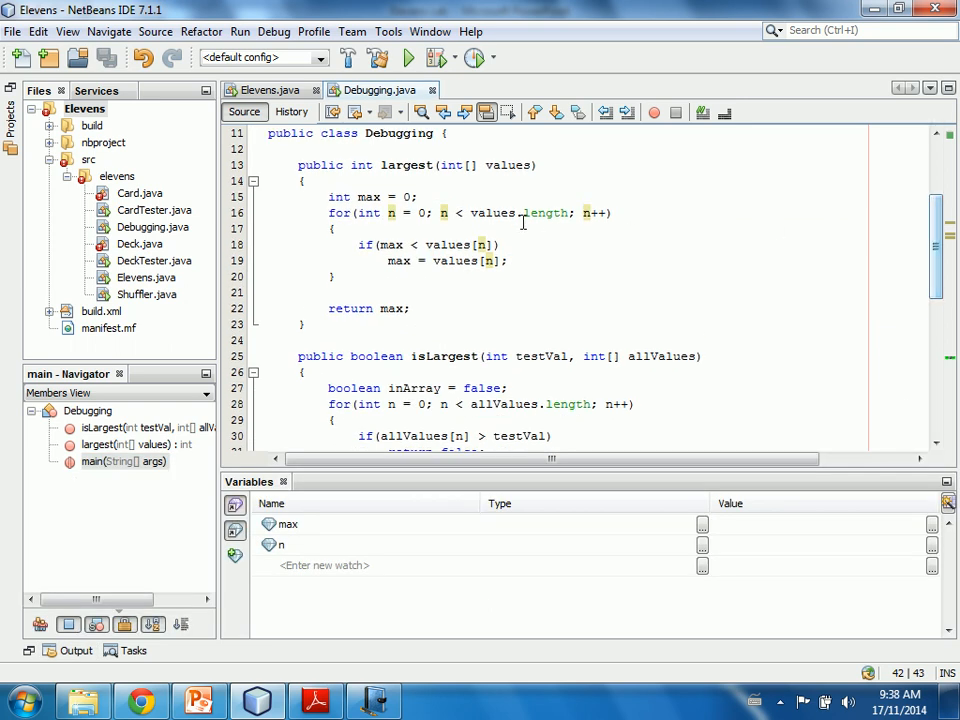
# Initialise max to values[0] (via a temporary -50) and start the loop at n = 1.
pyautogui.click(460, 196)
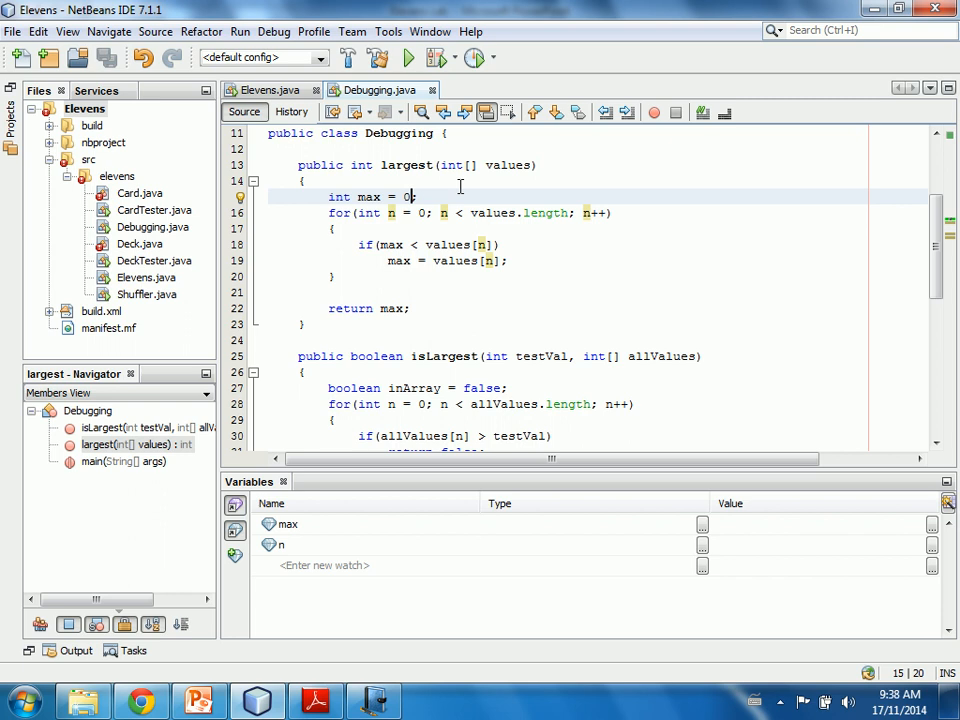
pyautogui.write('-50')
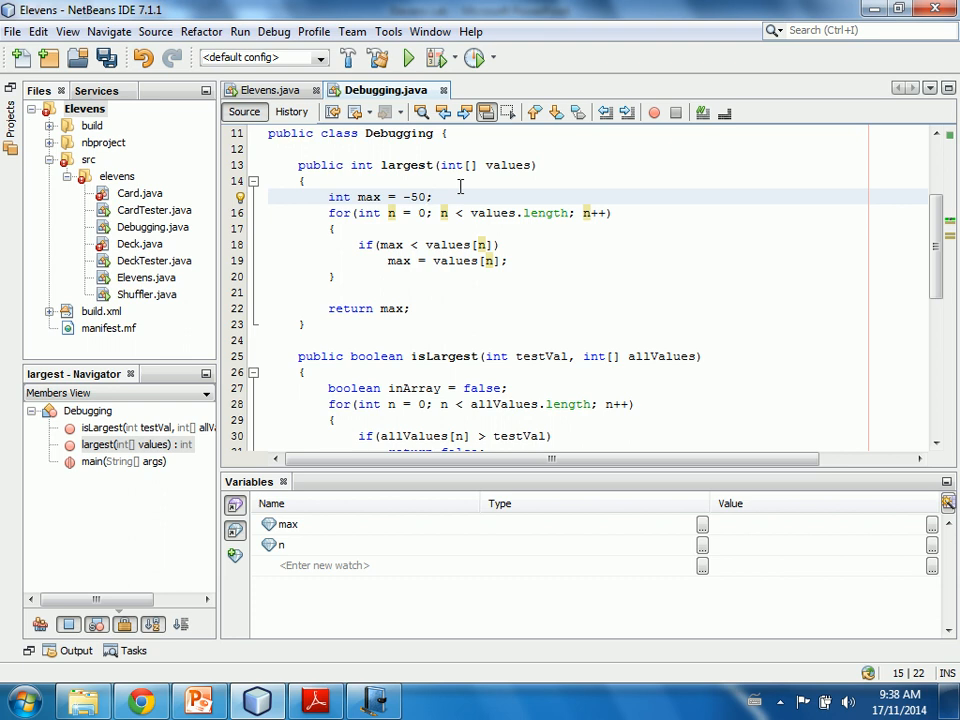
pyautogui.click(428, 198)
pyautogui.write('values[0]')
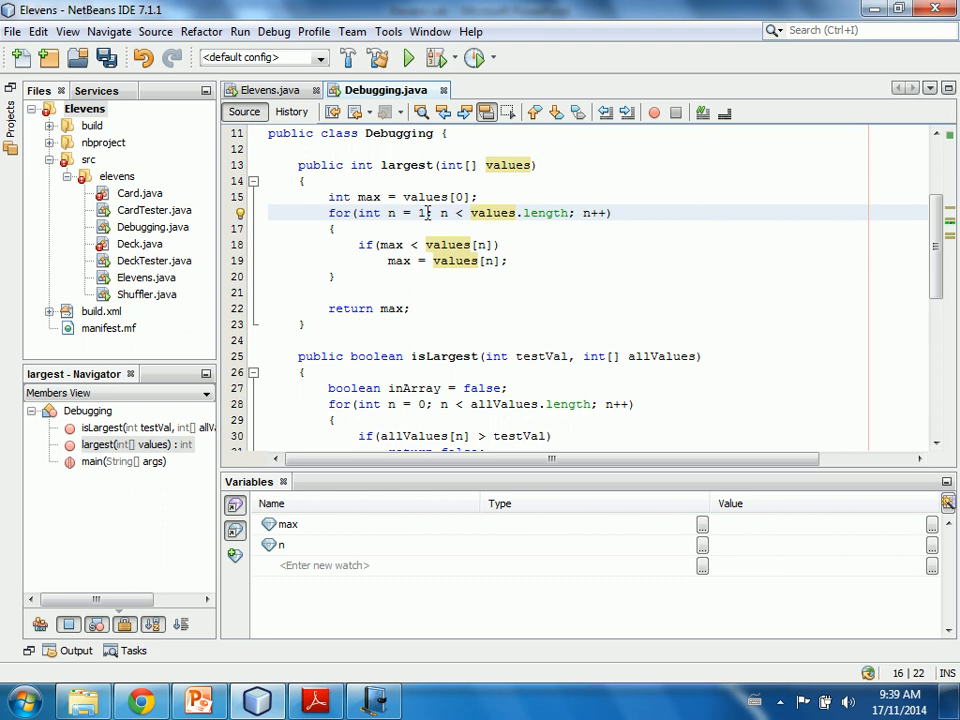
# Rerun the project with the negative test bed, choosing Run Anyway, until the build finishes.
pyautogui.click(408, 56)
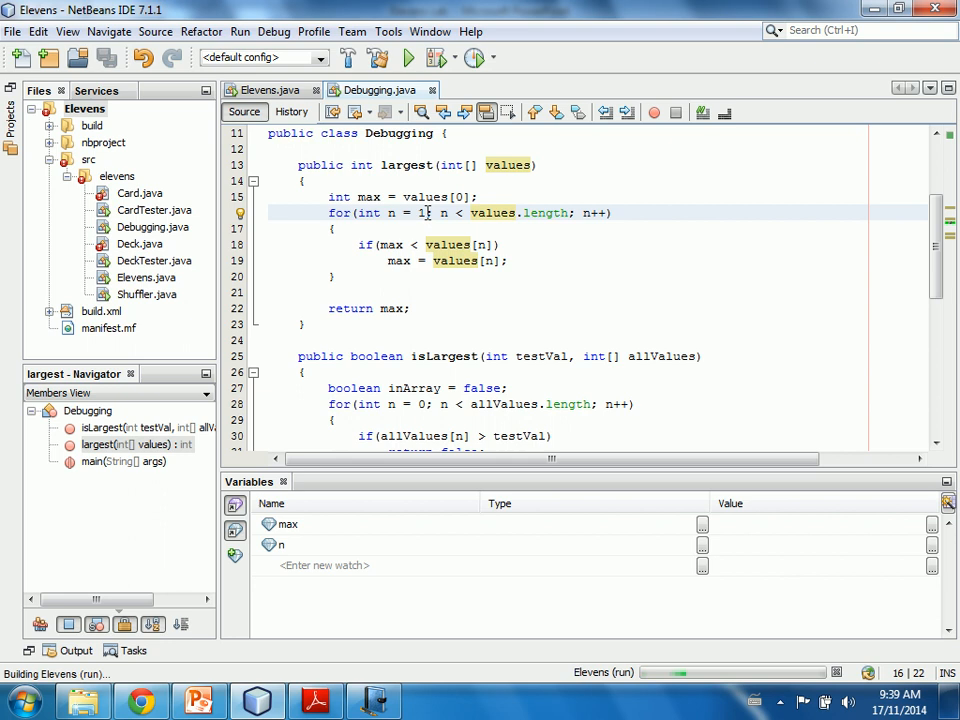
pyautogui.click(408, 56)
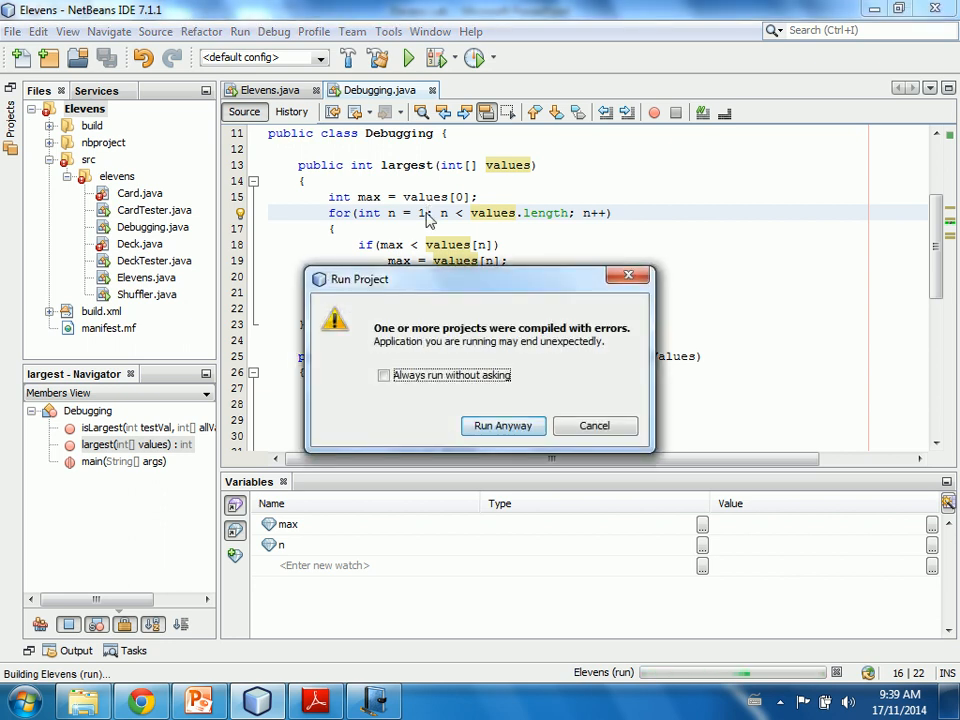
pyautogui.click(504, 424)
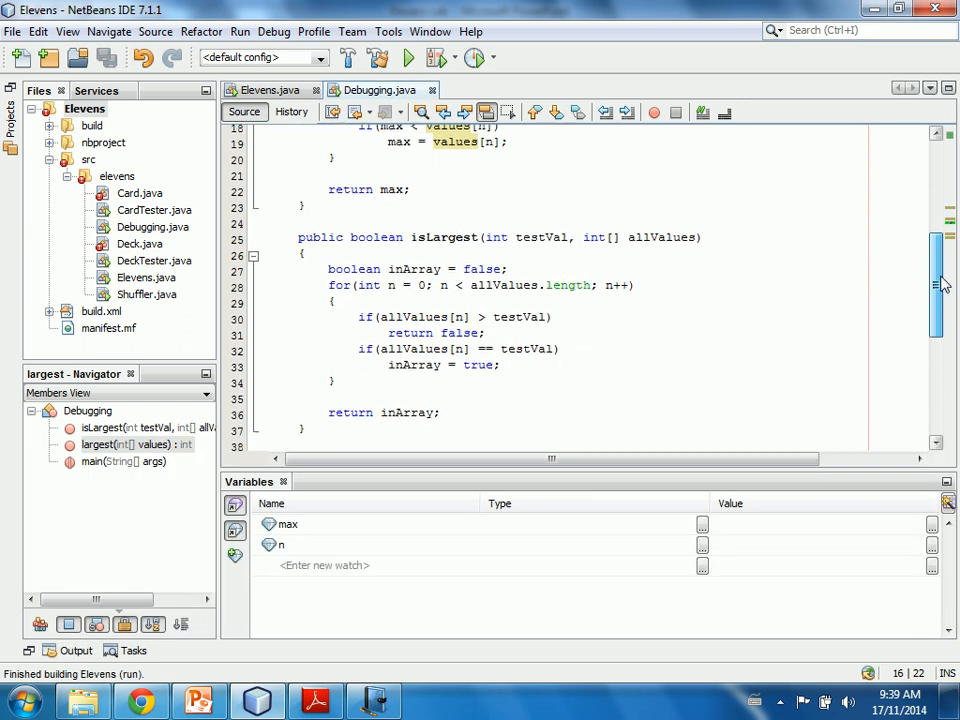
pyautogui.scroll(-3)
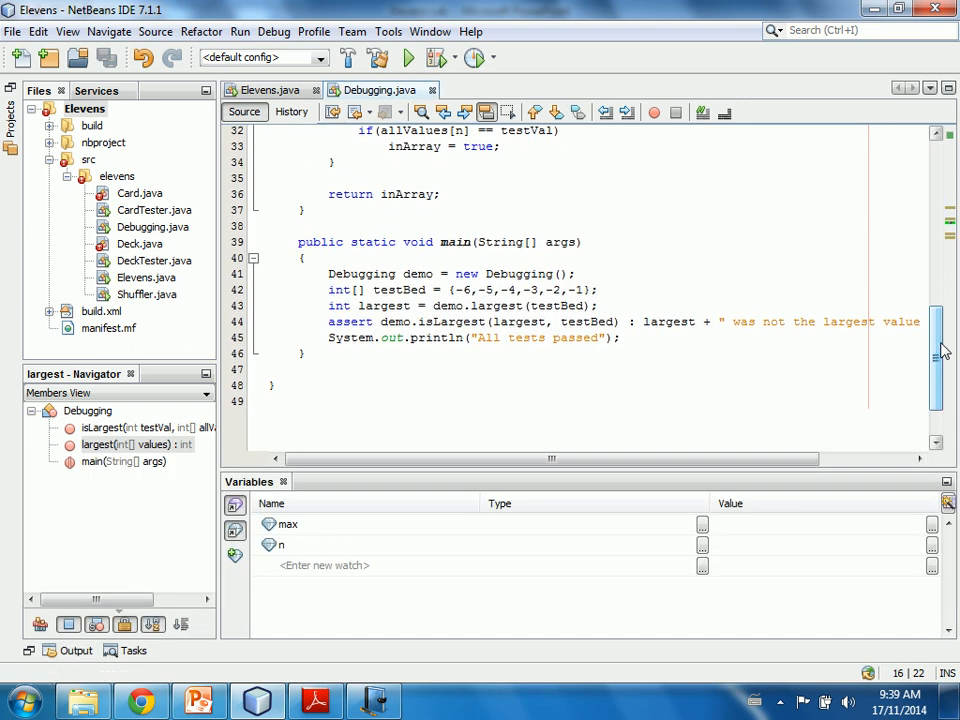